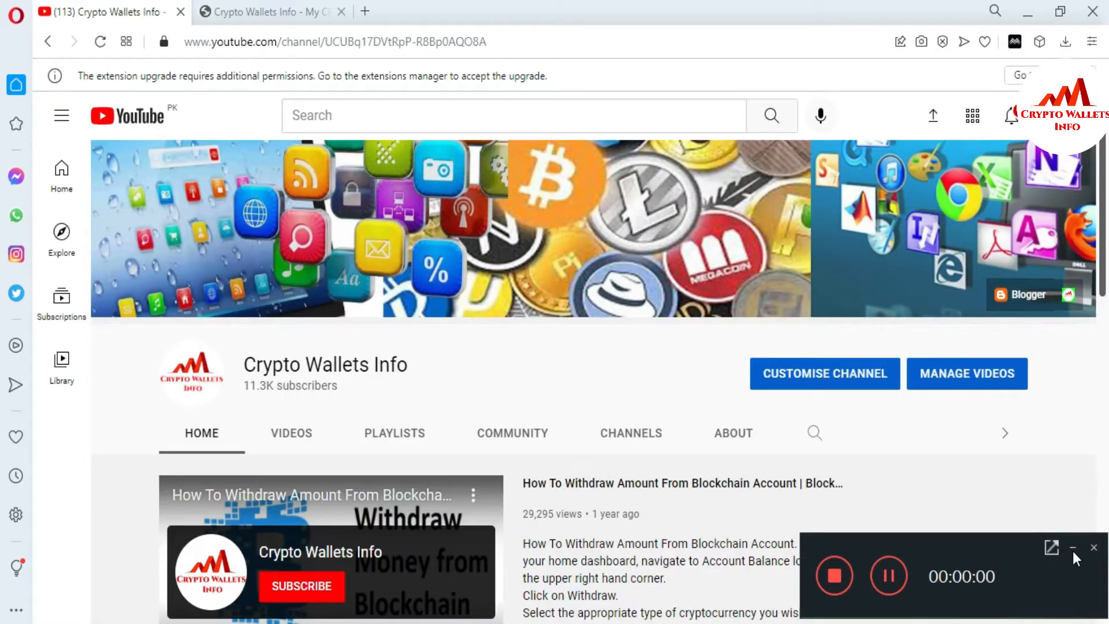
Step: Switch from the YouTube channel tab to the cryptowalletsinfo.com blog tab
click(1090, 547)
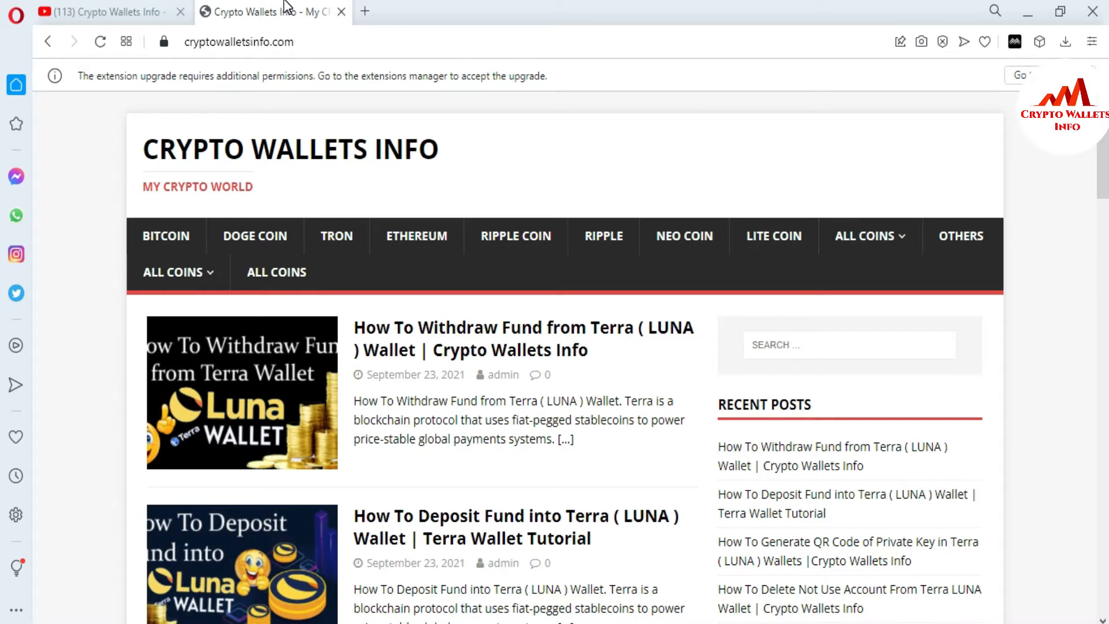
mouse_move(714, 408)
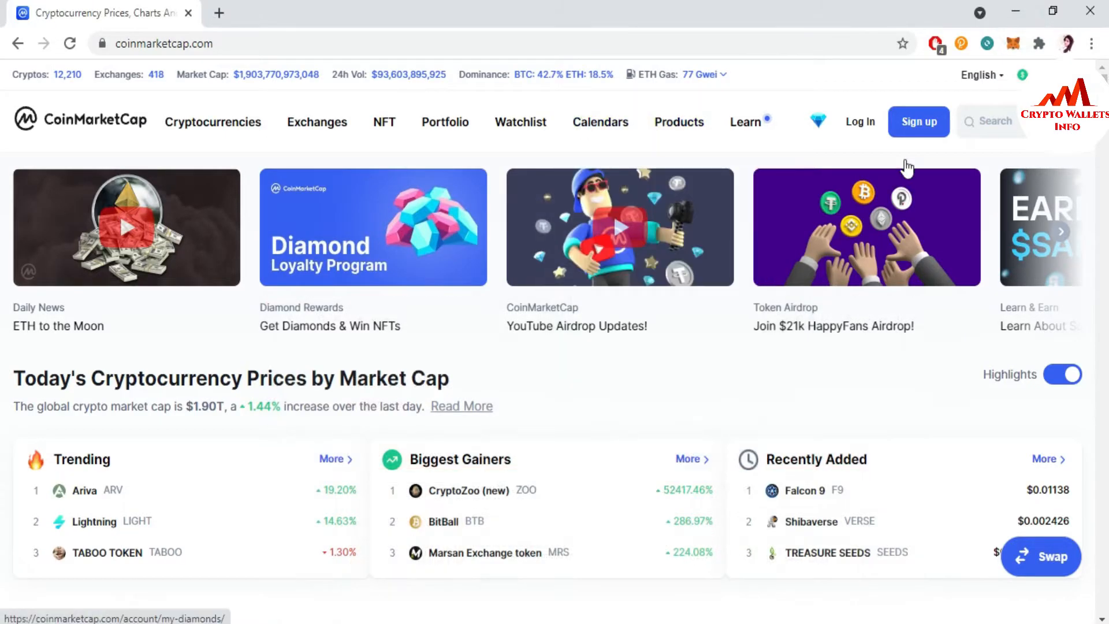
Step: Scroll the CoinMarketCap price table down past rank 50 to the BitTorrent (BTT) row
scroll(down, 3)
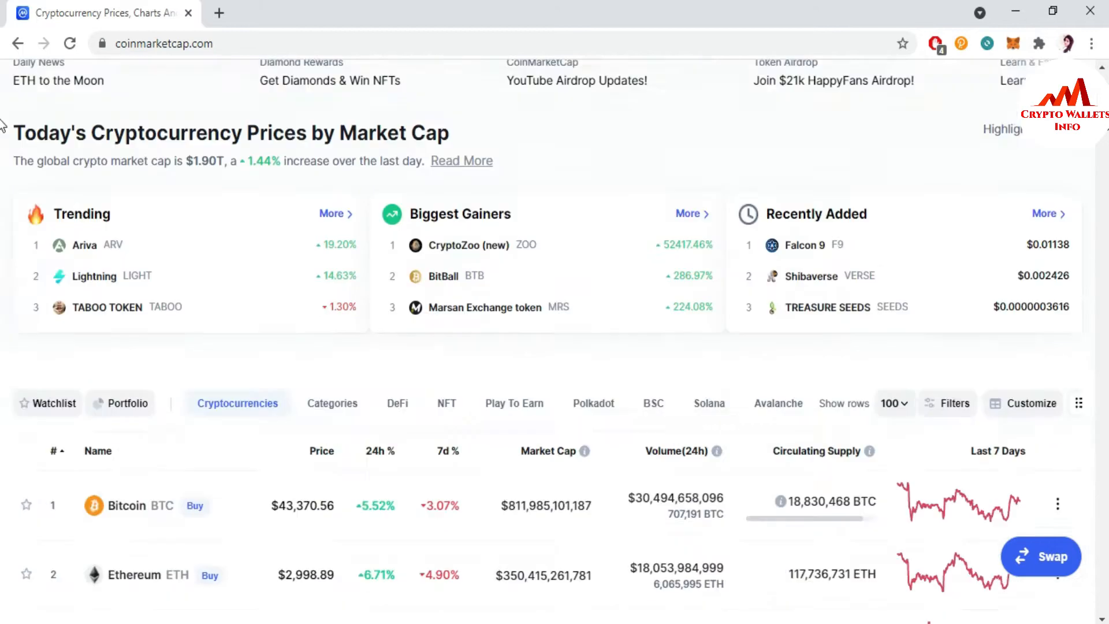
scroll(down, 3)
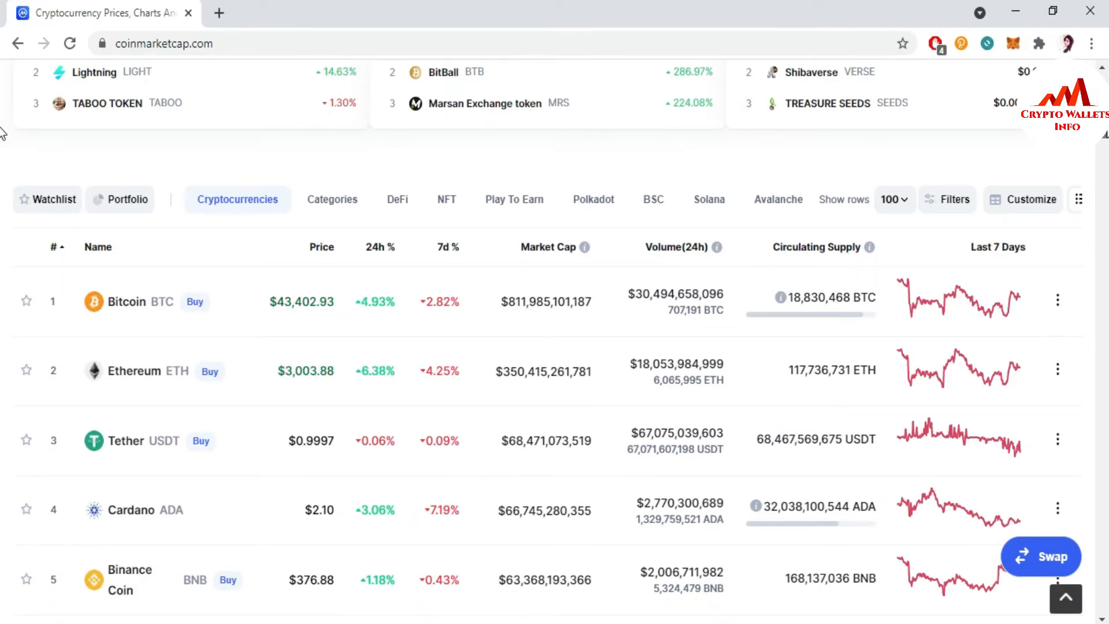
scroll(down, 3)
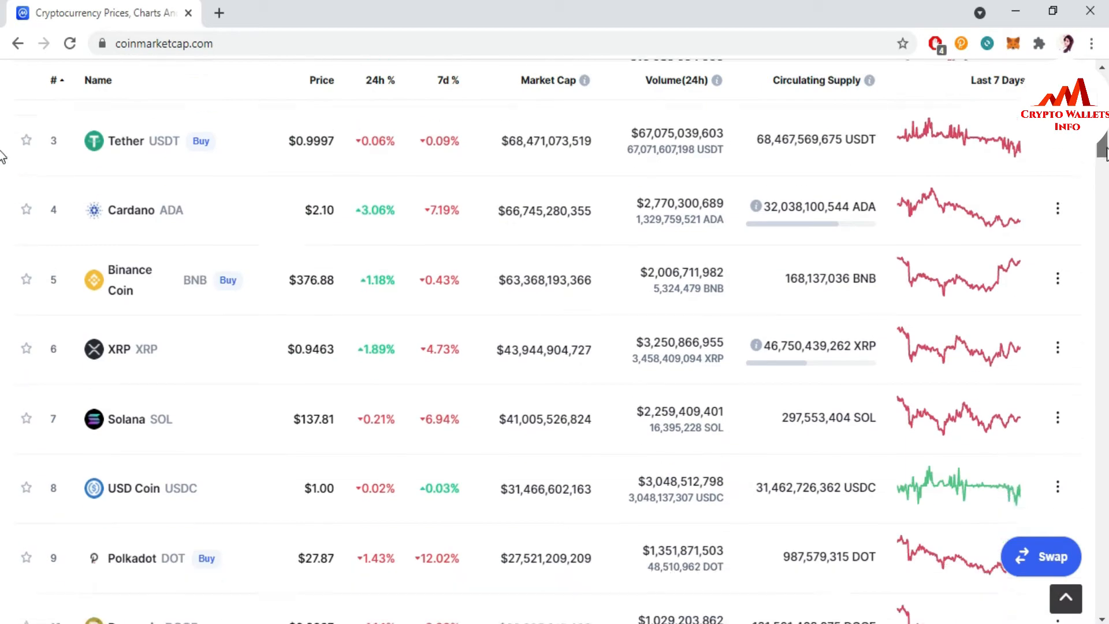
scroll(down, 3)
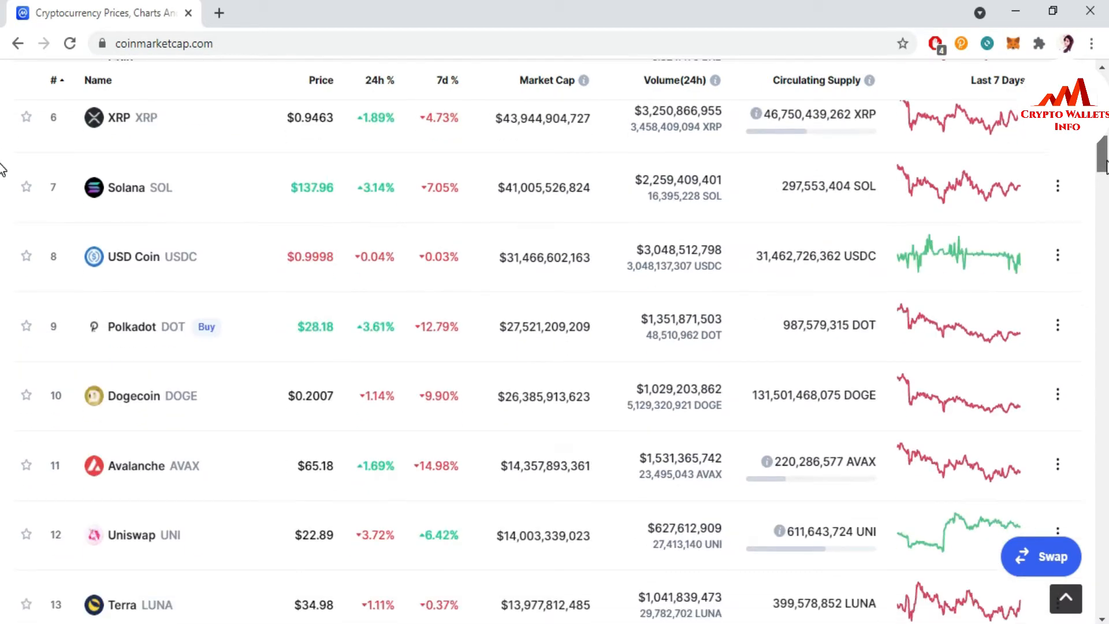
scroll(down, 3)
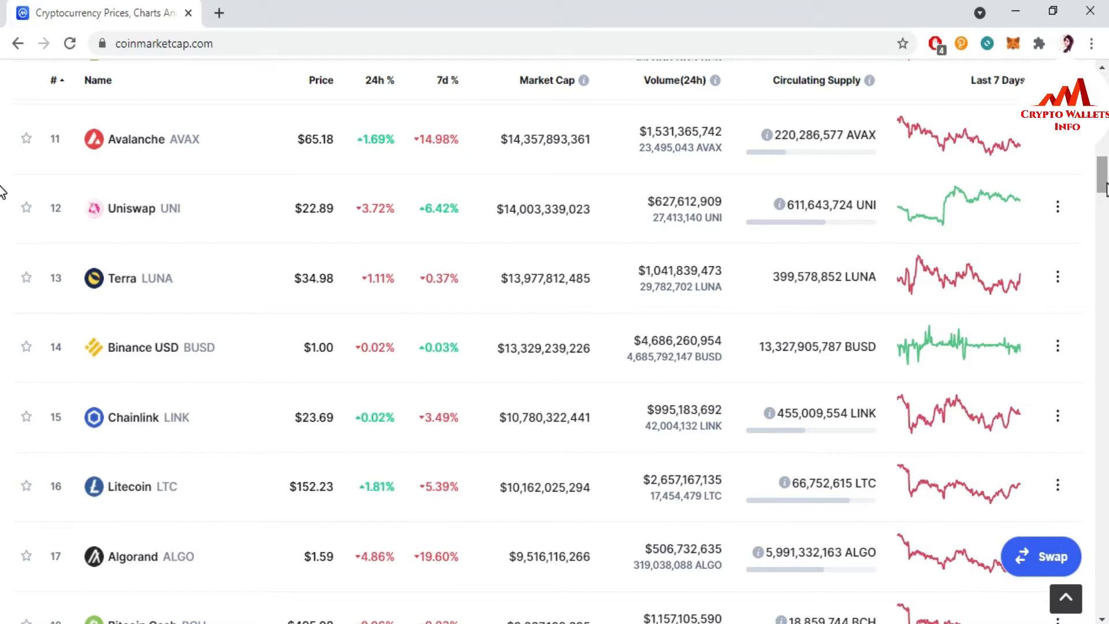
scroll(down, 3)
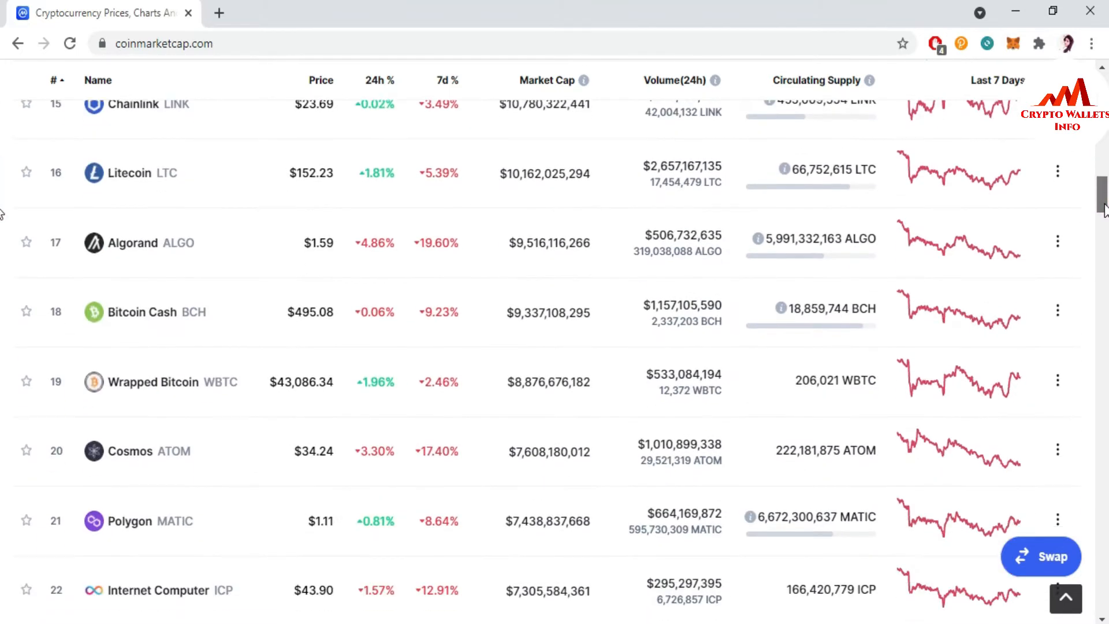
scroll(down, 3)
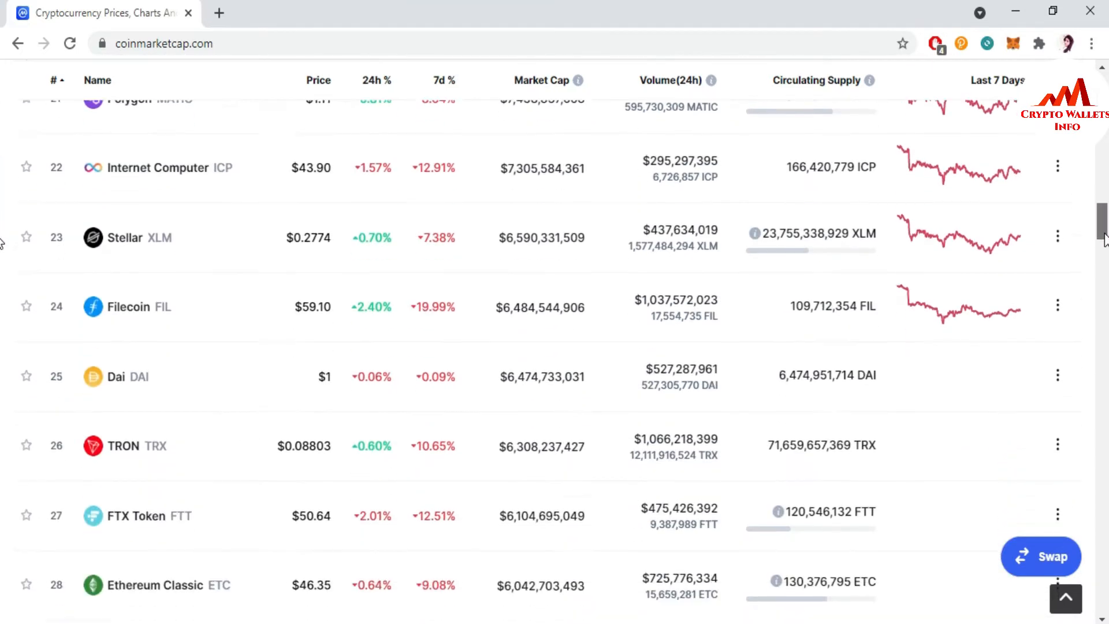
scroll(down, 3)
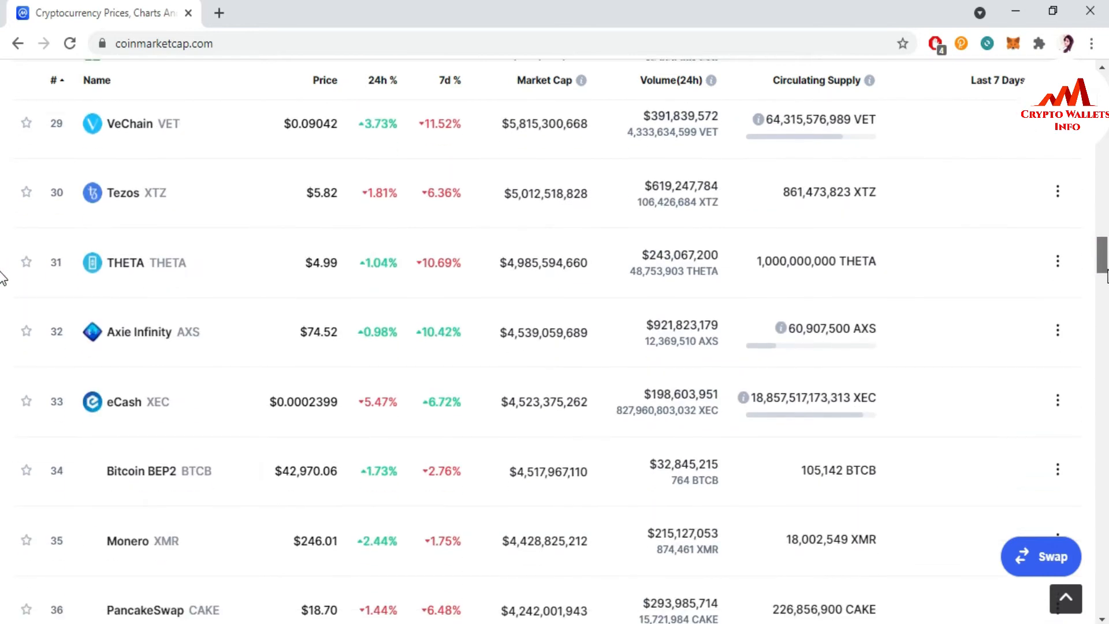
scroll(down, 3)
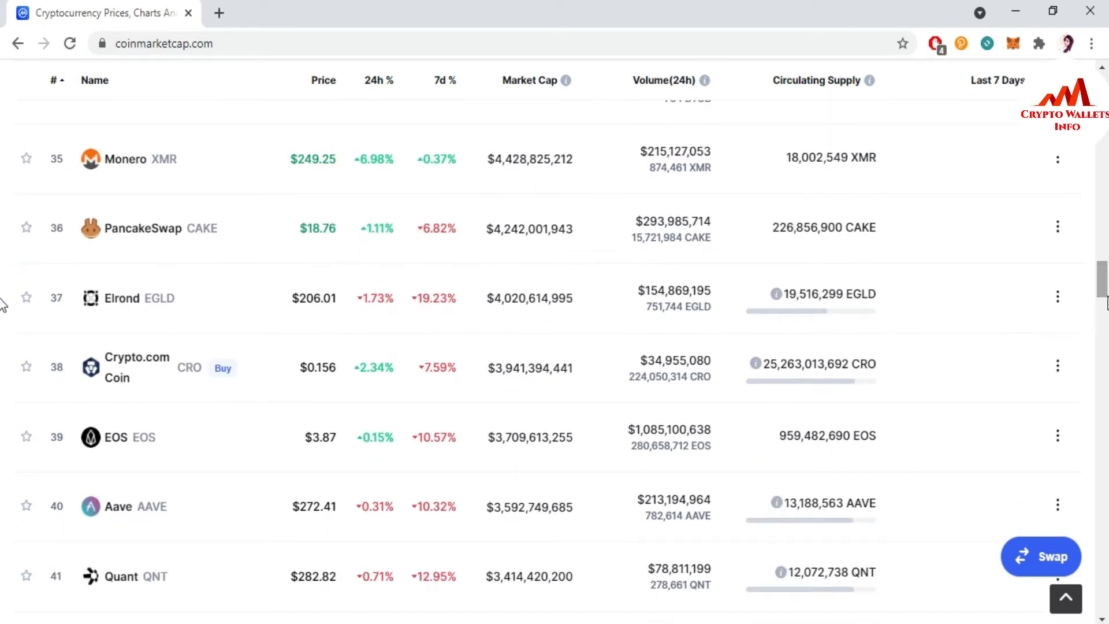
scroll(down, 3)
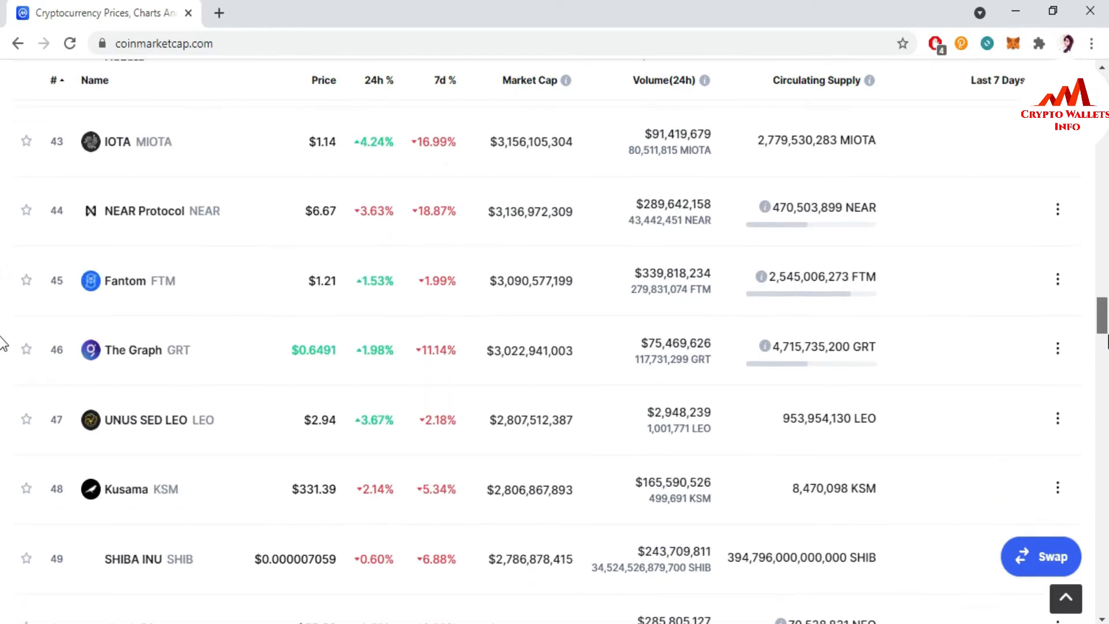
scroll(down, 3)
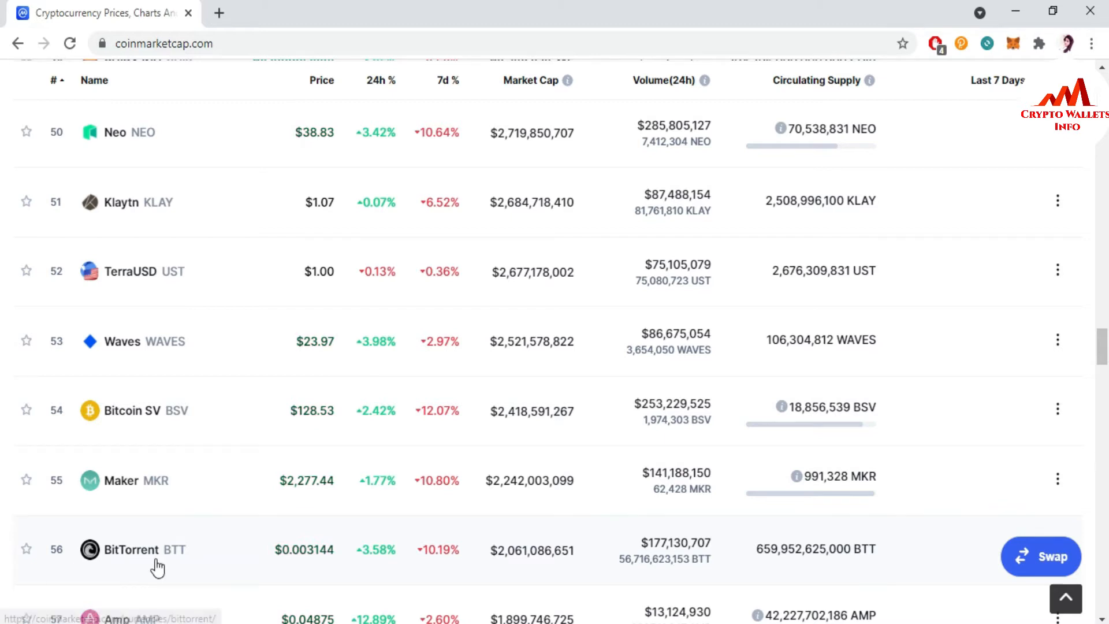
mouse_move(199, 565)
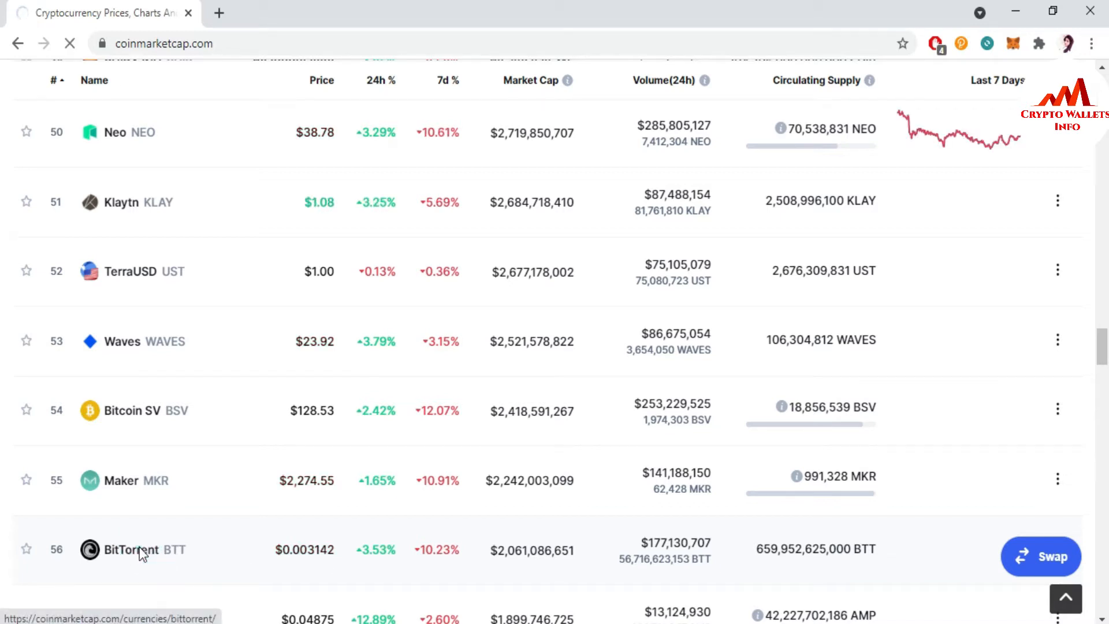
Step: Open BitTorrent's coin page and set its USD price chart to the ALL range
click(129, 549)
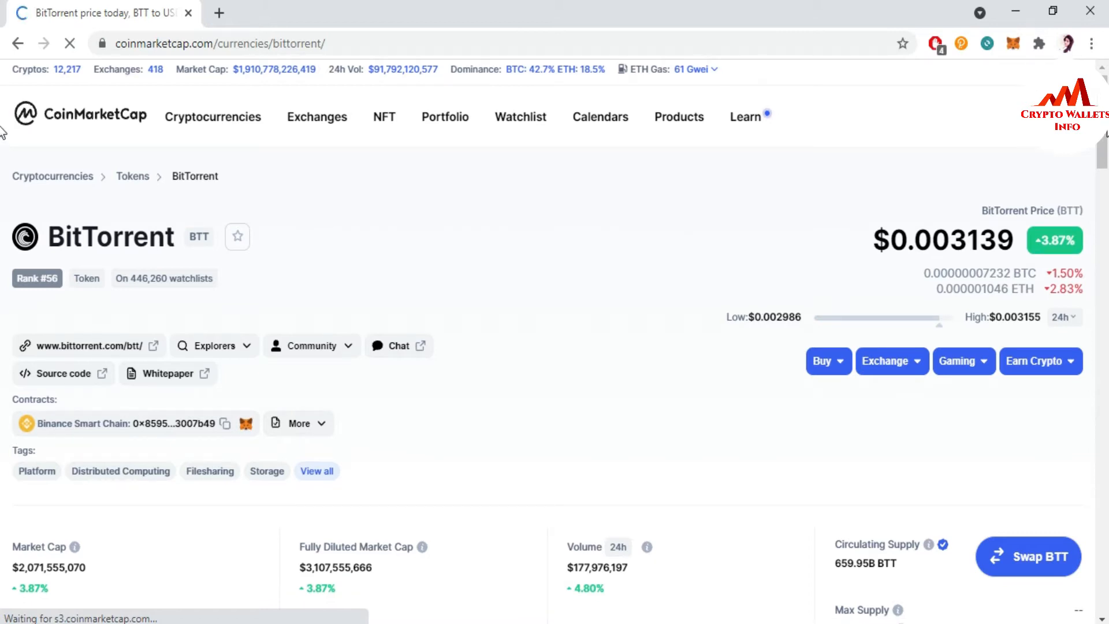
scroll(down, 3)
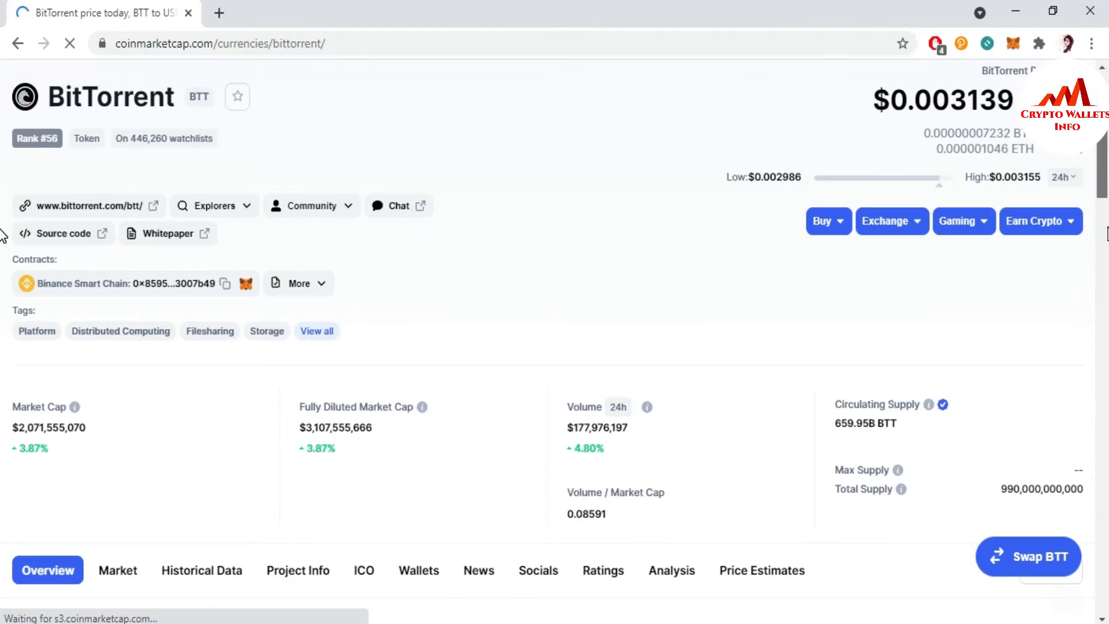
mouse_move(499, 238)
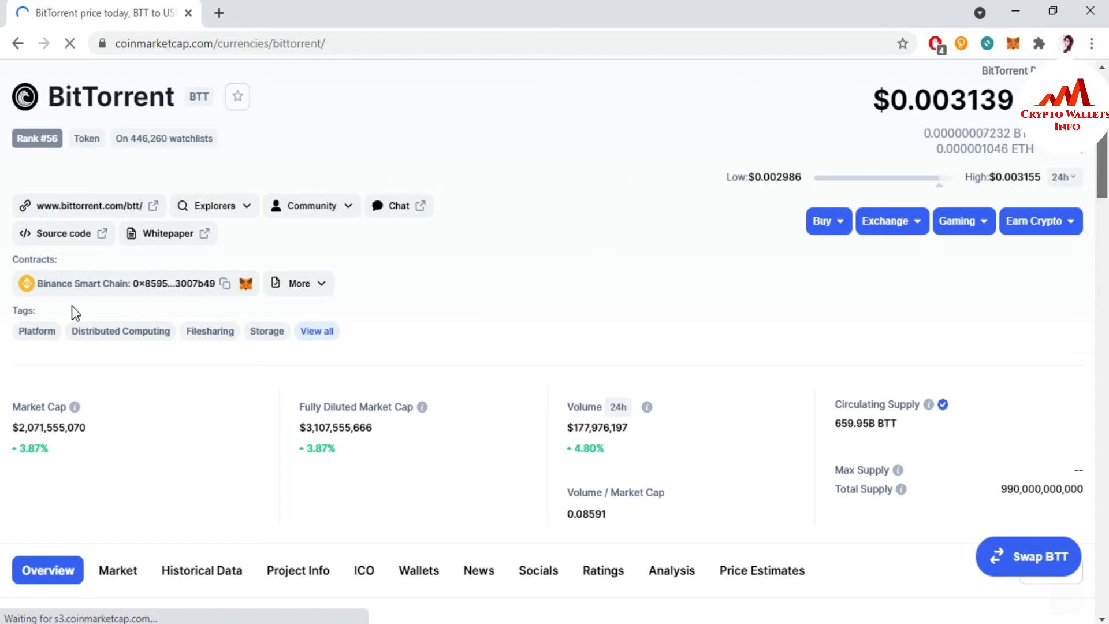
scroll(down, 3)
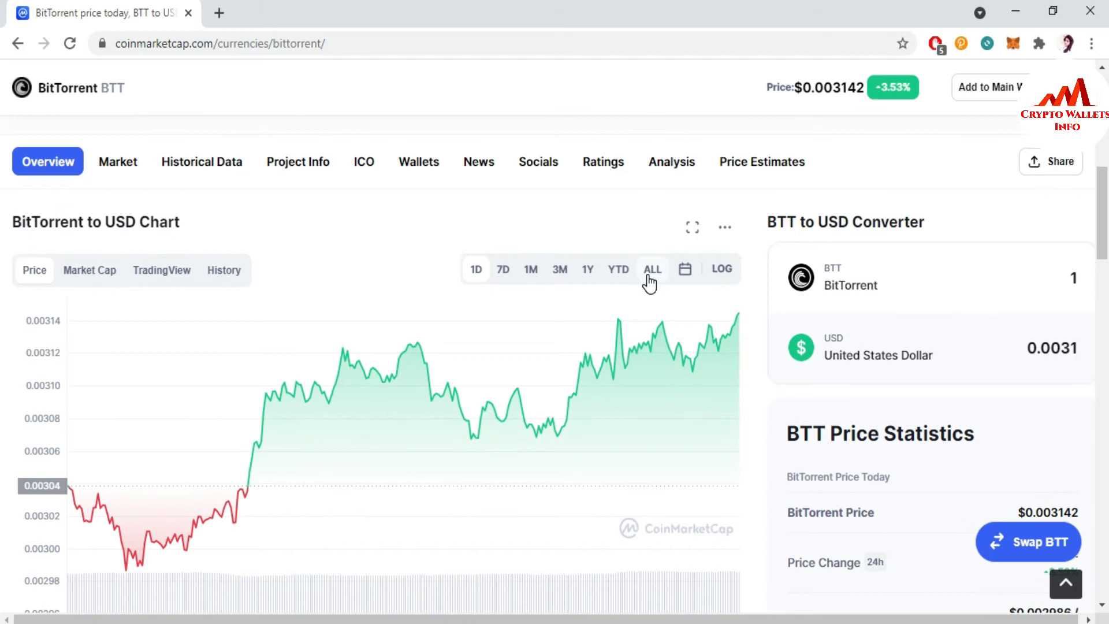
click(652, 268)
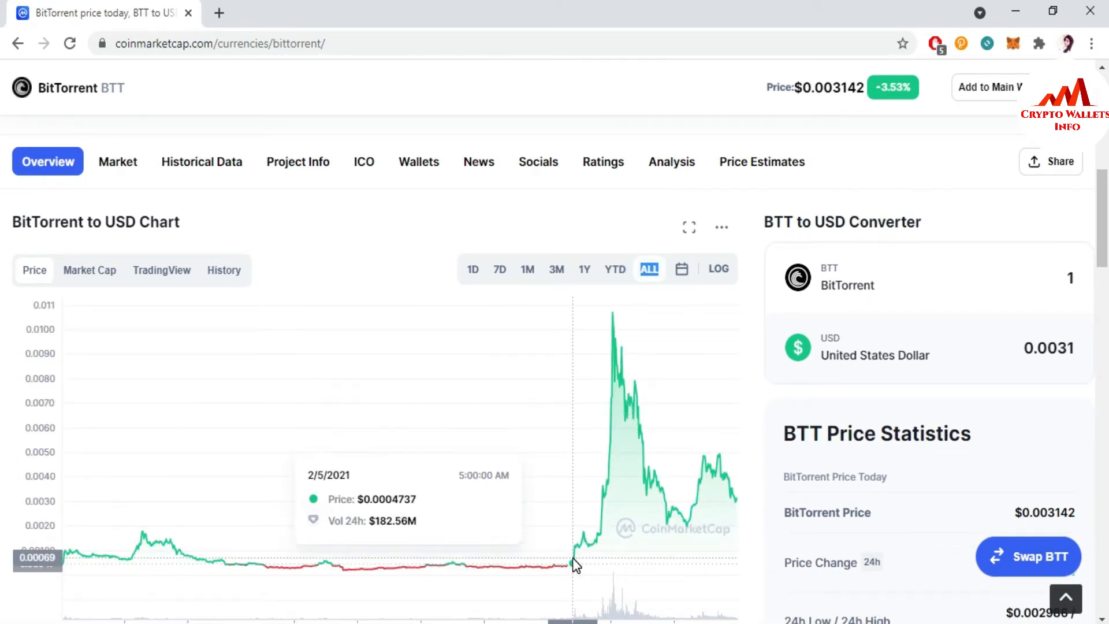
mouse_move(609, 280)
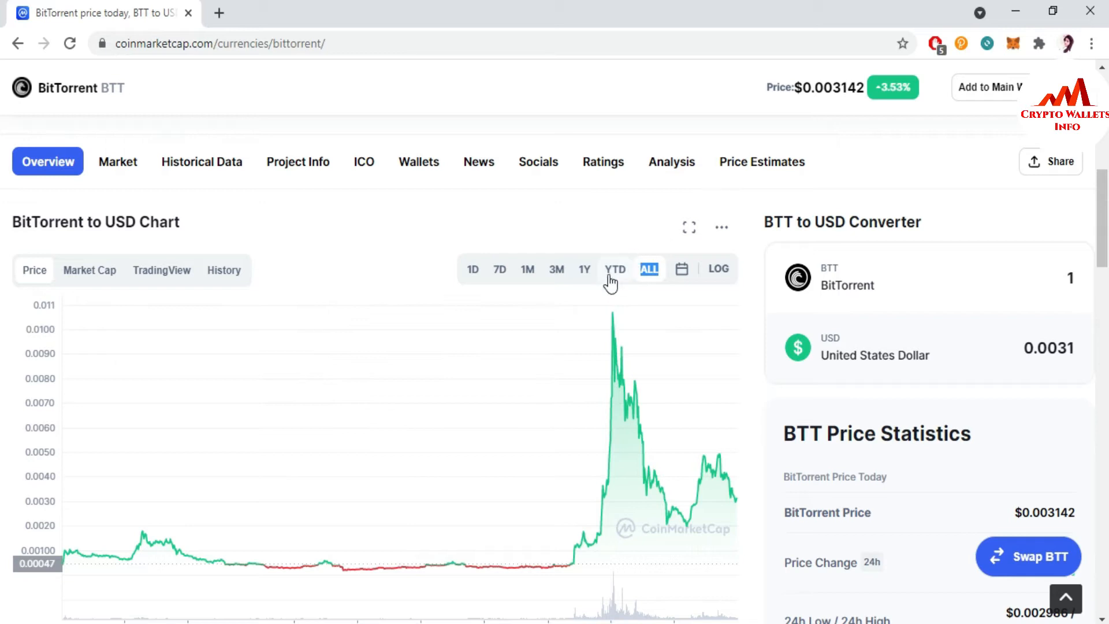
mouse_move(4, 248)
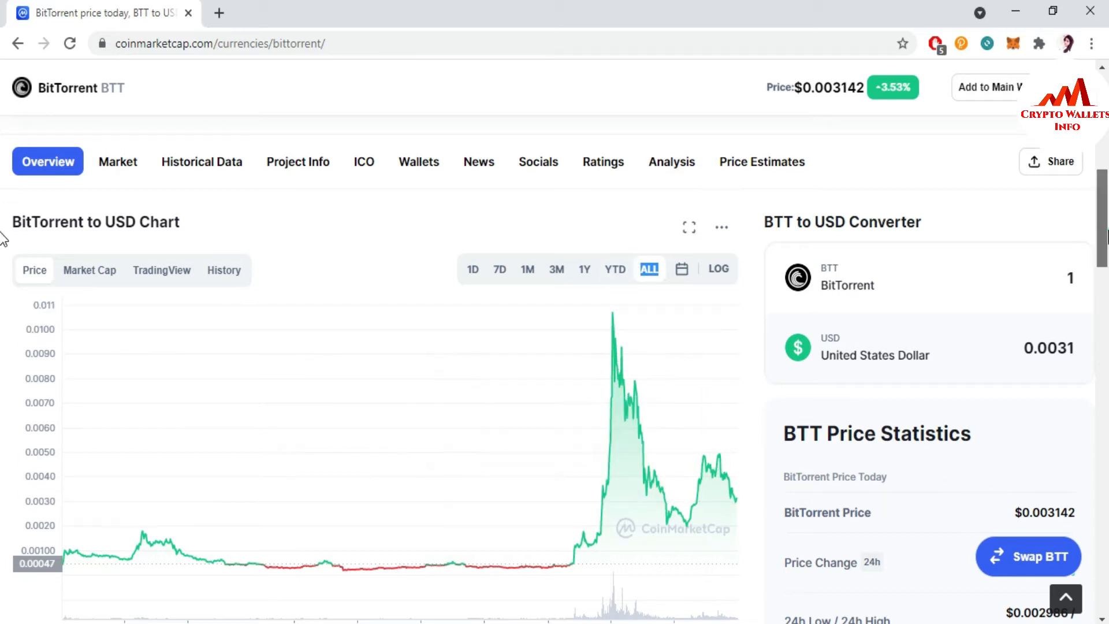
Step: Expand the full BitTorrent description via Read More and scroll on to the markets list
scroll(down, 3)
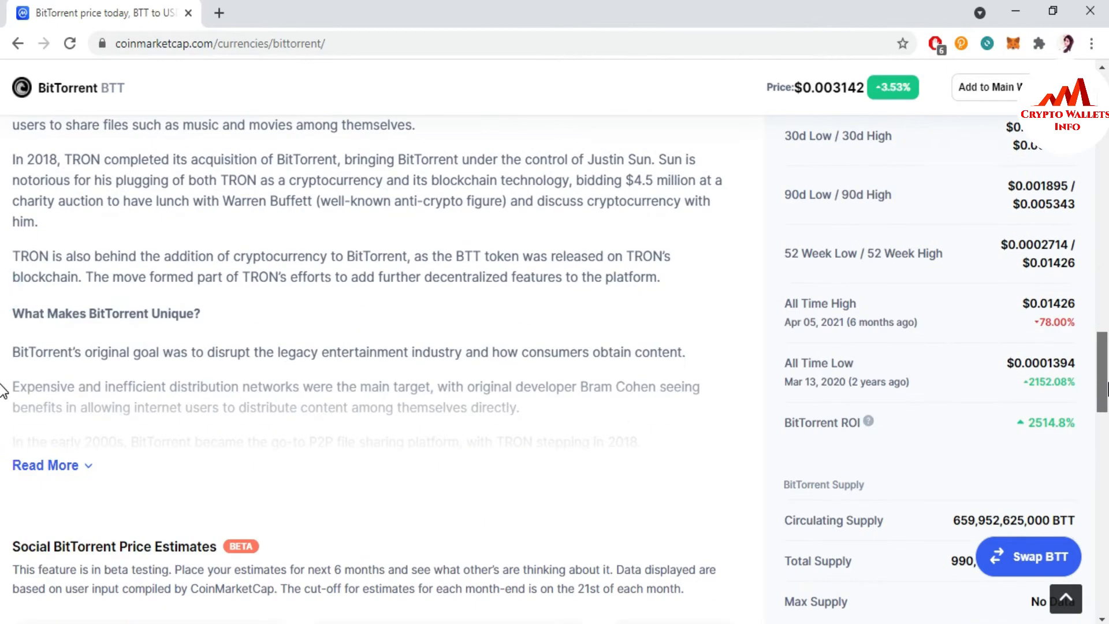
scroll(down, 3)
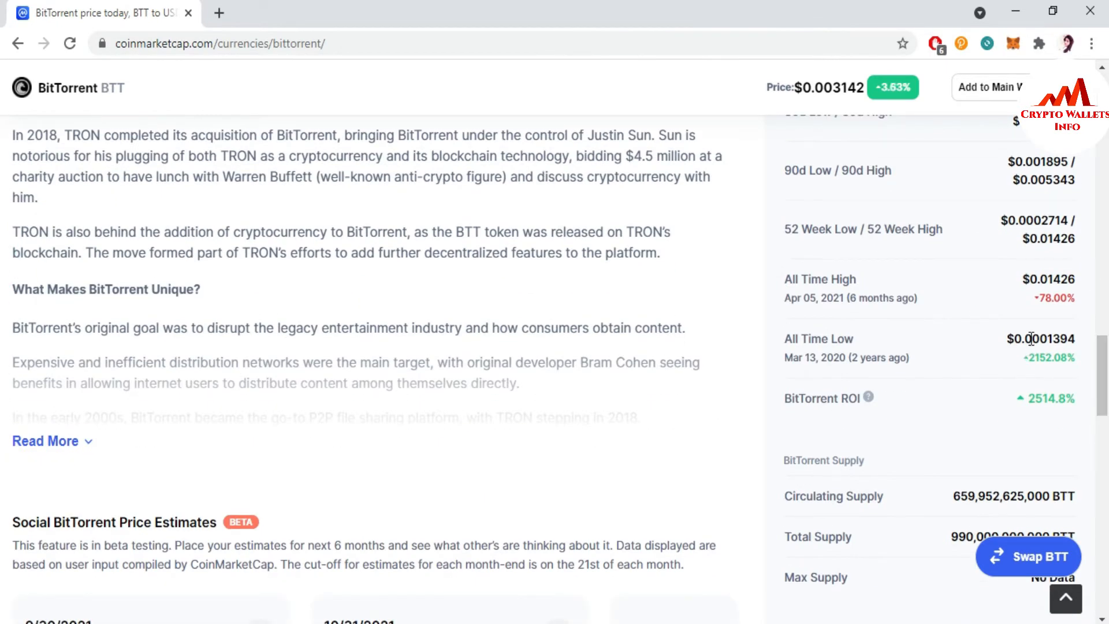
mouse_move(1045, 352)
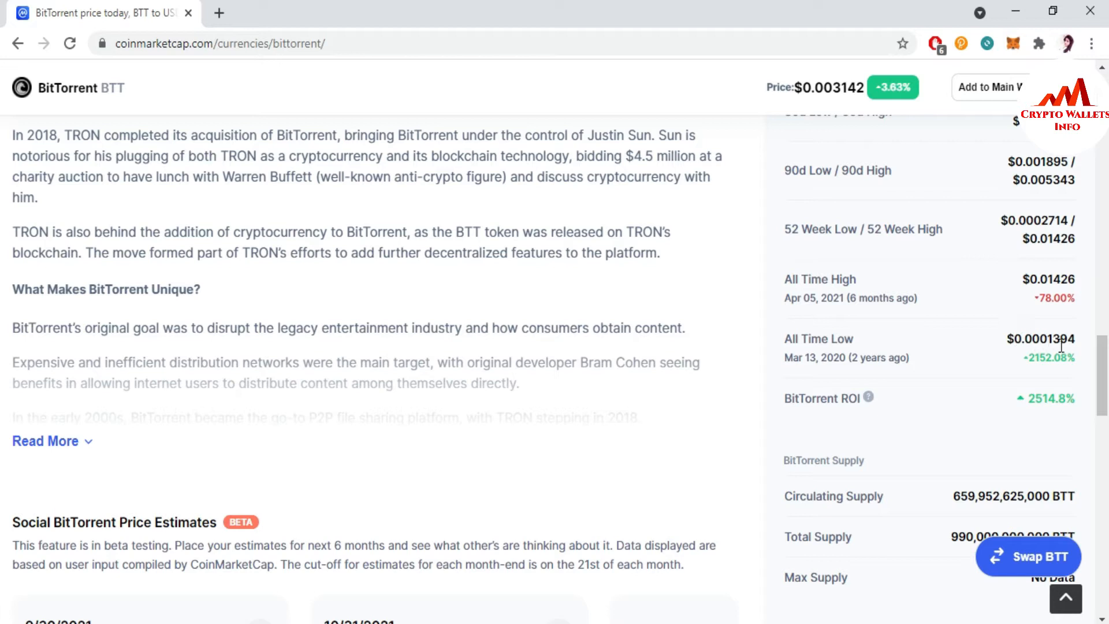
mouse_move(1049, 284)
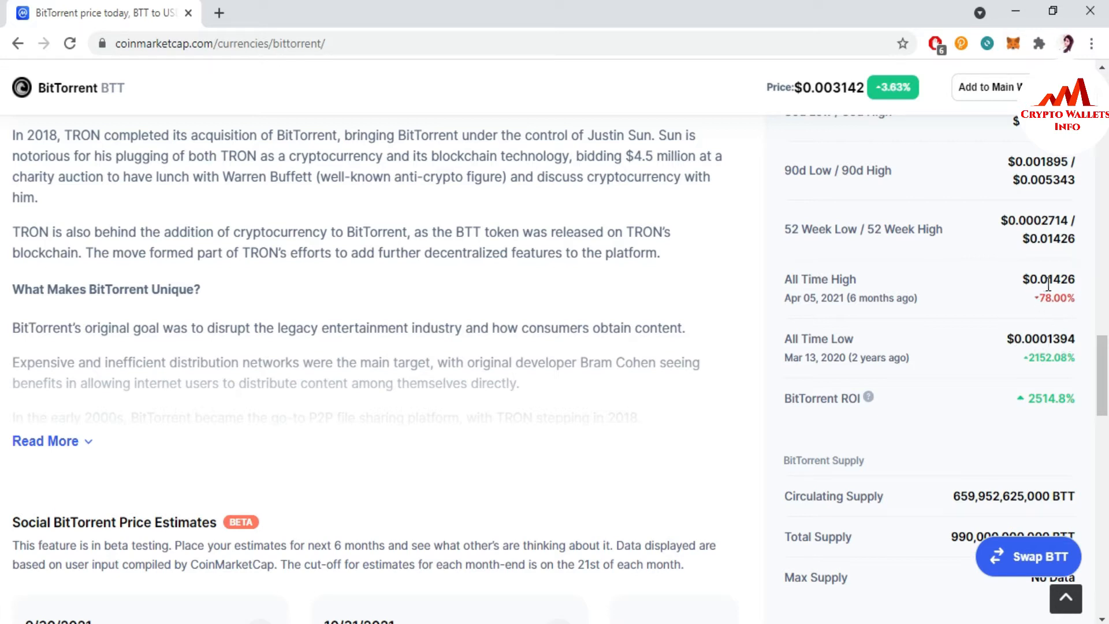
mouse_move(1095, 358)
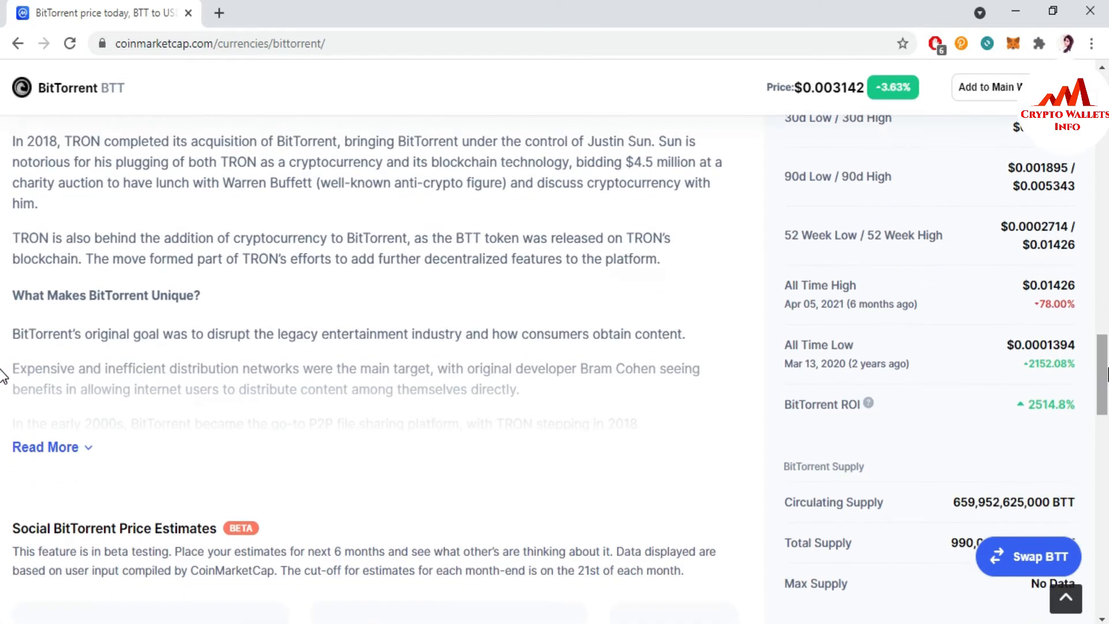
click(45, 446)
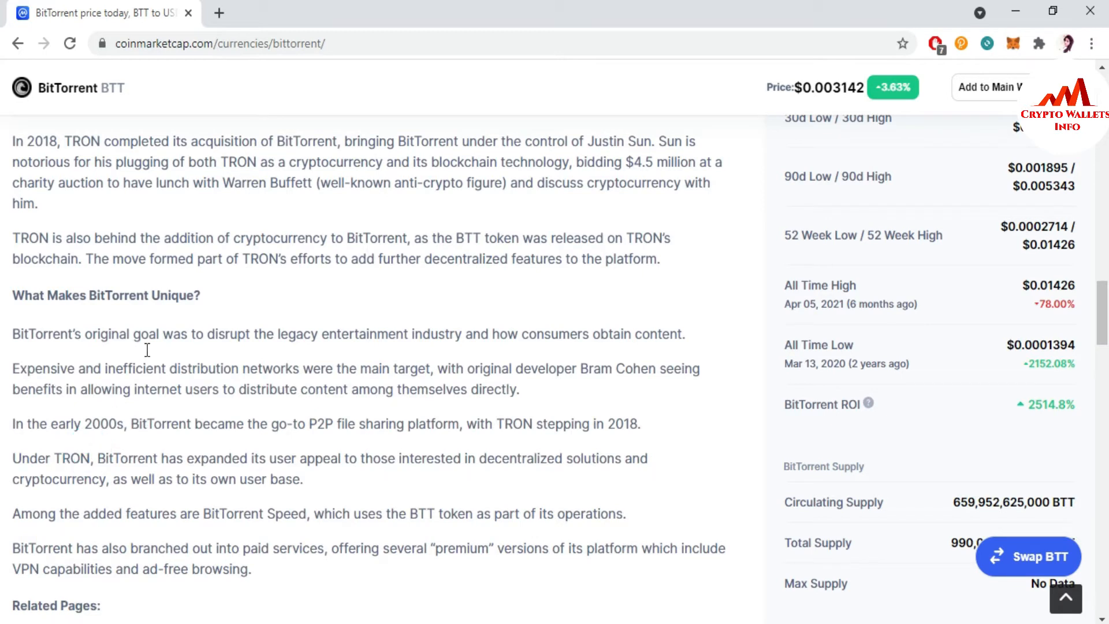
mouse_move(802, 335)
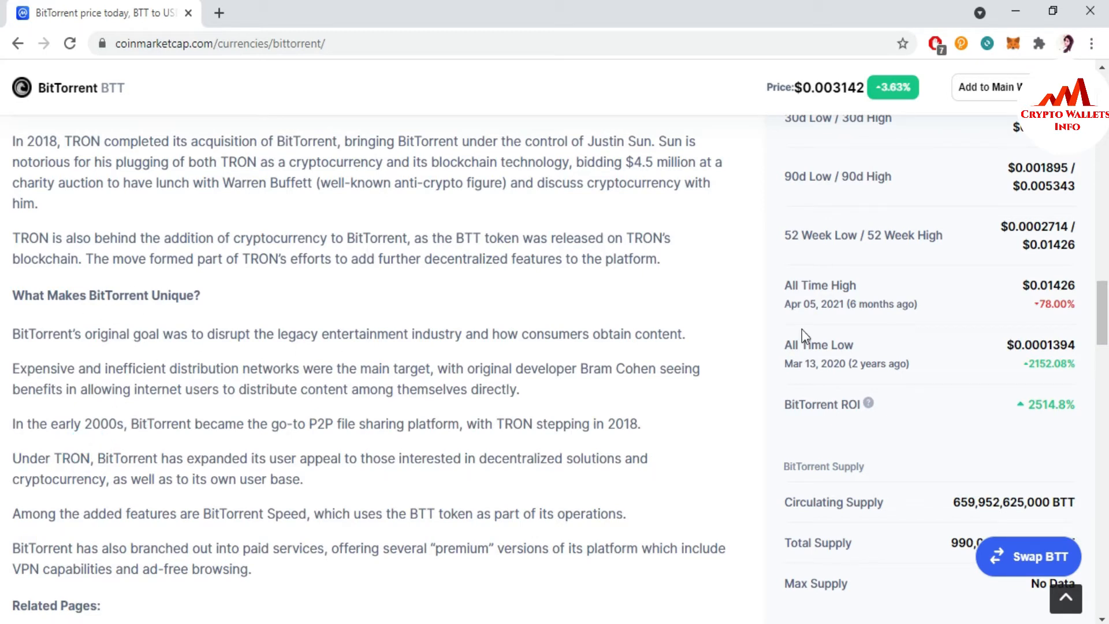
scroll(down, 3)
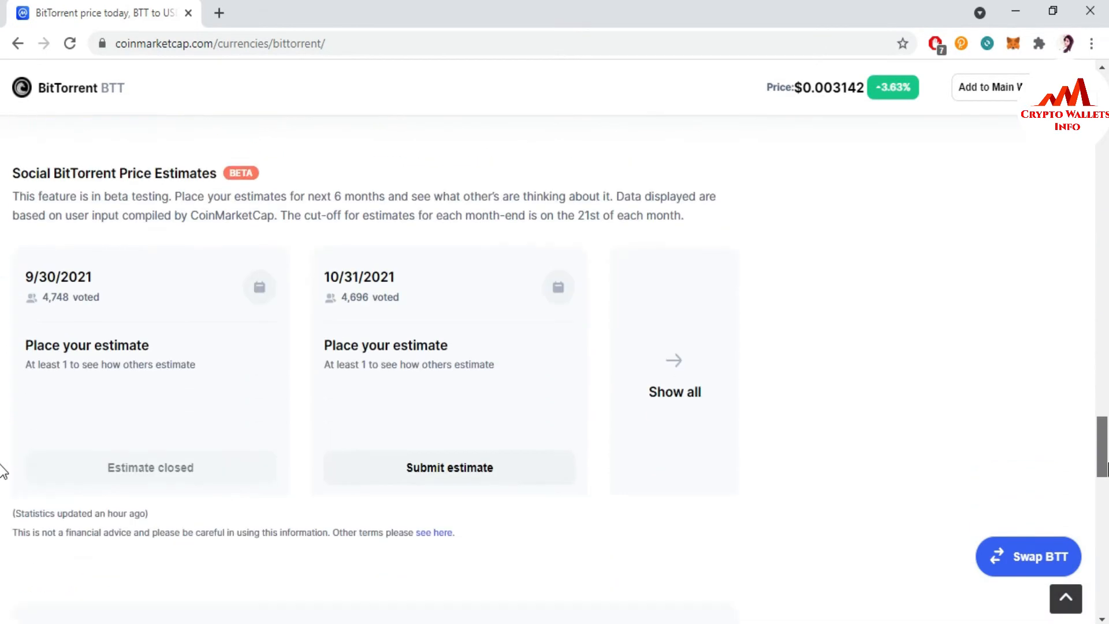
scroll(down, 3)
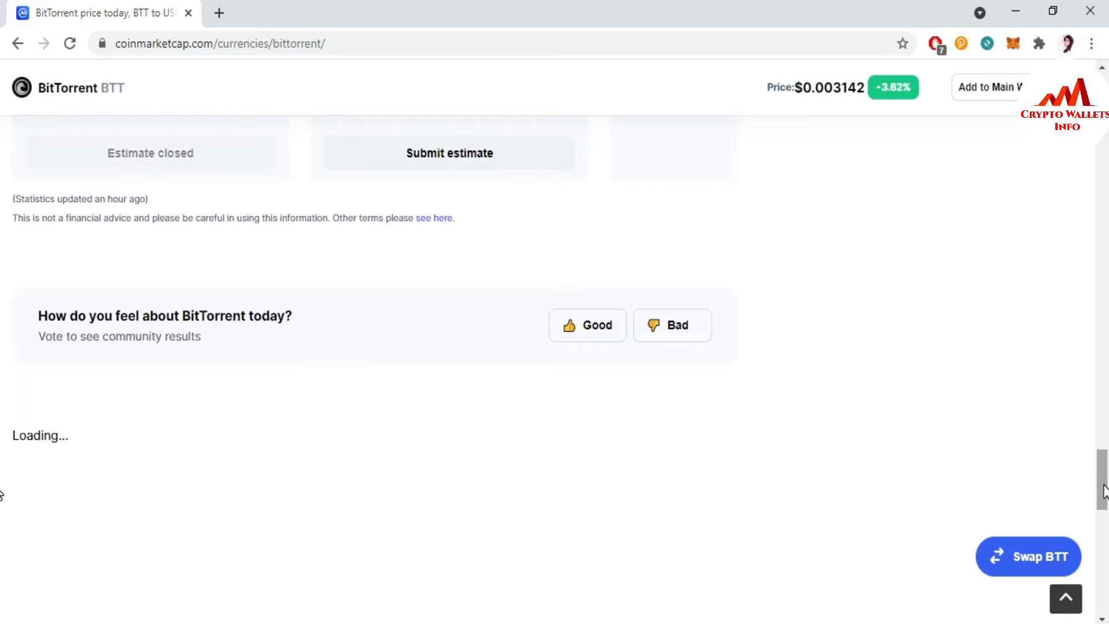
scroll(down, 3)
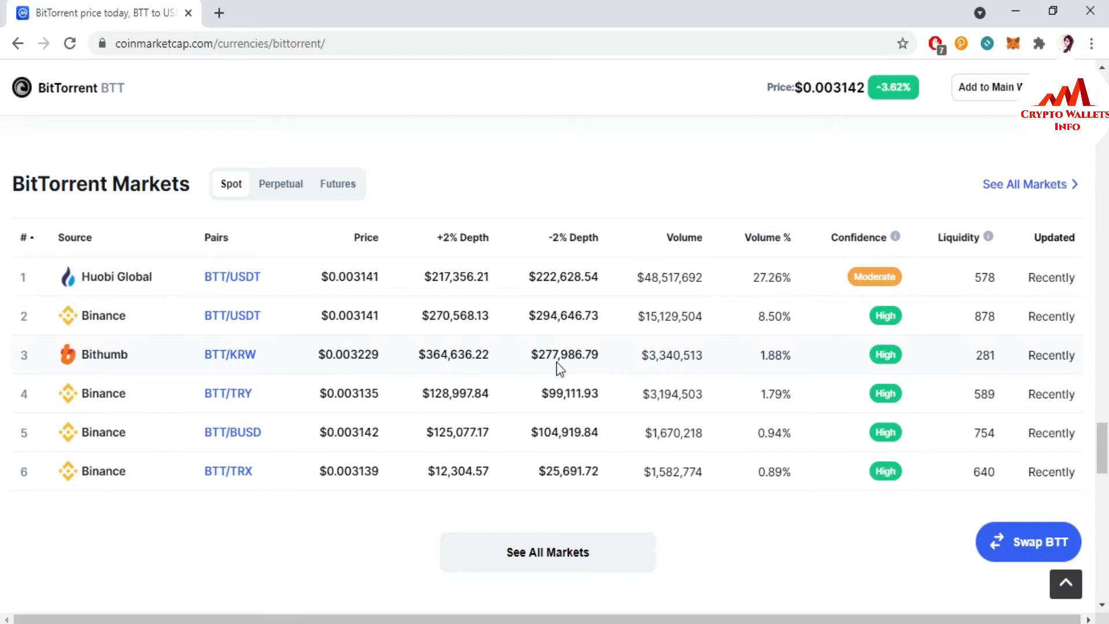
mouse_move(1097, 432)
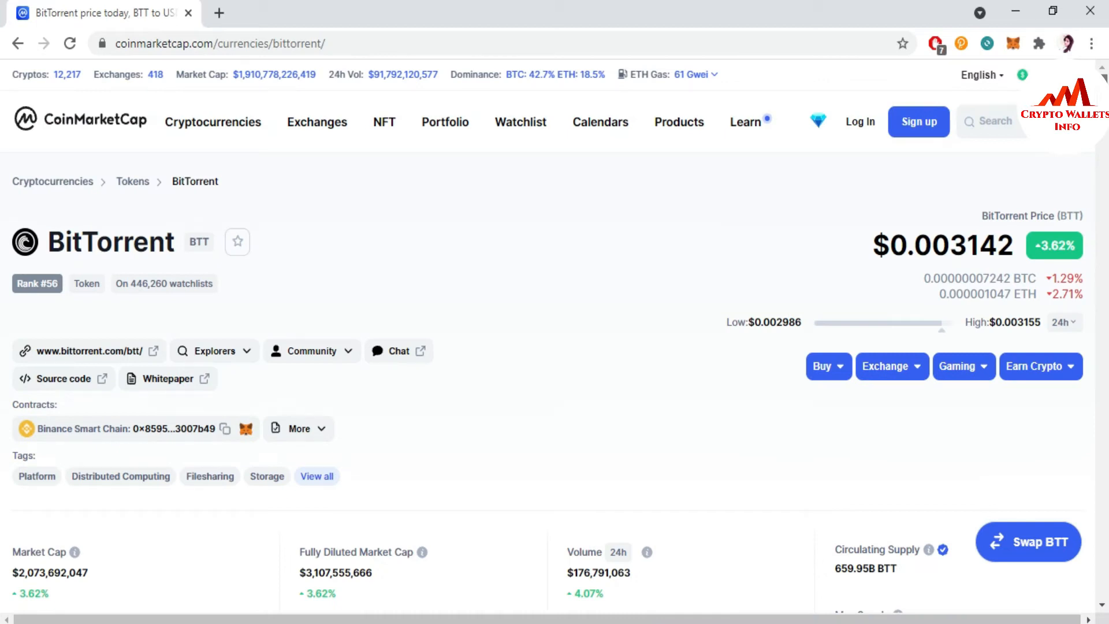
mouse_move(52, 380)
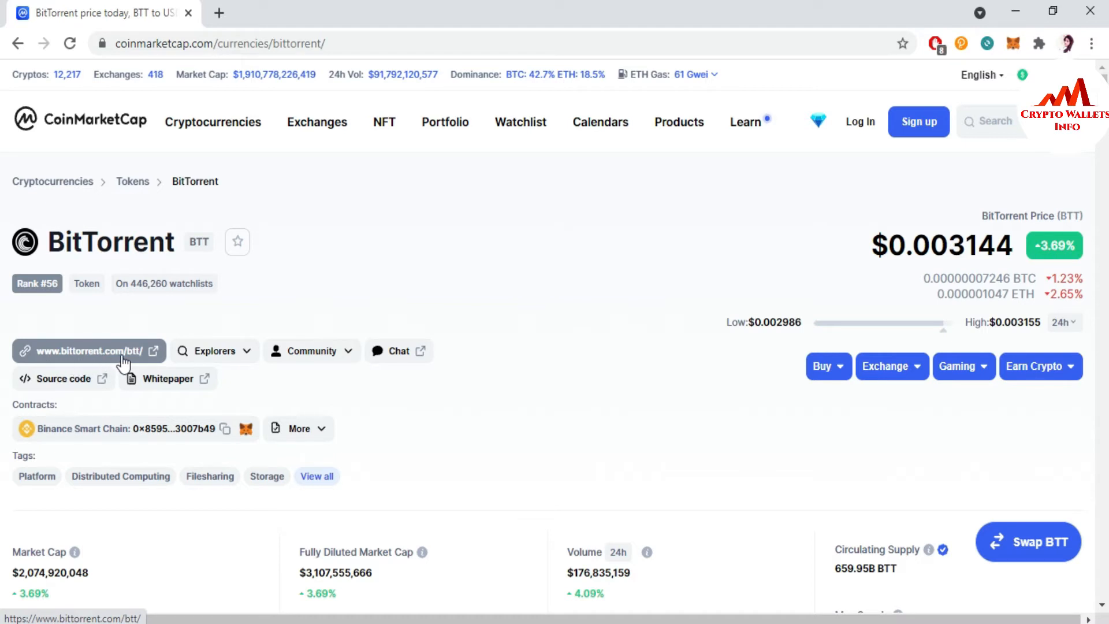
Step: Open the bittorrent.com/btt token site and read down to the client downloads
click(92, 351)
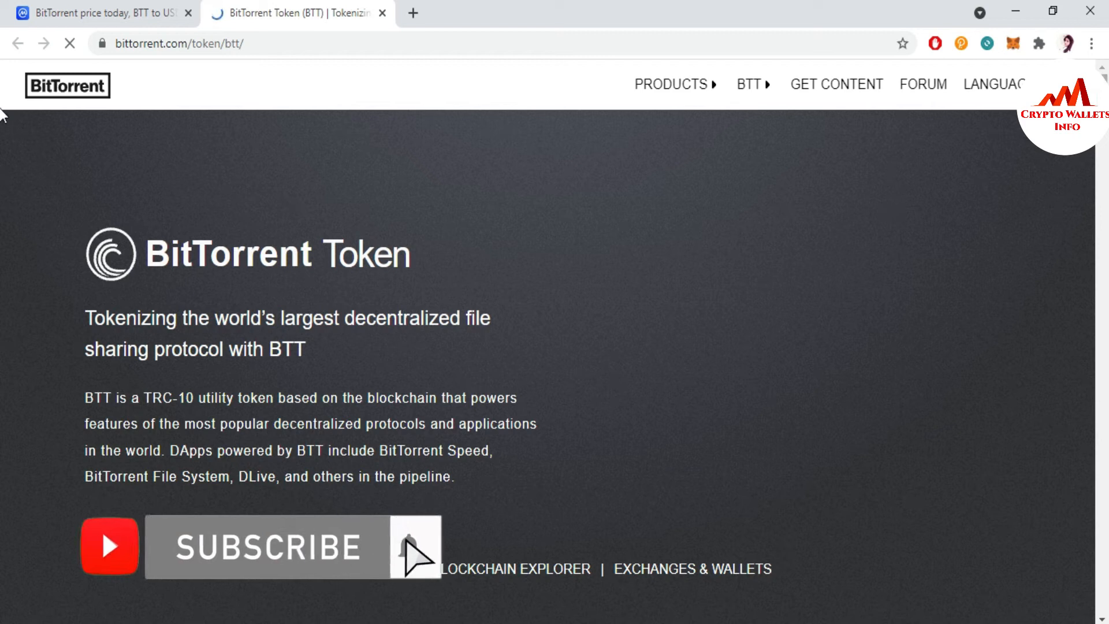
scroll(down, 3)
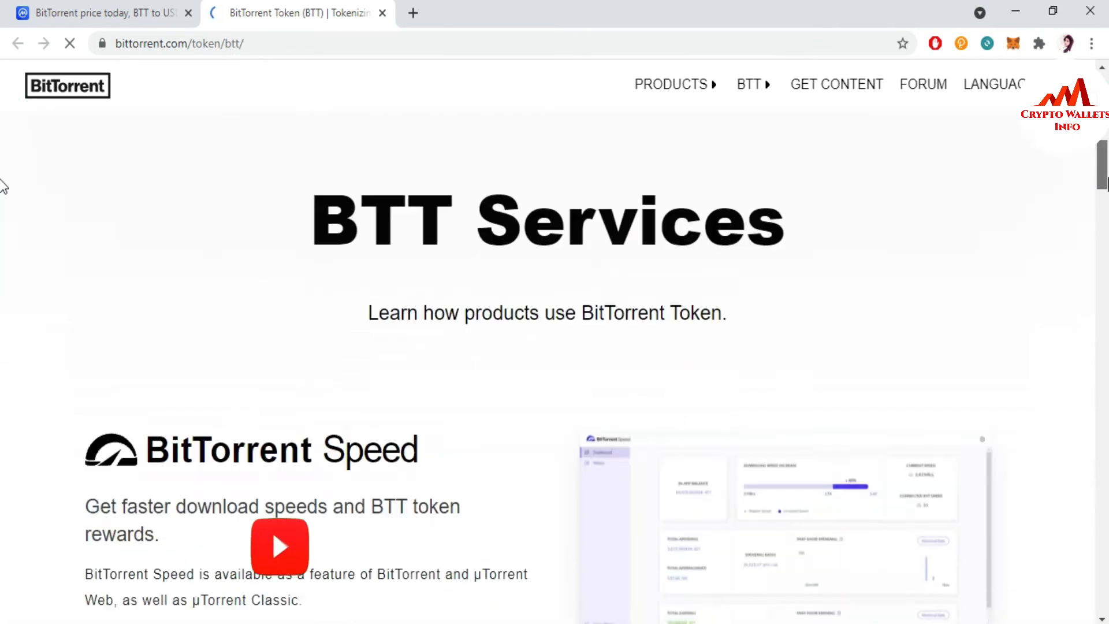
scroll(down, 3)
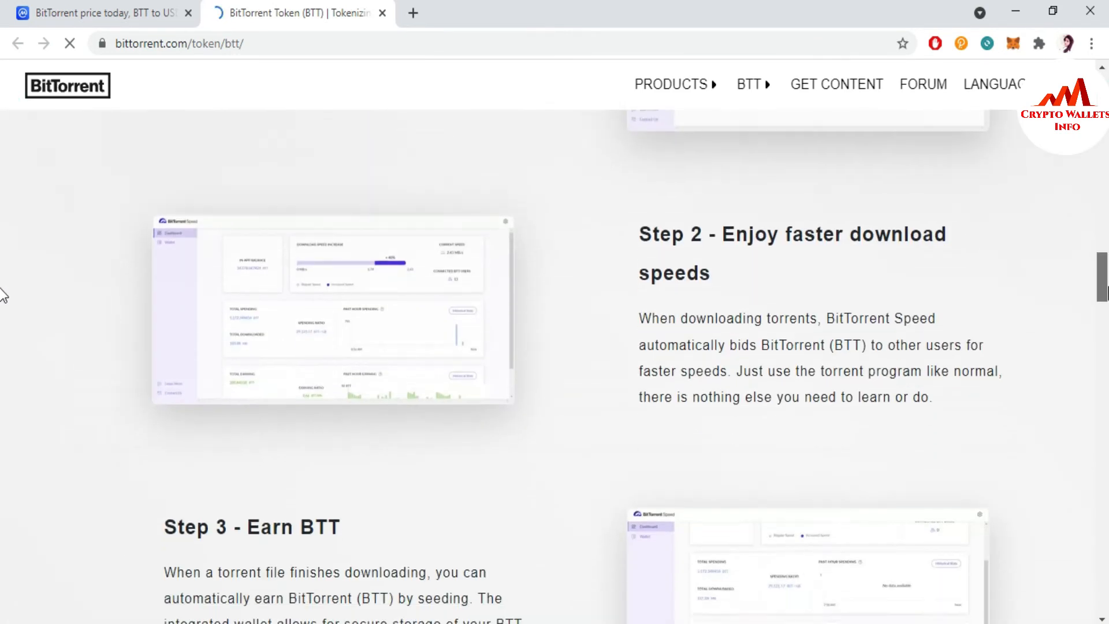
scroll(down, 3)
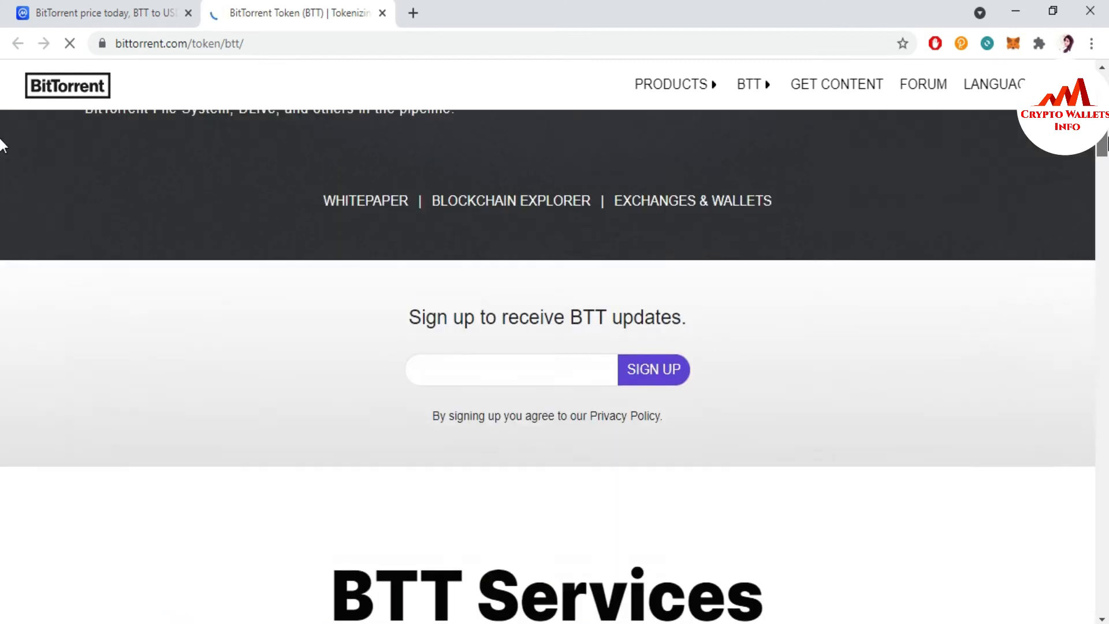
scroll(down, 3)
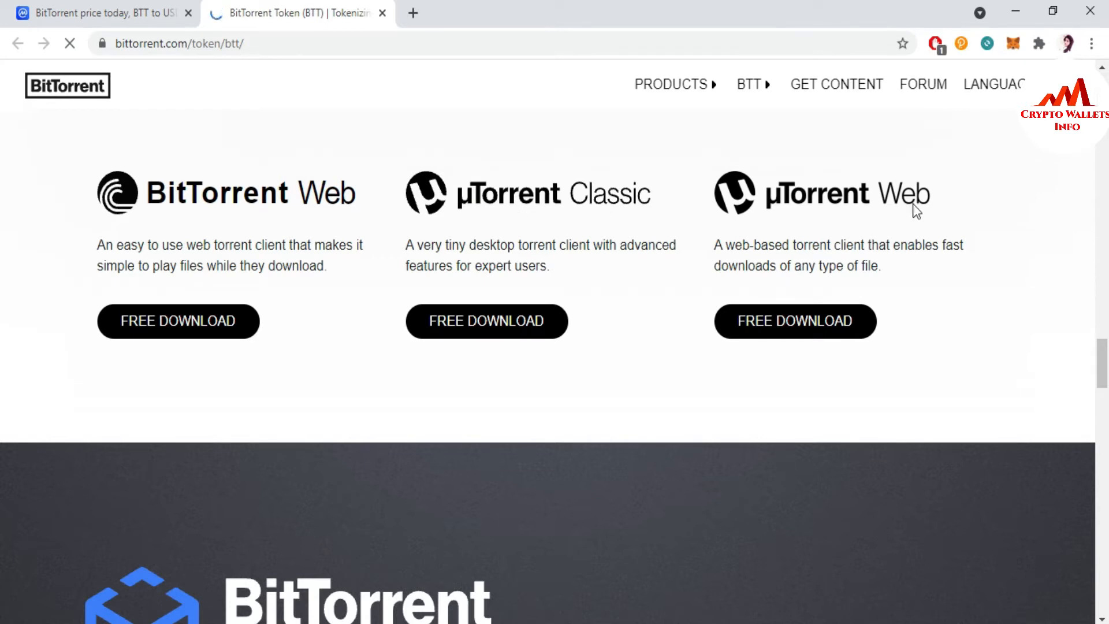
mouse_move(503, 303)
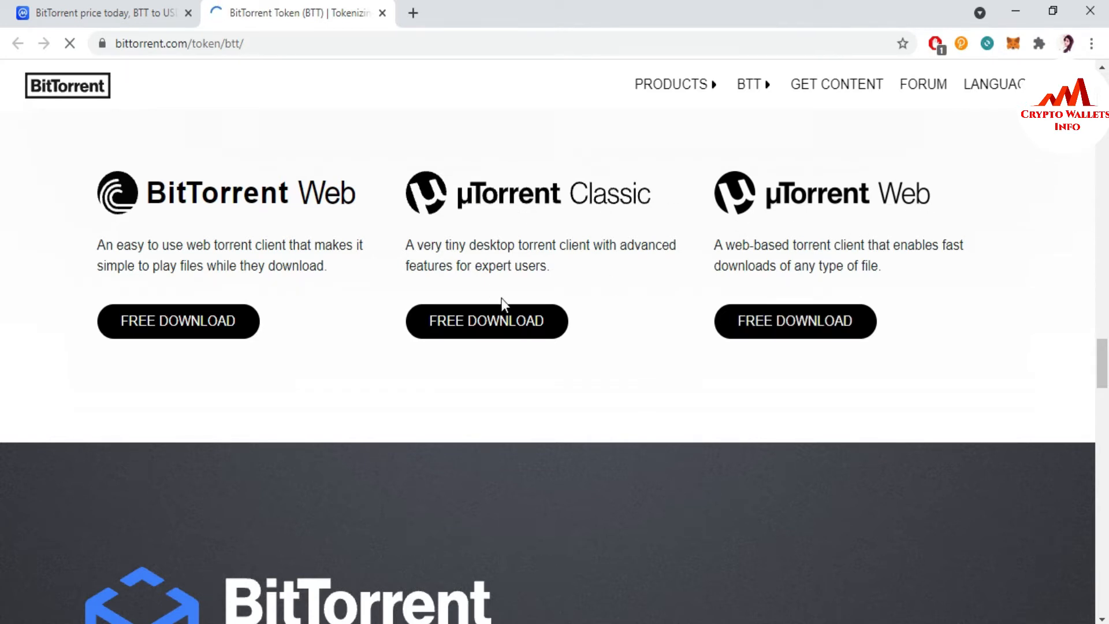
mouse_move(490, 291)
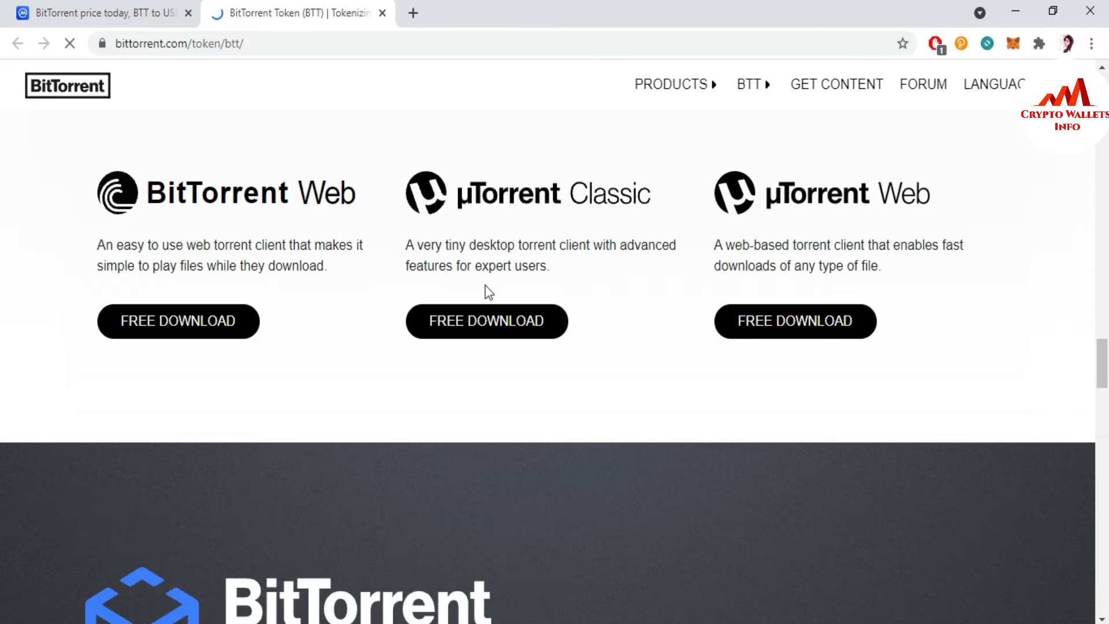
Step: Attempt the µTorrent Classic FREE DOWNLOAD, then return to the BitTorrent Token tab
click(486, 321)
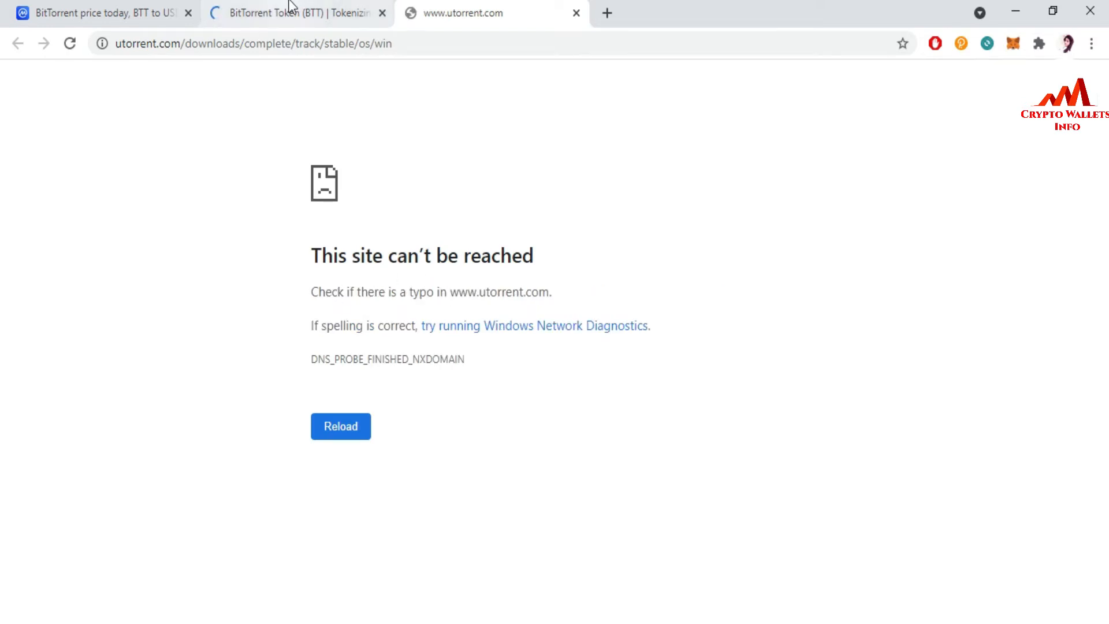
click(297, 13)
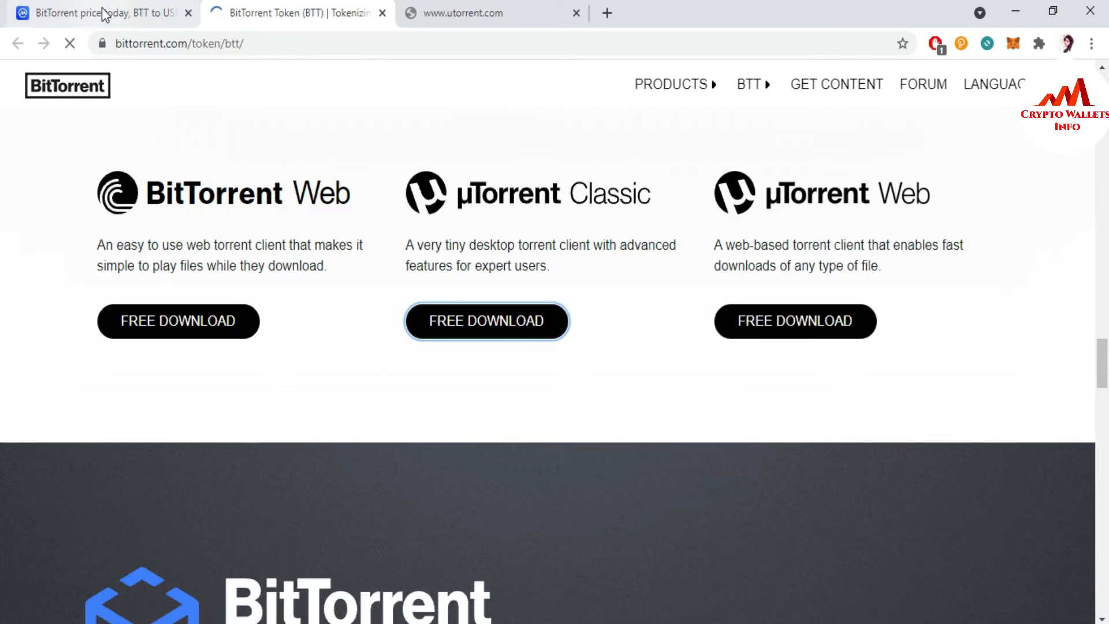
Step: Open the Wallets section on CoinMarketCap's BitTorrent page and close the two extra tabs
click(102, 13)
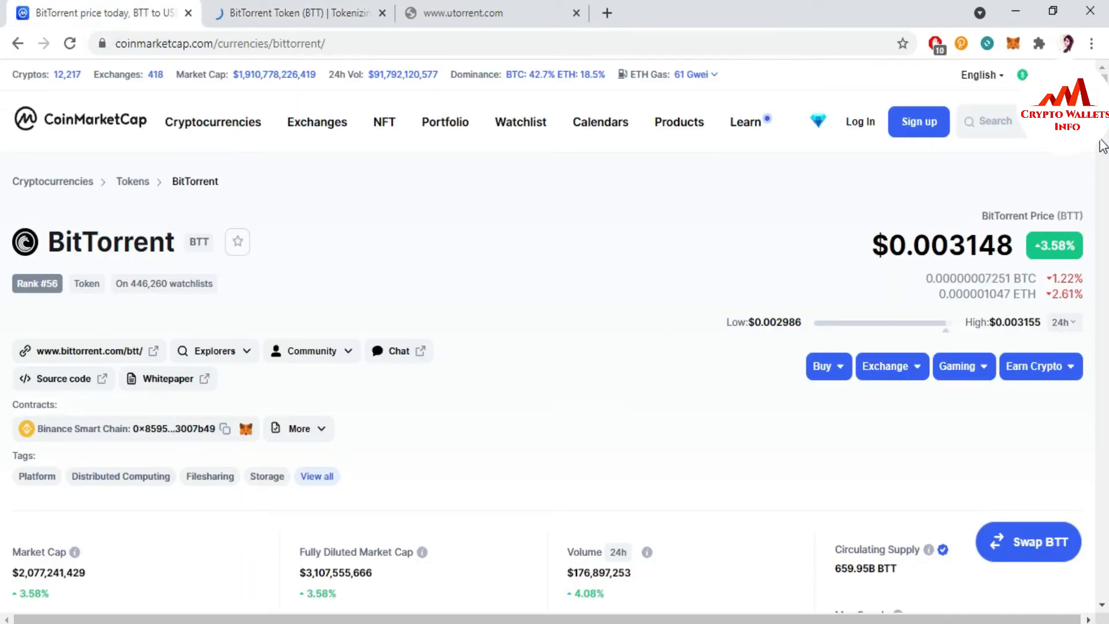
scroll(down, 3)
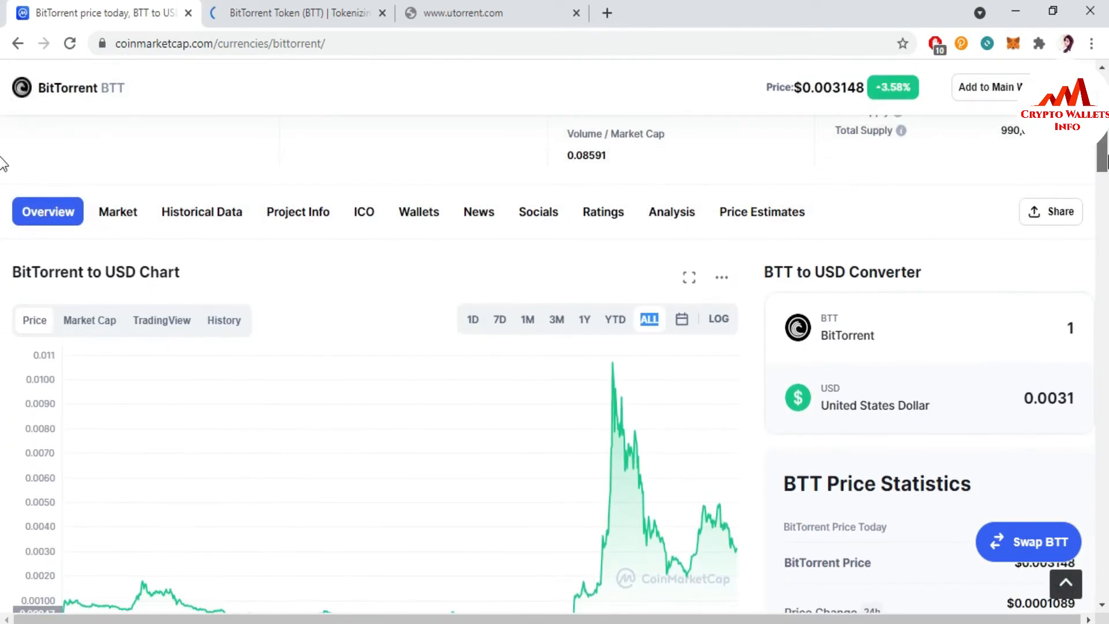
mouse_move(437, 213)
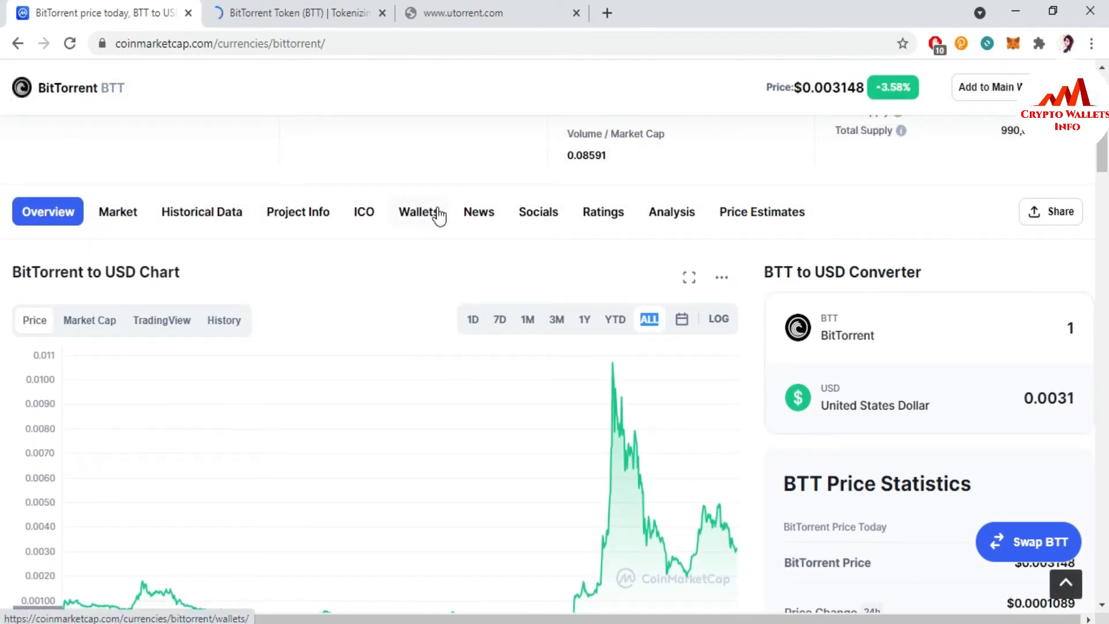
click(417, 213)
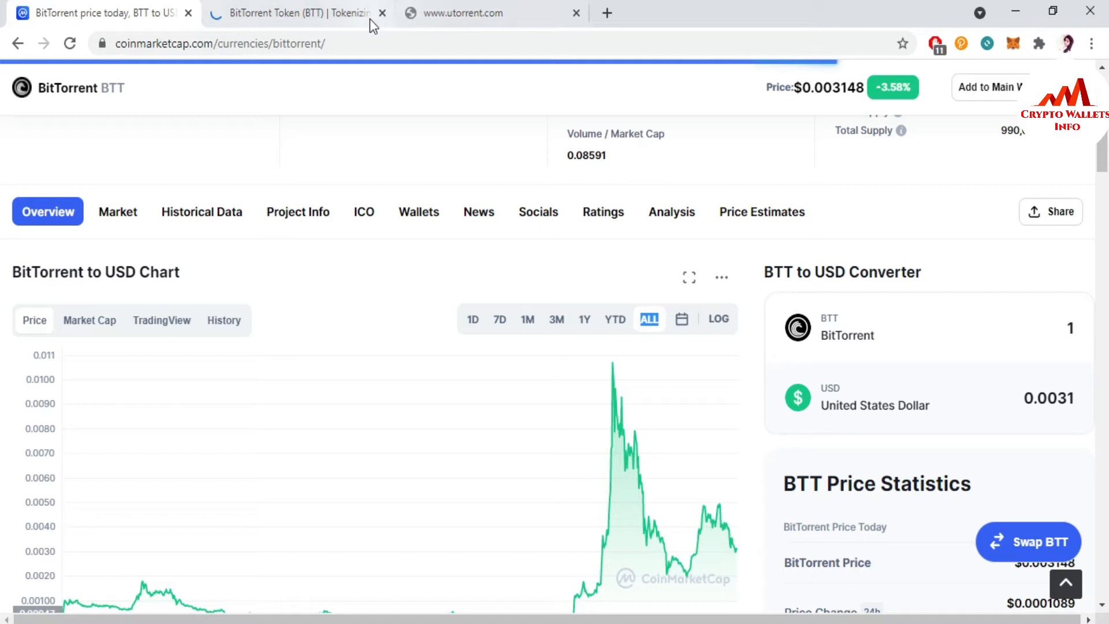
click(382, 12)
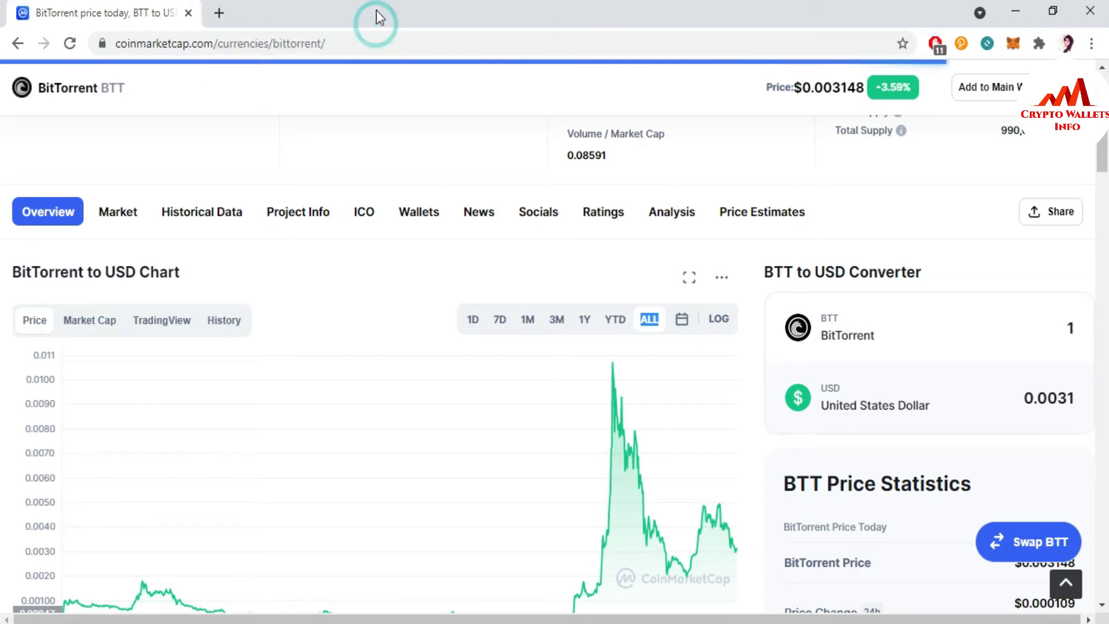
click(418, 211)
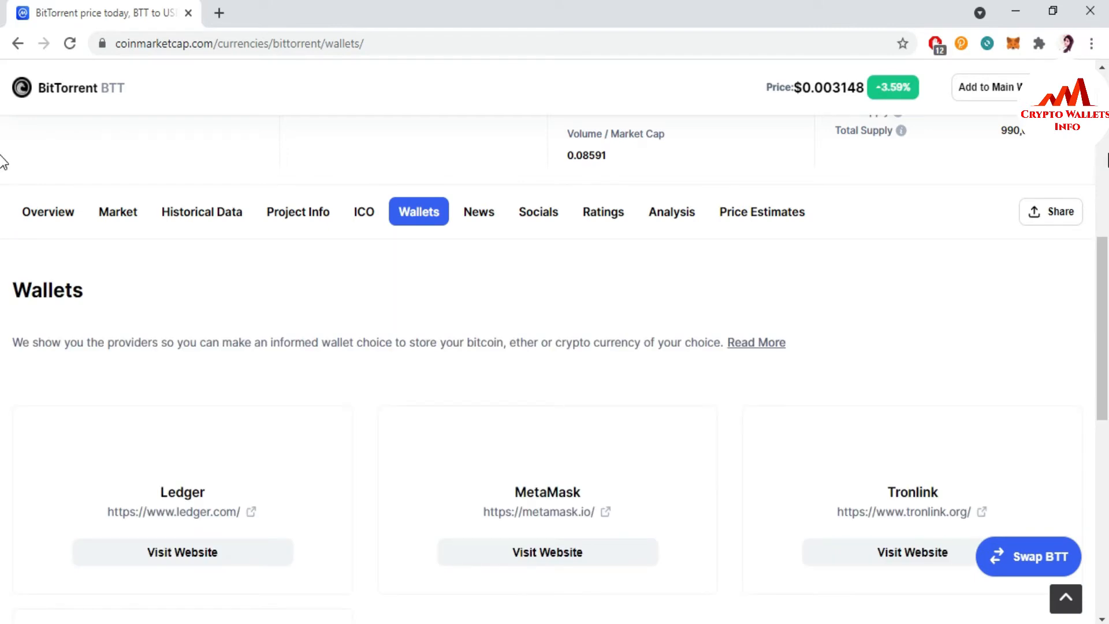
Step: Scroll to the wallet cards listing Ledger, MetaMask, Tronlink and Binance Chain Wallet
scroll(down, 3)
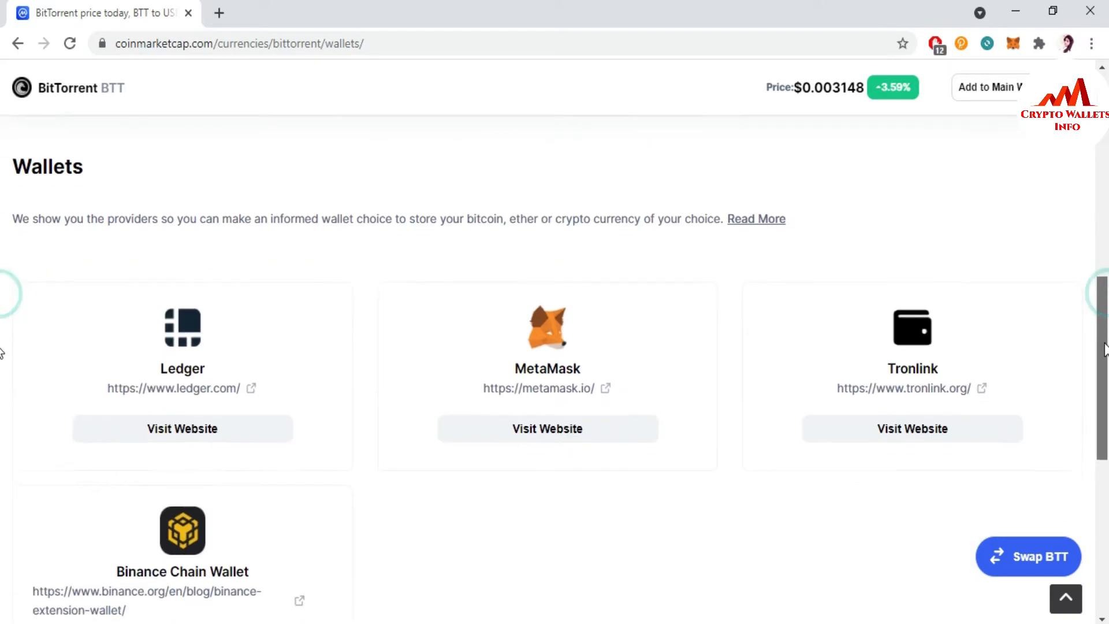
scroll(down, 3)
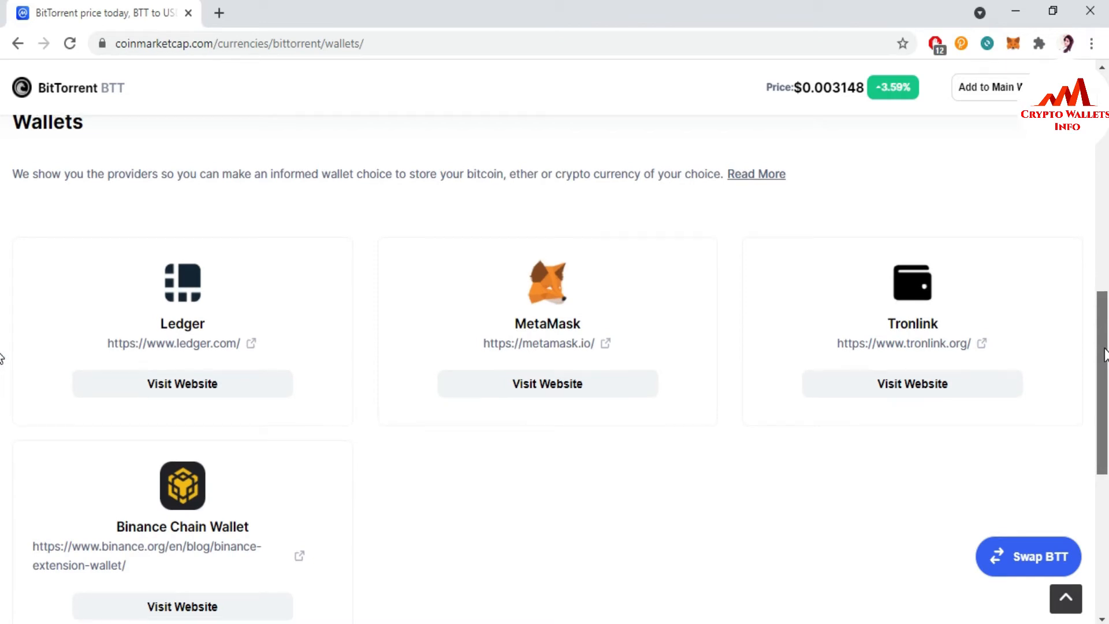
scroll(down, 3)
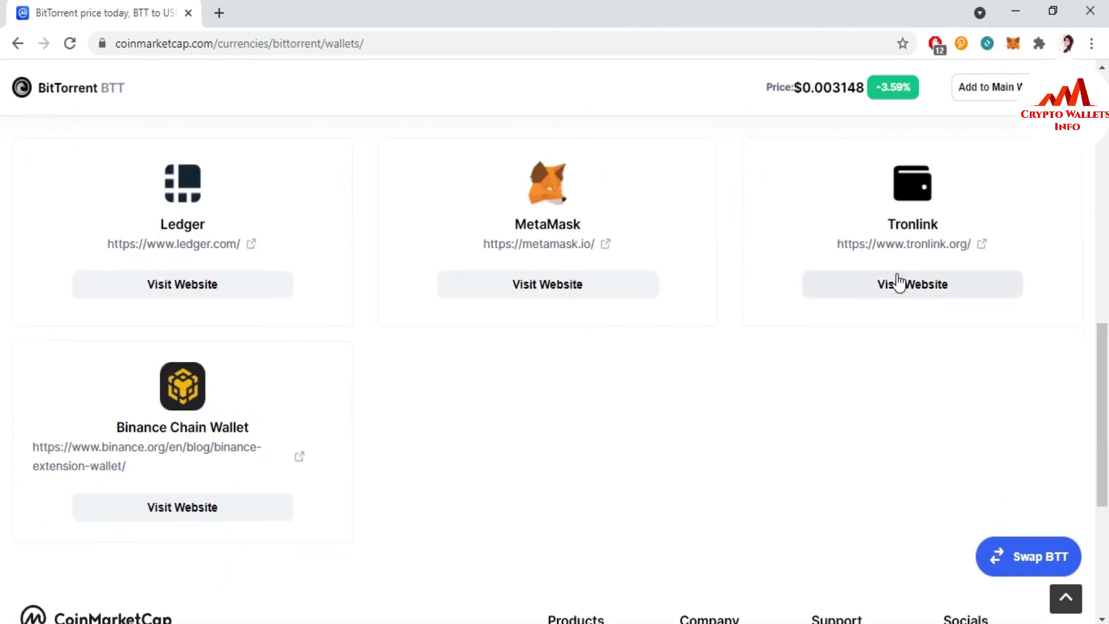
mouse_move(482, 290)
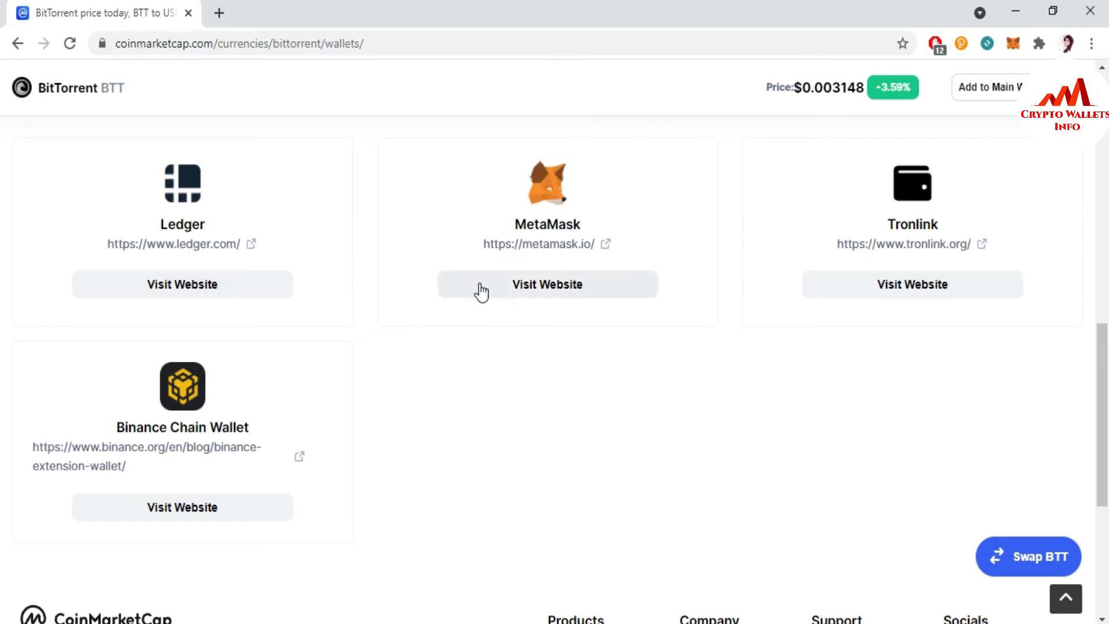
mouse_move(906, 284)
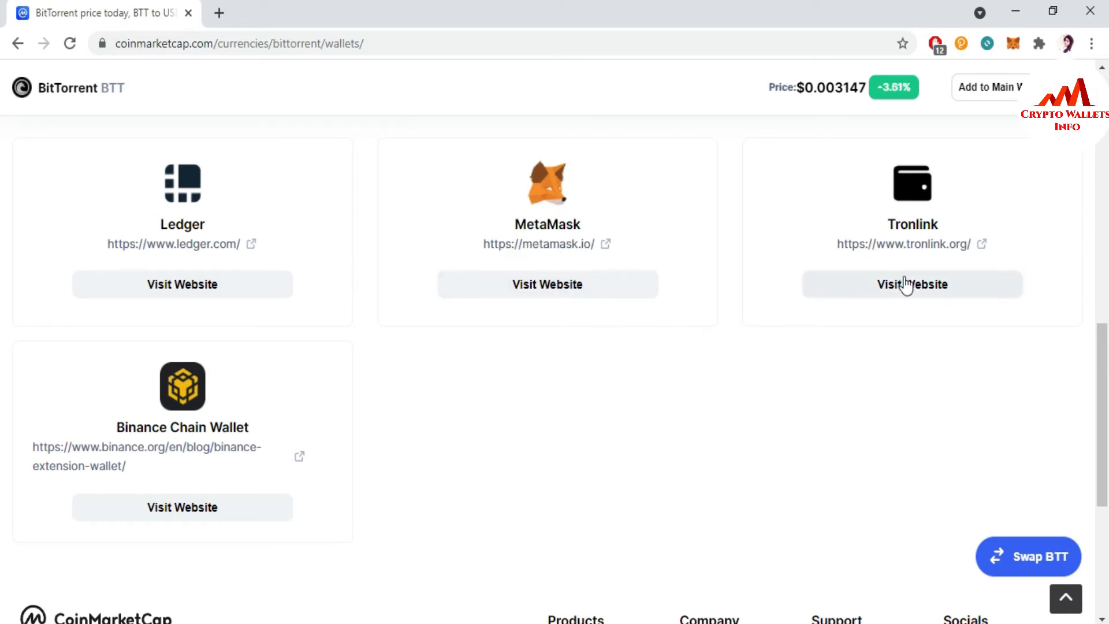
mouse_move(259, 399)
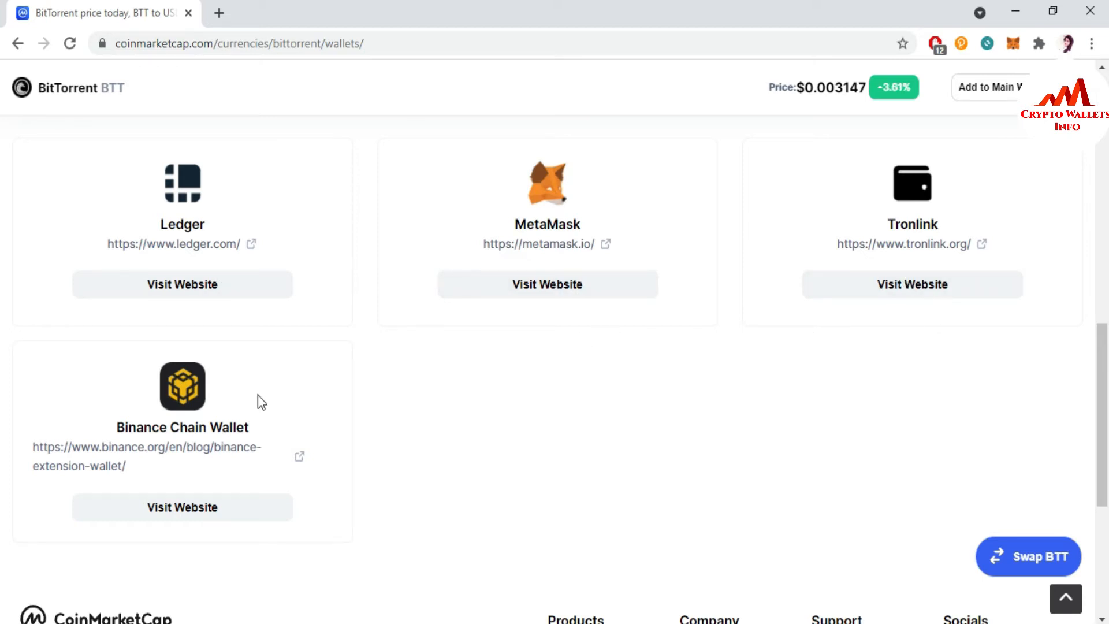
mouse_move(930, 294)
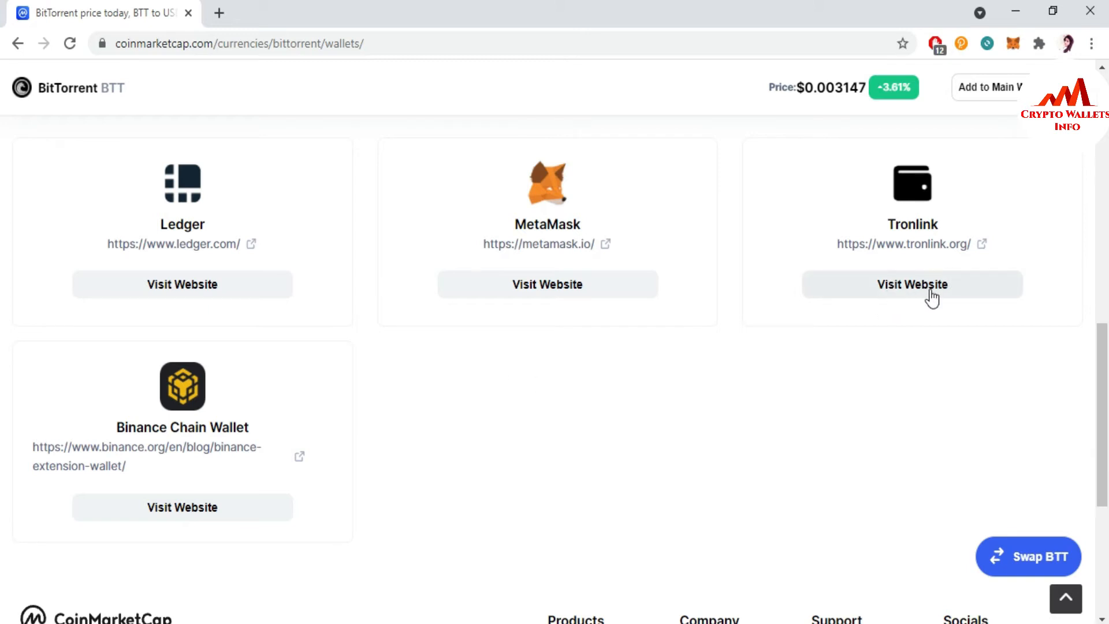
Step: Visit the TronLink website from the wallets list and show its browser extension download choices
click(913, 285)
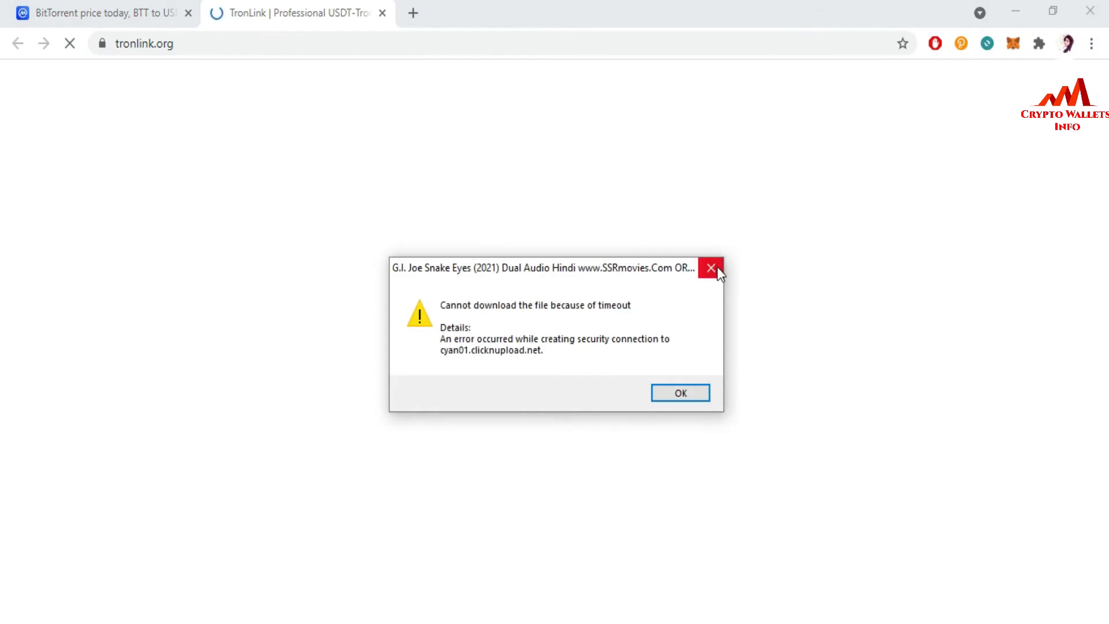
click(709, 269)
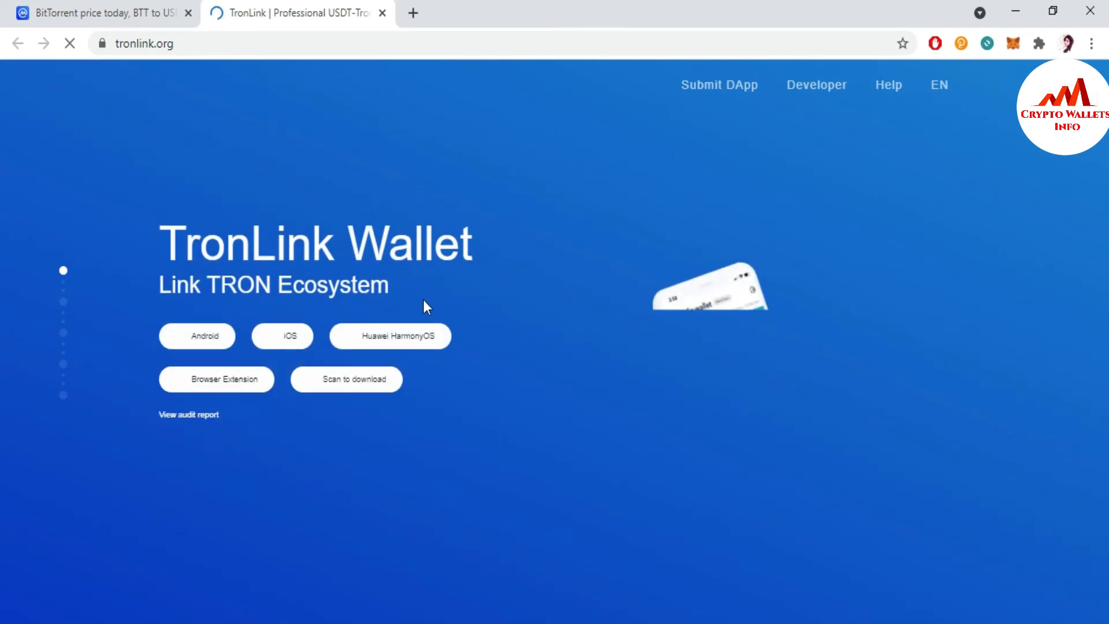
mouse_move(477, 292)
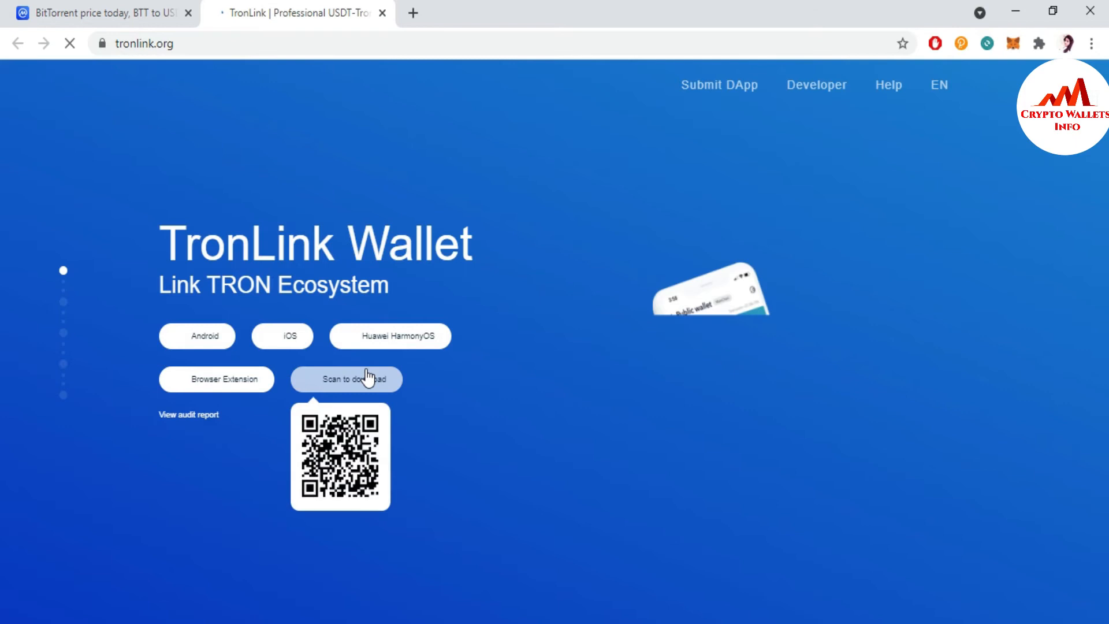
click(217, 379)
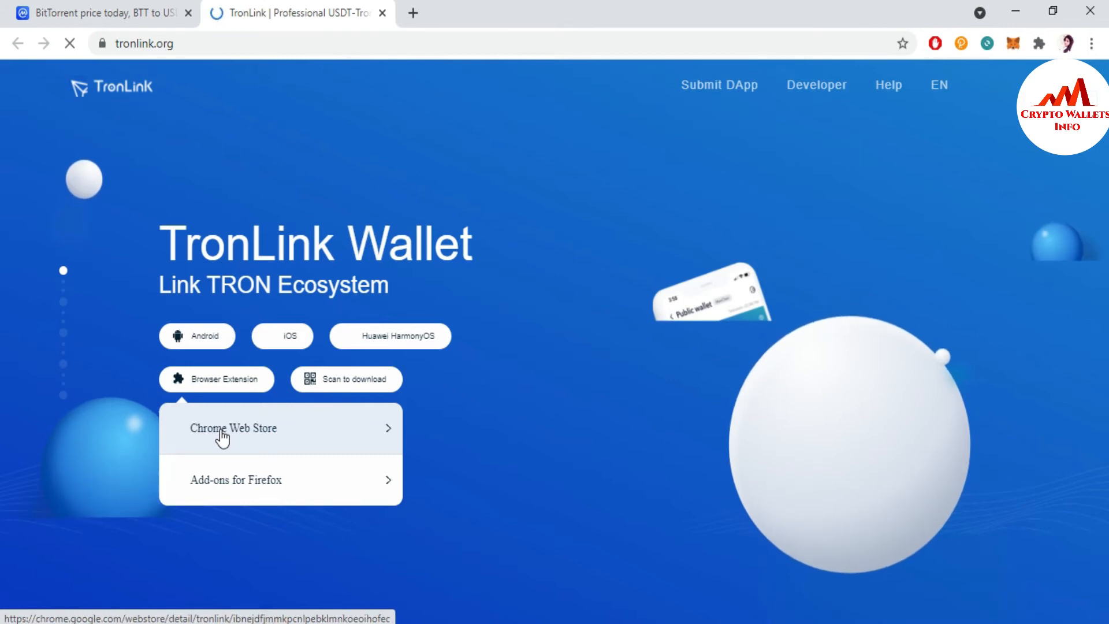
mouse_move(220, 504)
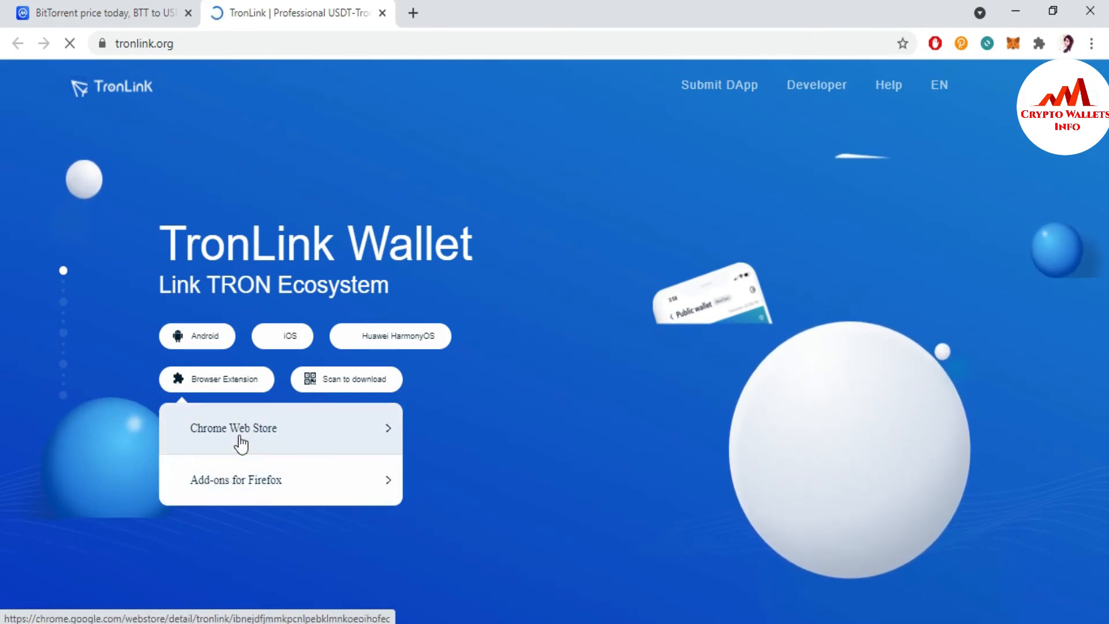
Step: Add the TronLink extension to Chrome from its Chrome Web Store listing
click(233, 427)
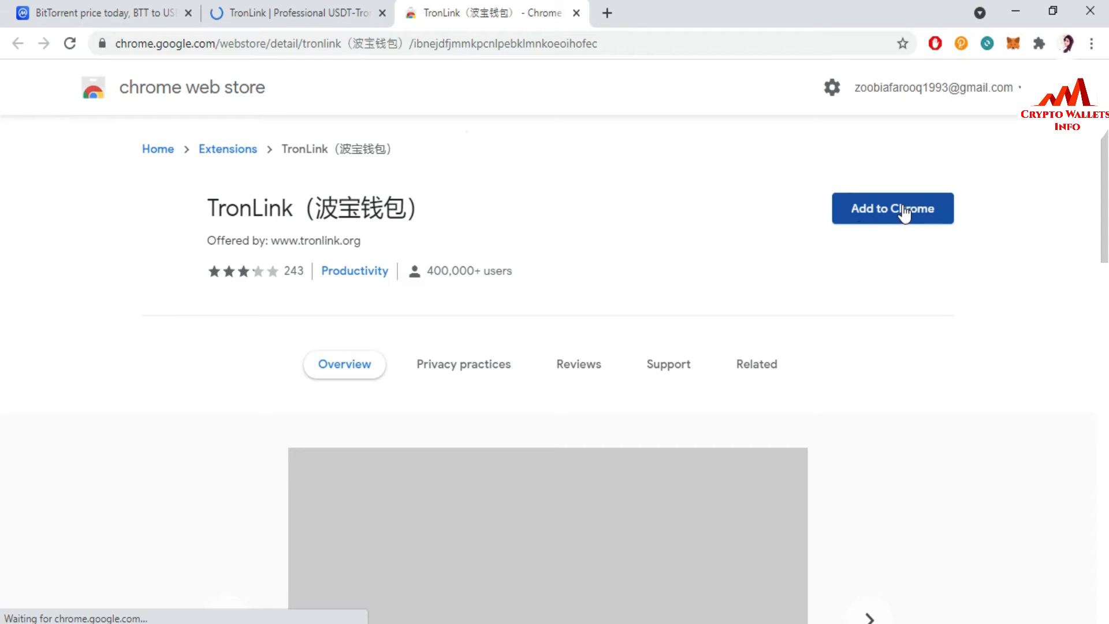
click(893, 208)
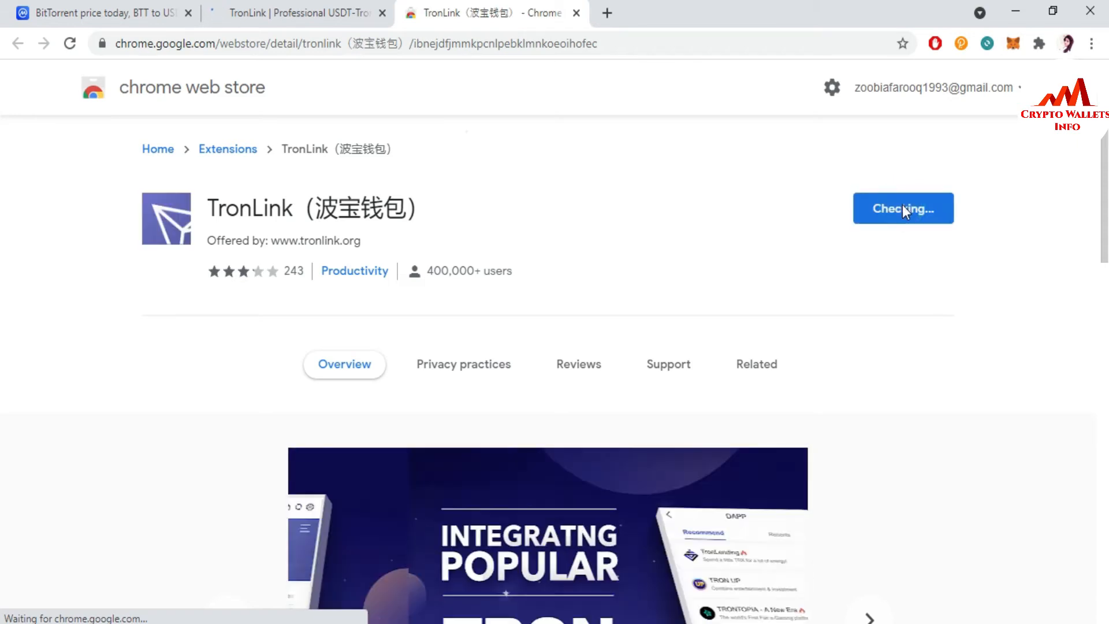
click(903, 208)
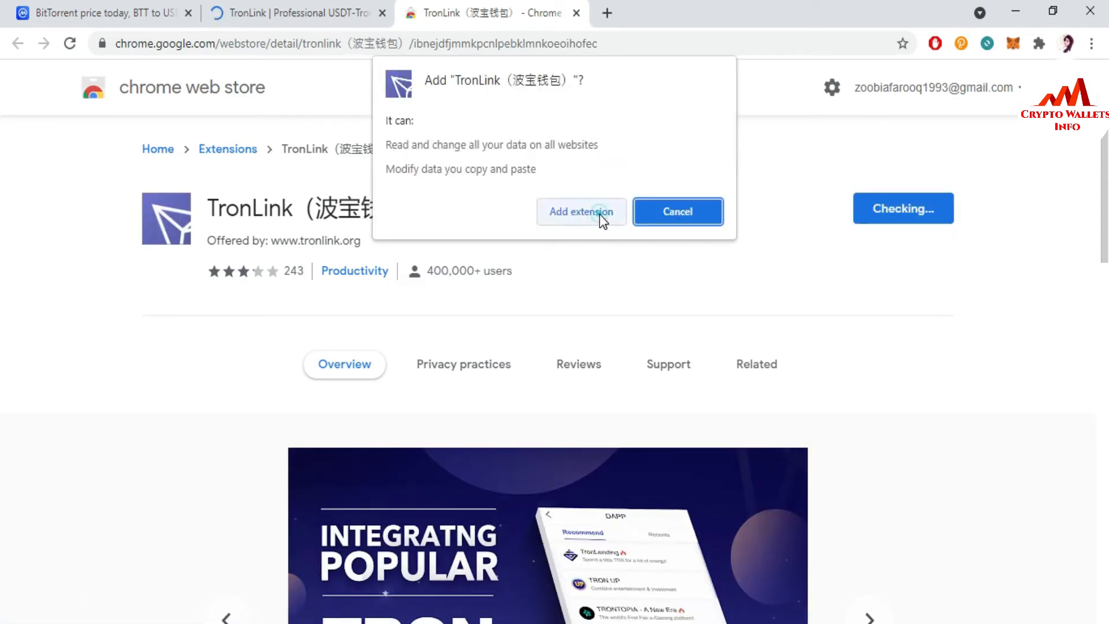
click(581, 211)
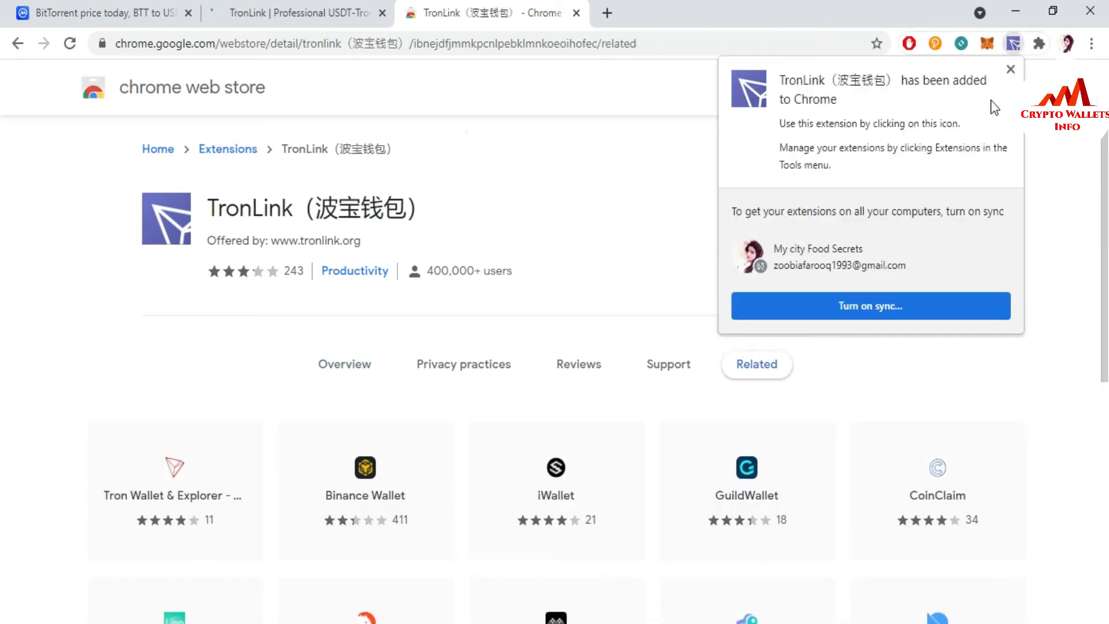
Step: Pin TronLink to the Chrome toolbar from the Extensions menu
click(1010, 69)
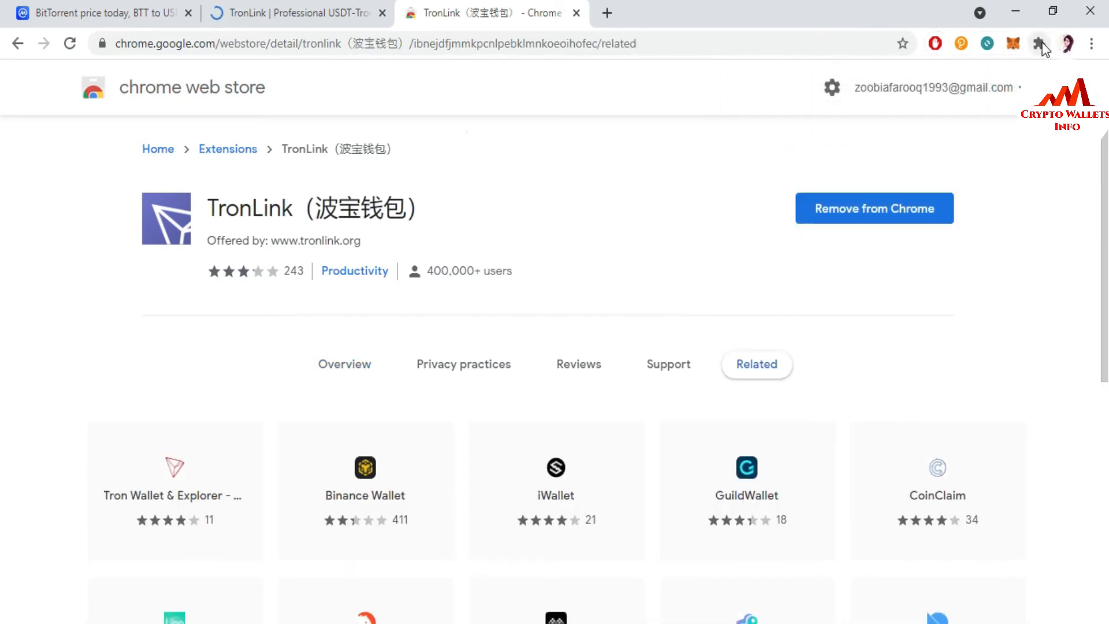
click(1037, 41)
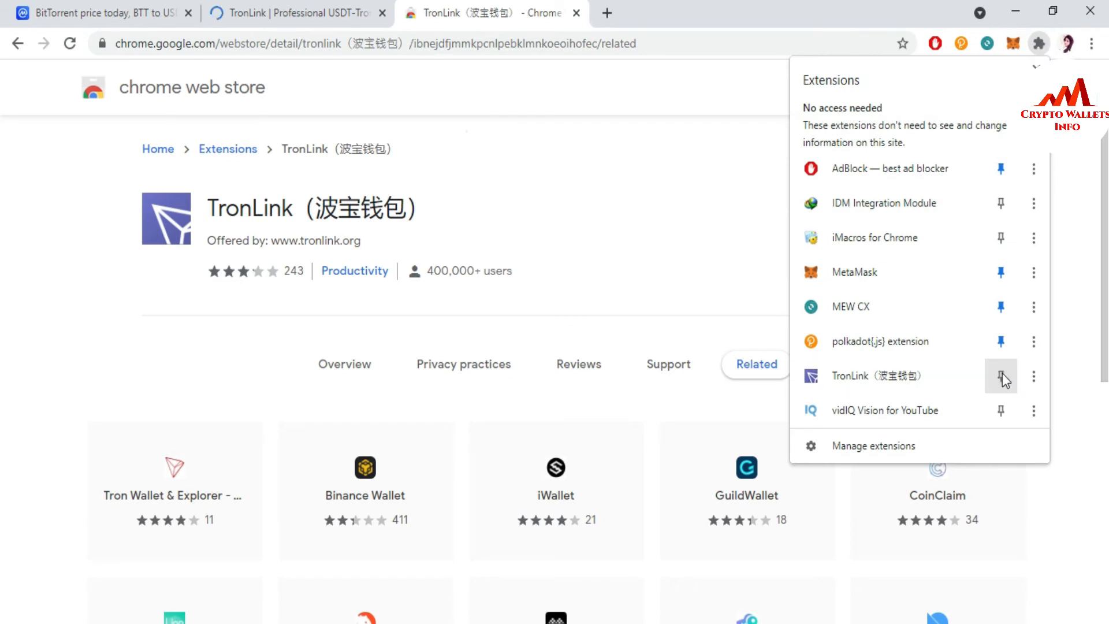
mouse_move(1002, 378)
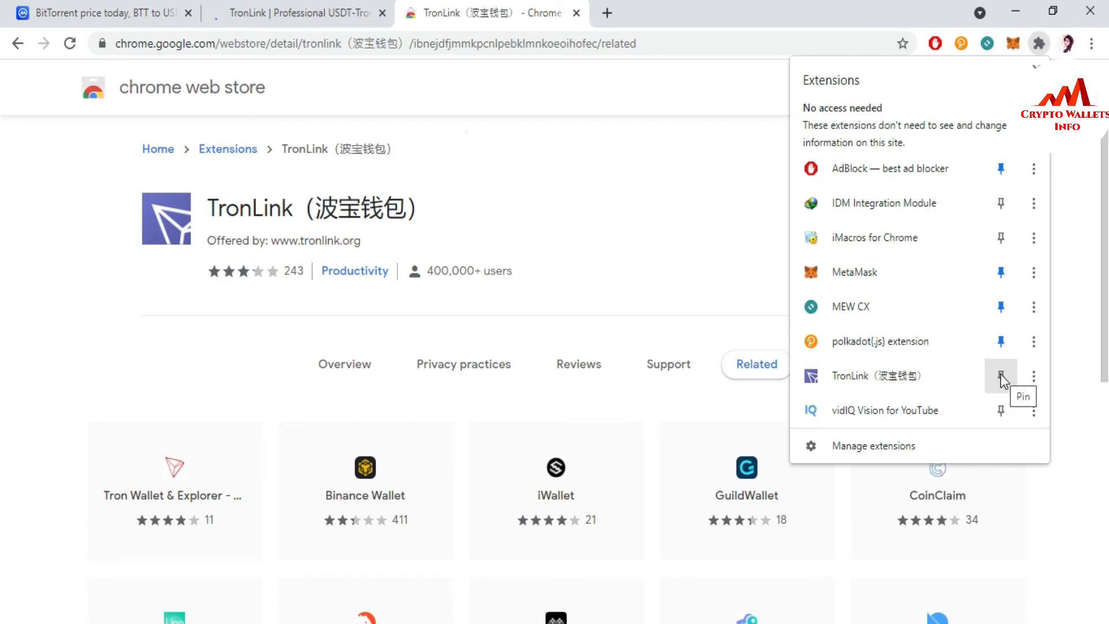
click(1000, 377)
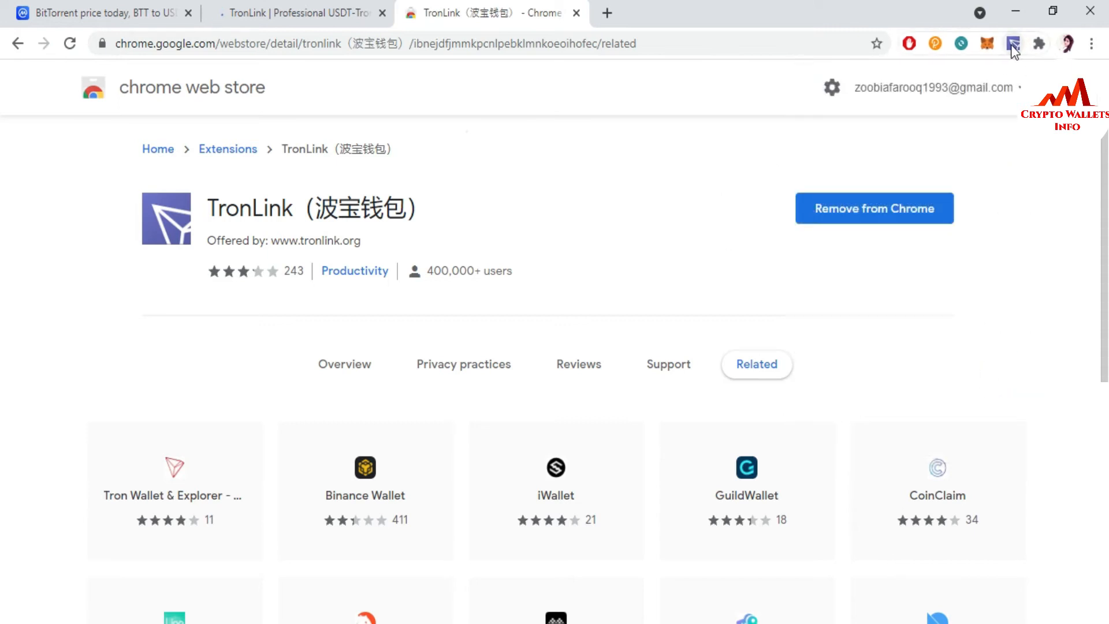
mouse_move(1011, 46)
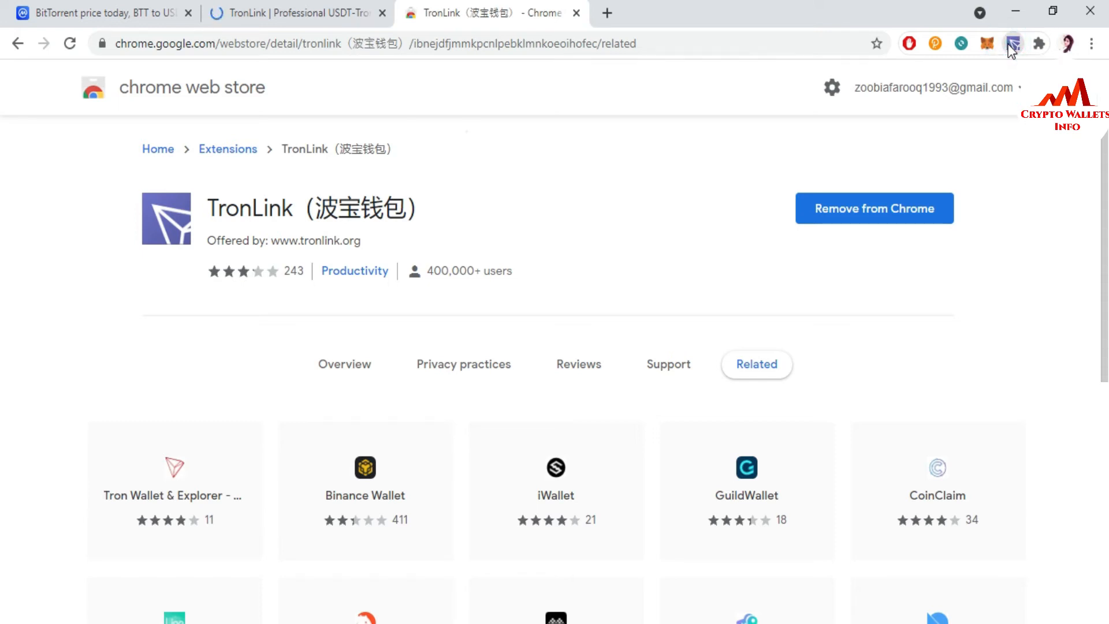
Step: Launch TronLink, enter and repeat a new wallet password, and continue to the setup choices
click(1013, 44)
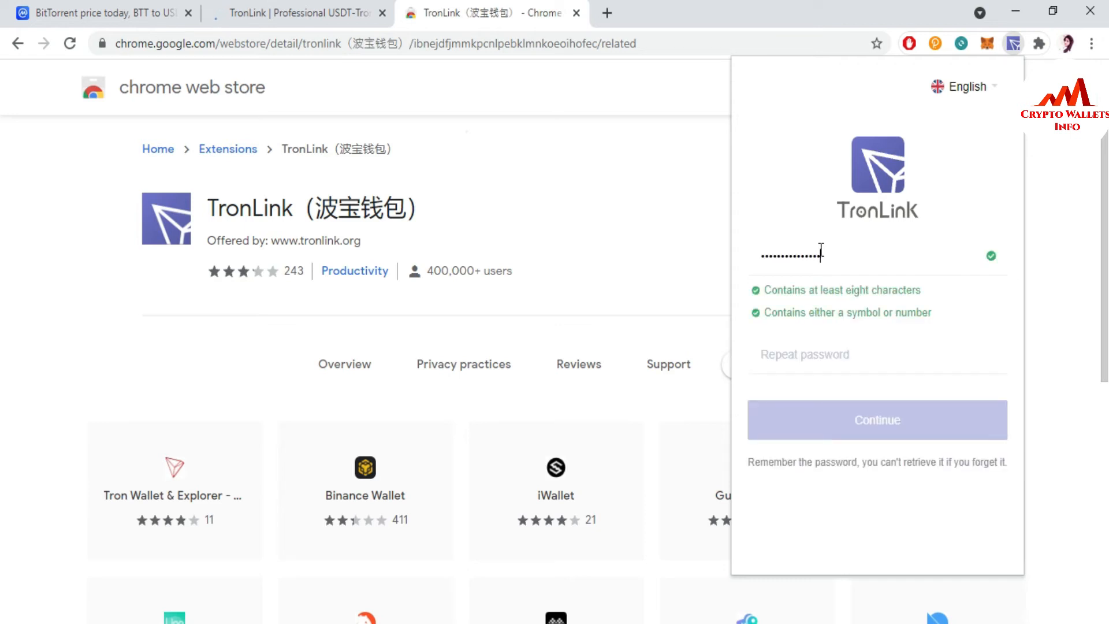
click(786, 355)
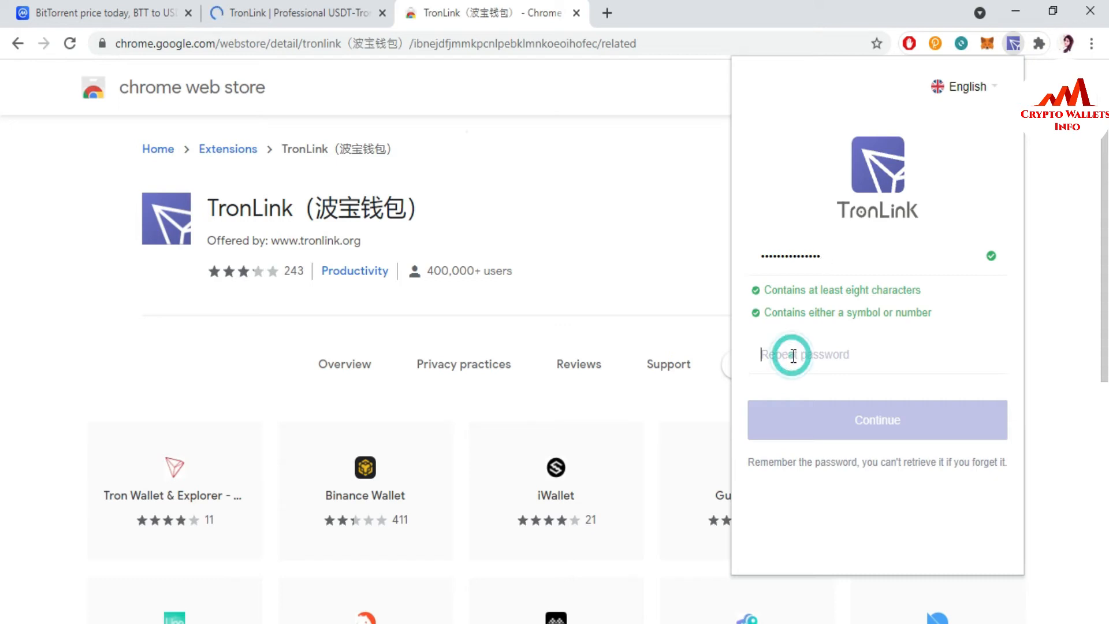
text(••)
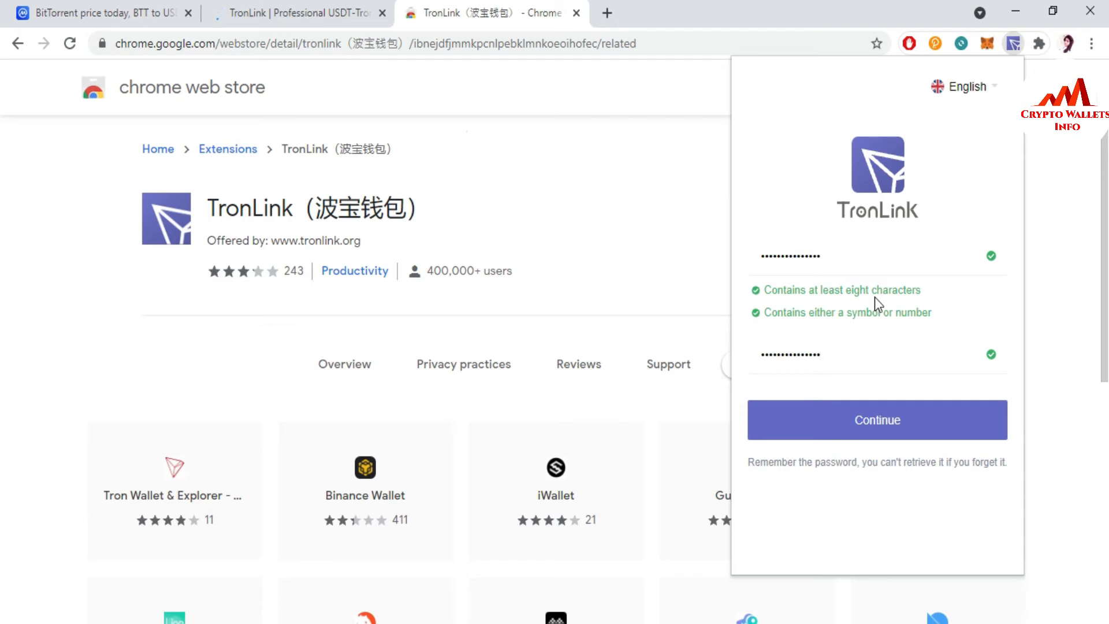
mouse_move(868, 311)
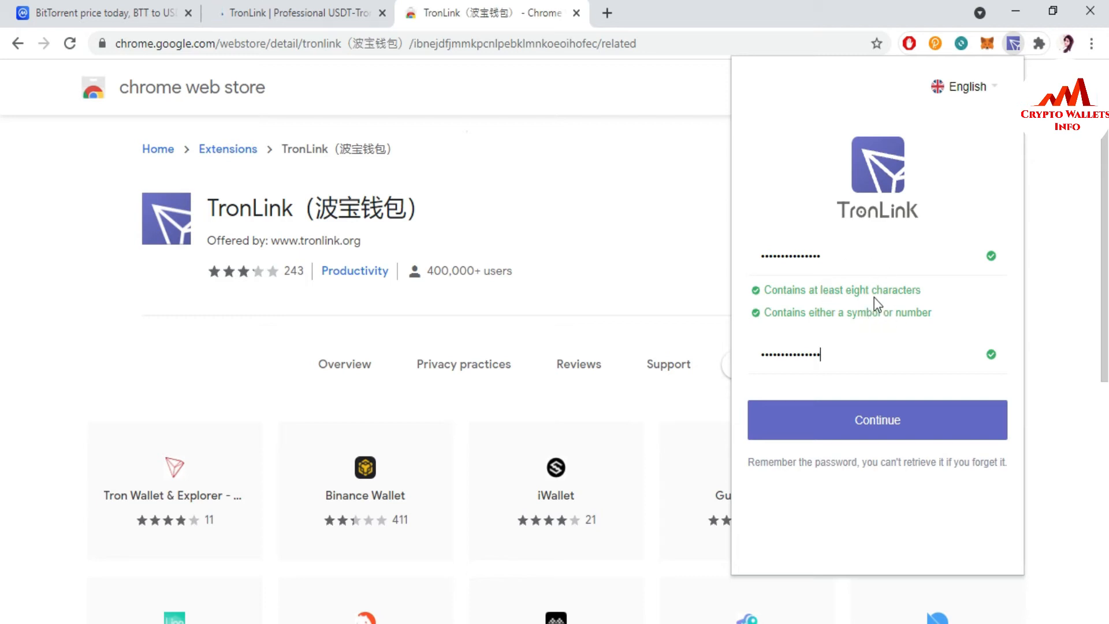
mouse_move(898, 390)
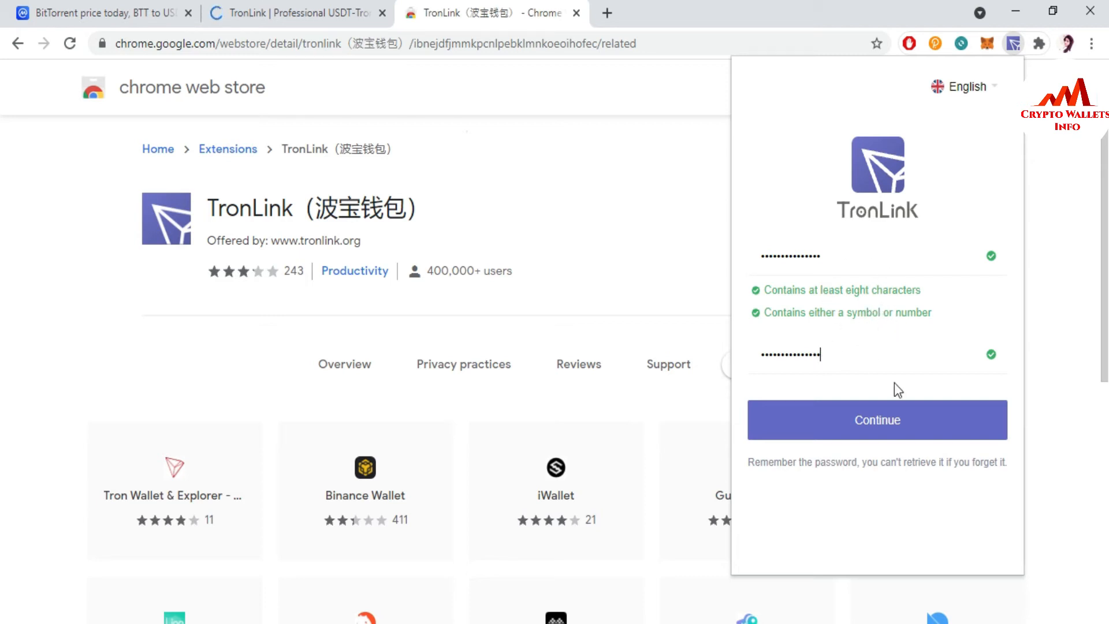
click(878, 421)
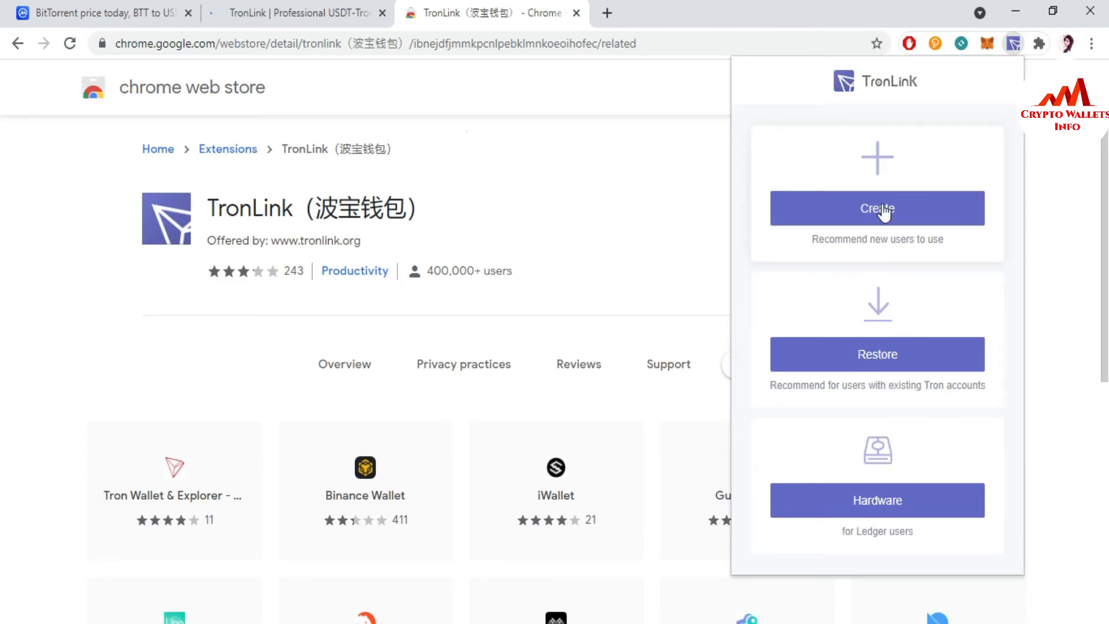
Step: Begin a new wallet and clear the mistyped lowercase account name
click(877, 208)
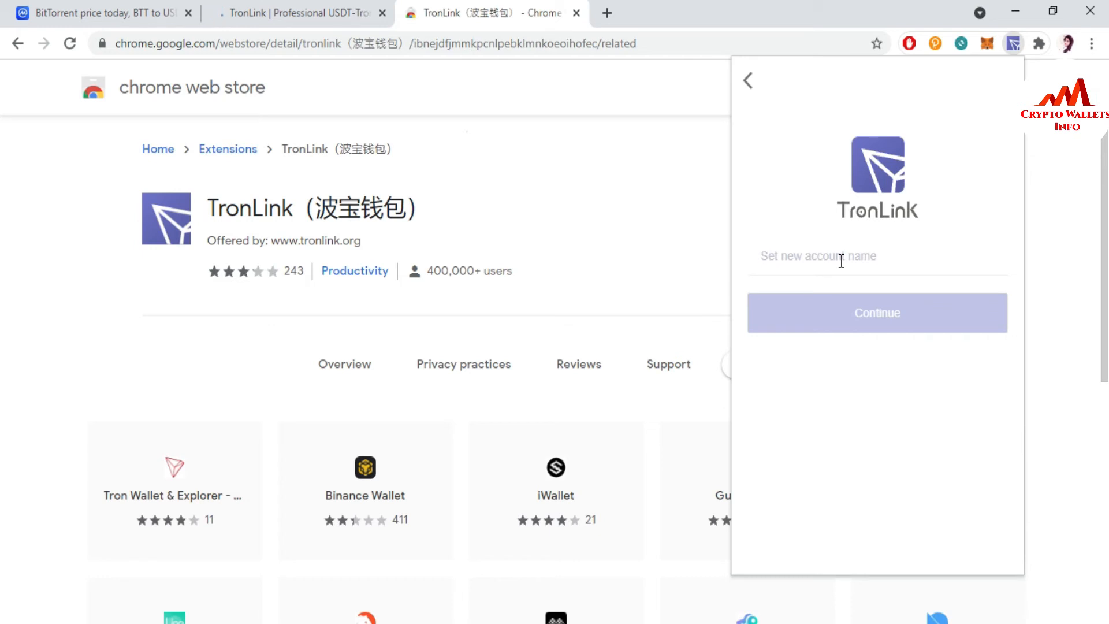
text(BTT)
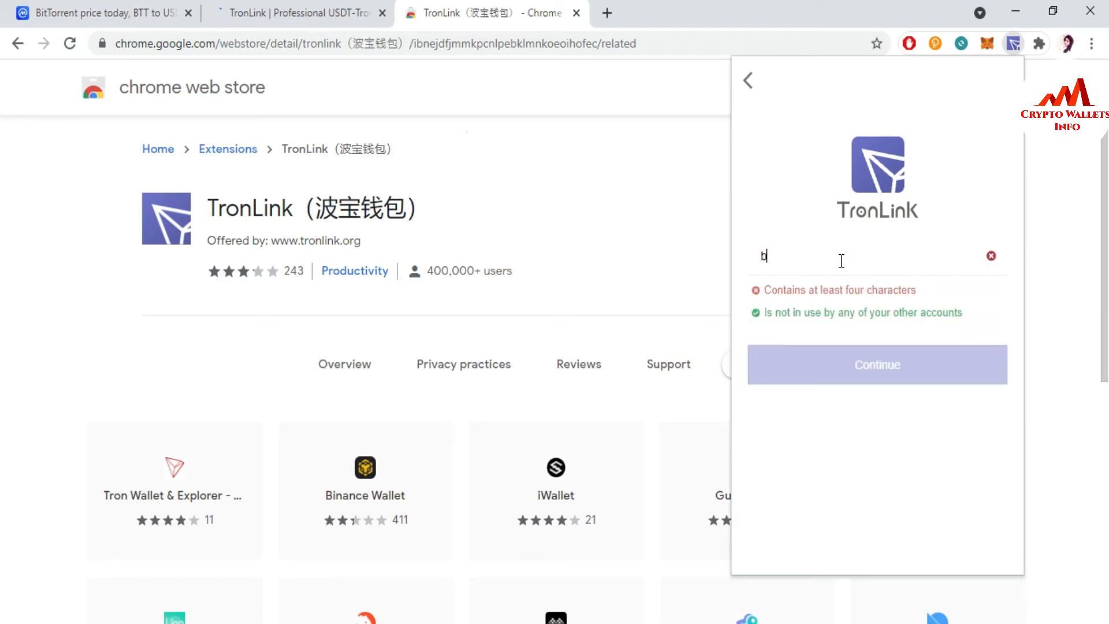
text(tt)
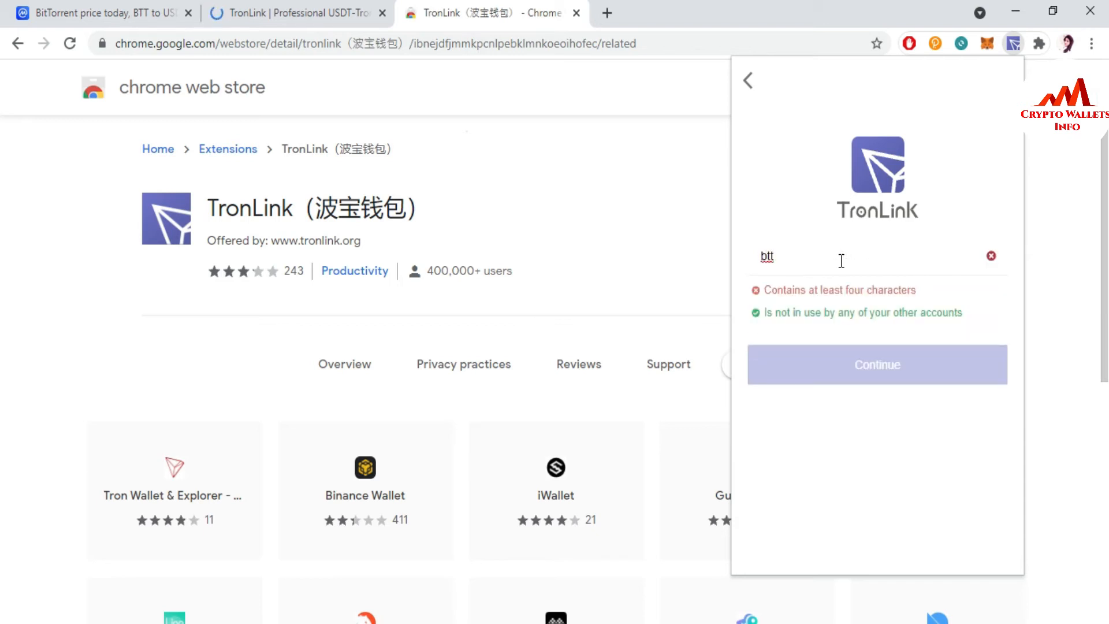
click(991, 255)
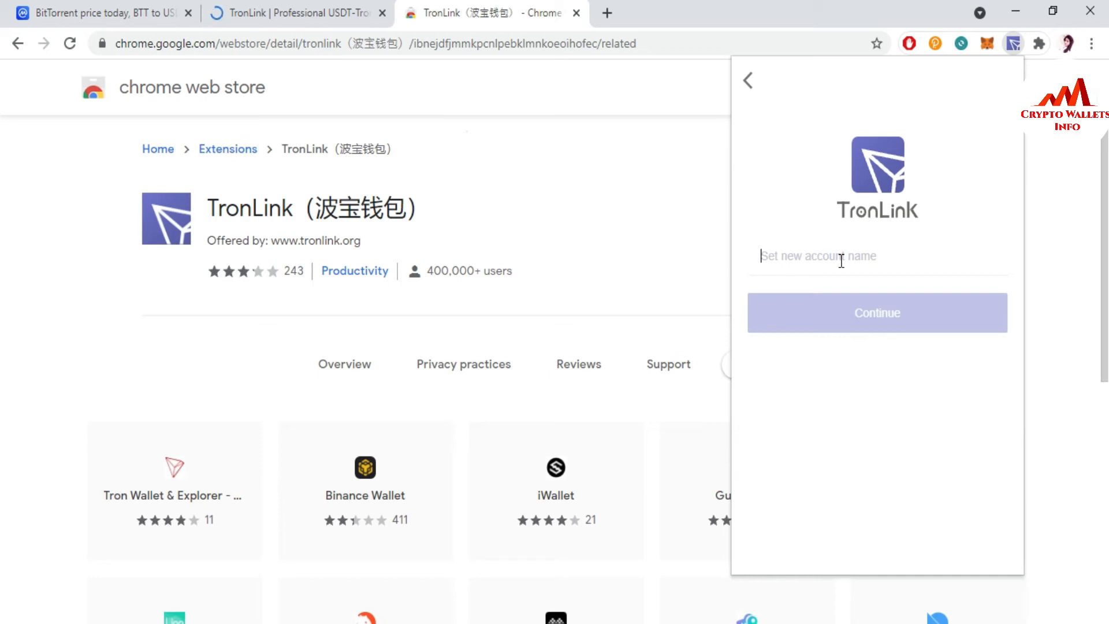
Step: Enter BTT WALLET as the account name and continue to the recovery phrase
text(BTT)
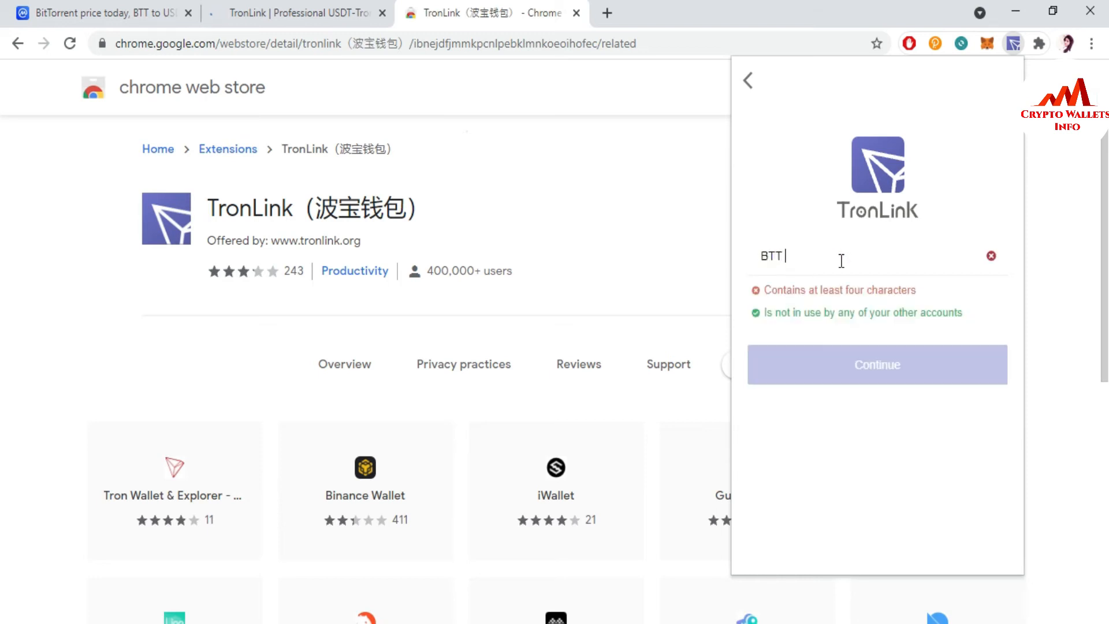
text(WALLET)
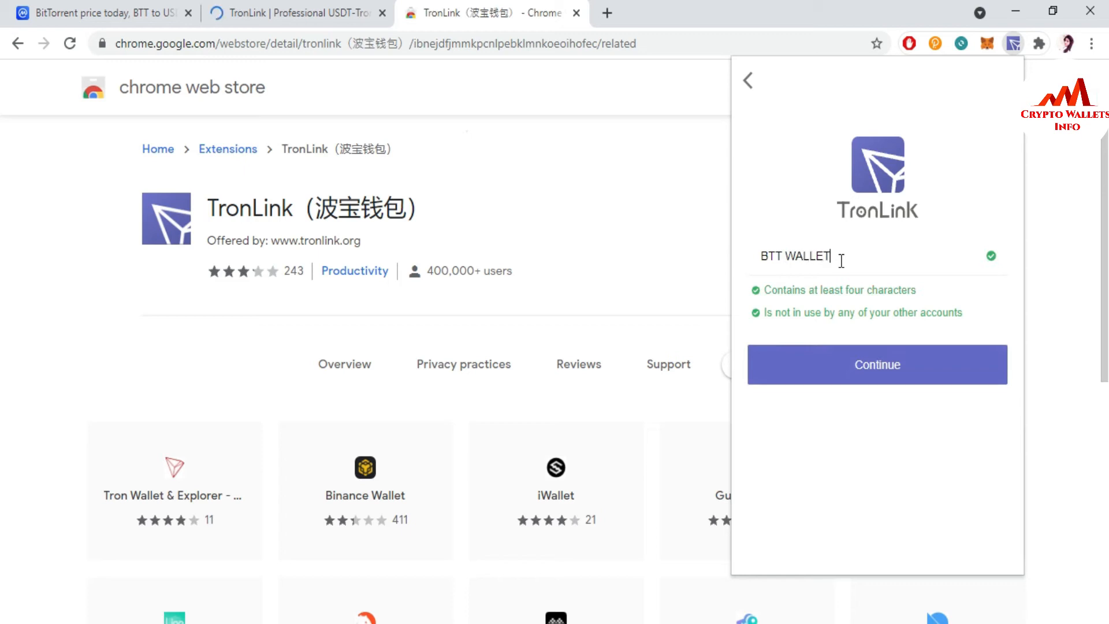
mouse_move(914, 358)
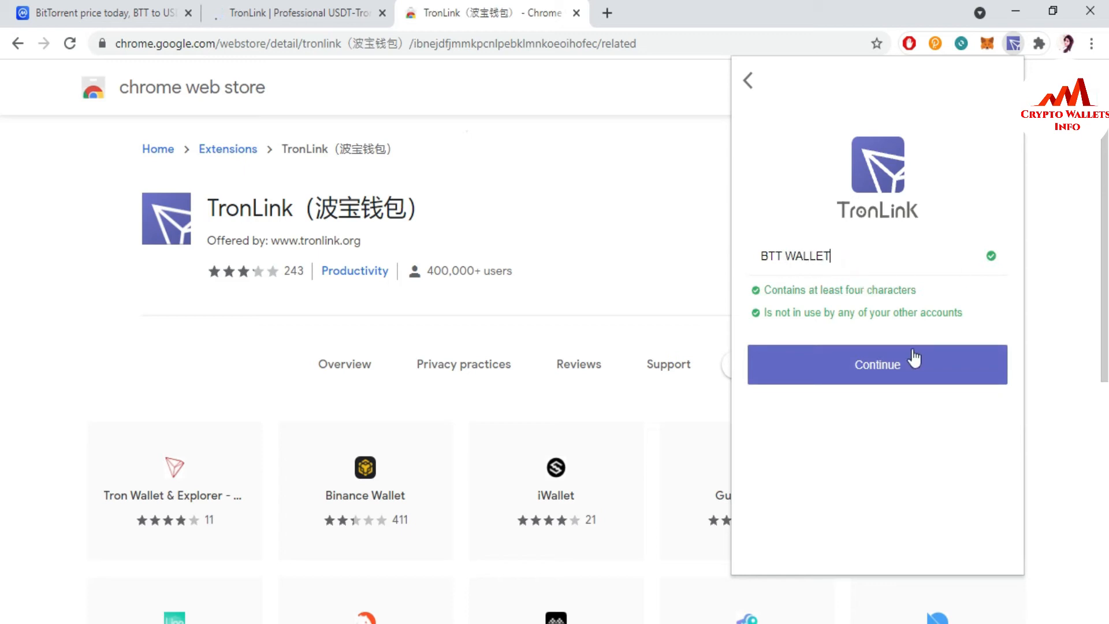
click(877, 363)
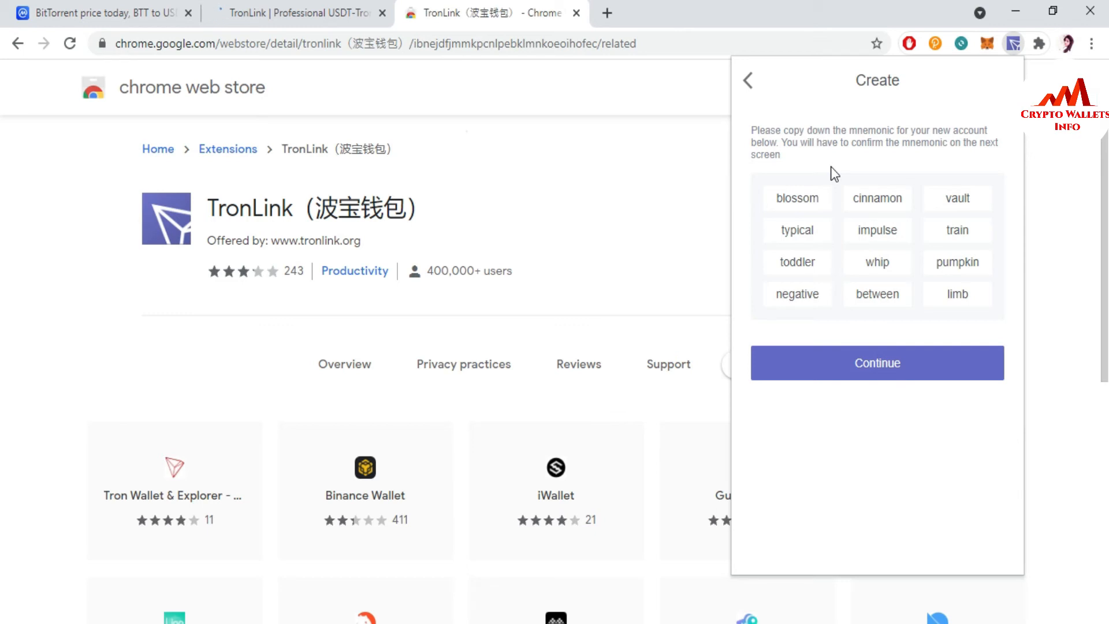
mouse_move(781, 202)
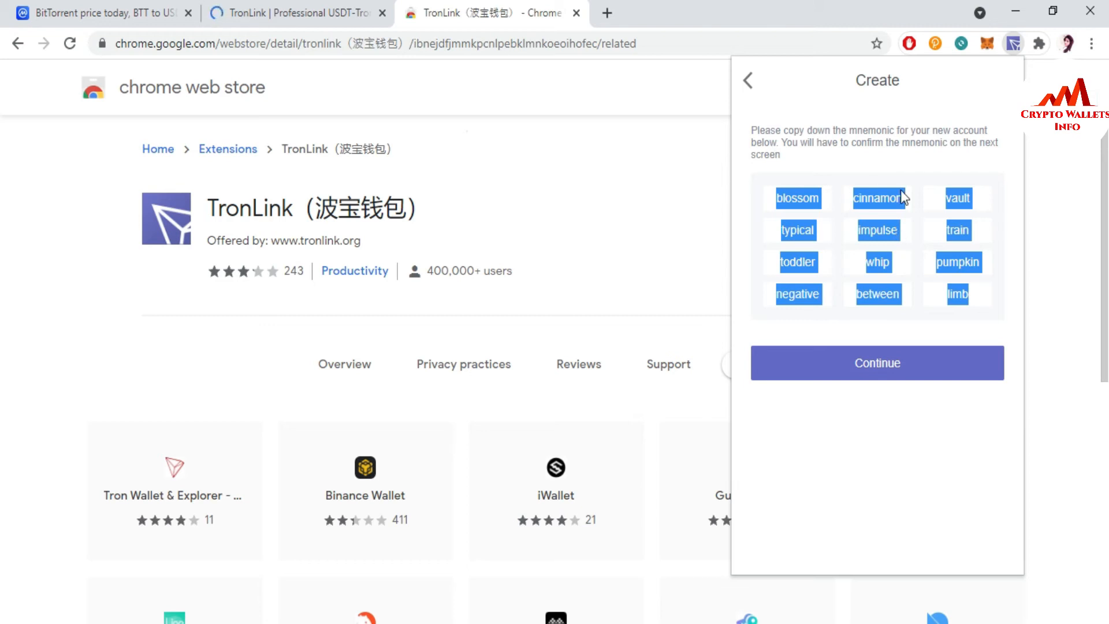
mouse_move(885, 219)
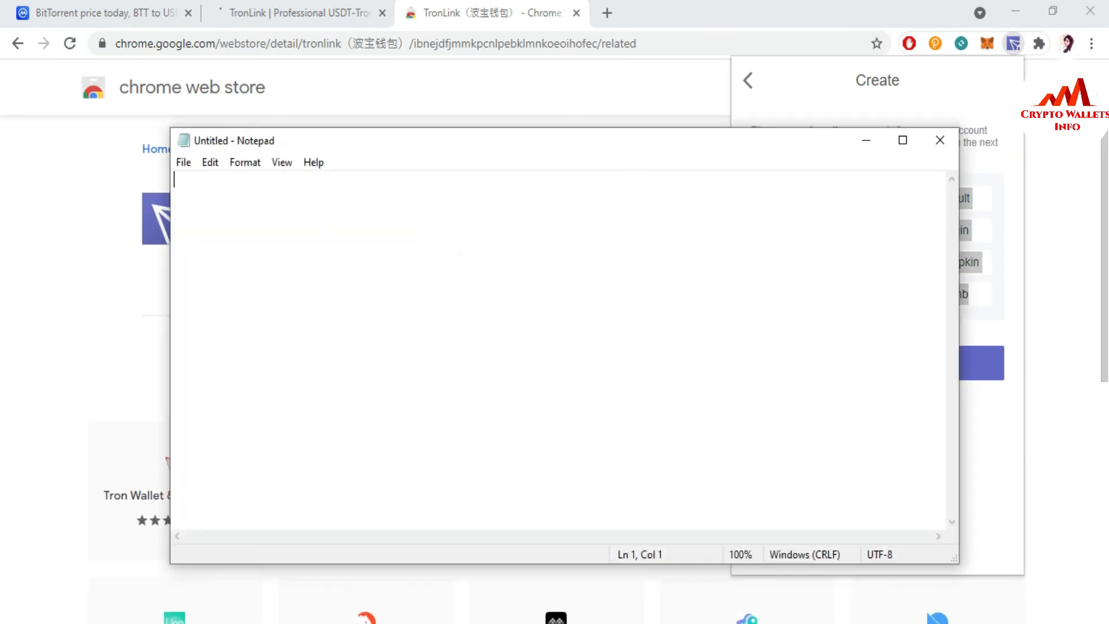
Step: Write the heading BBT Wallet Seeds in Notepad and start a new line
text(B)
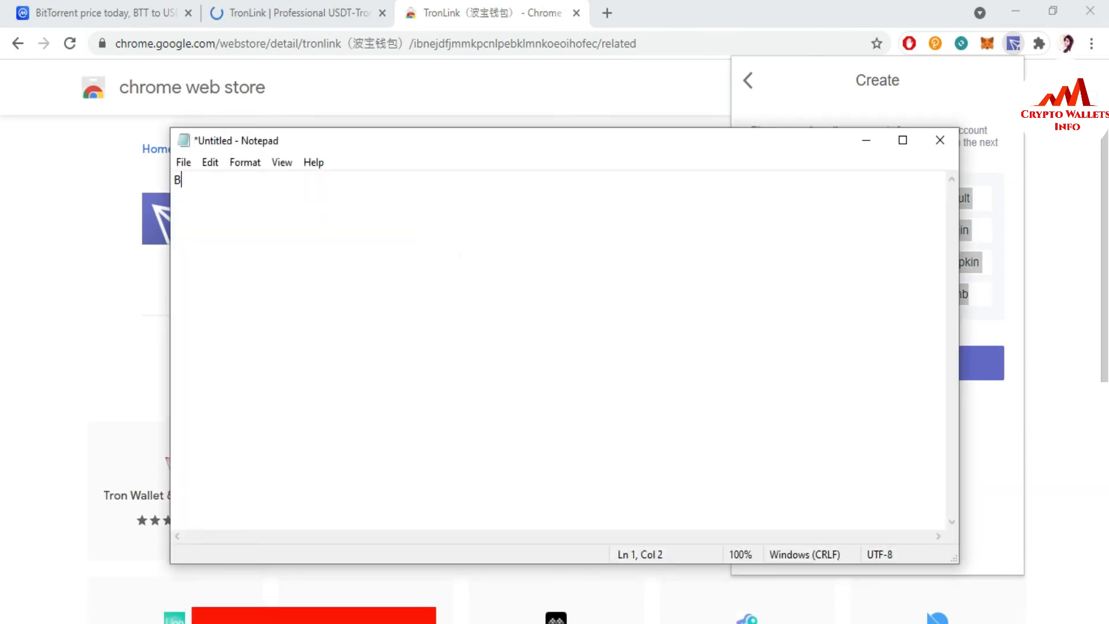
text(BT Wall)
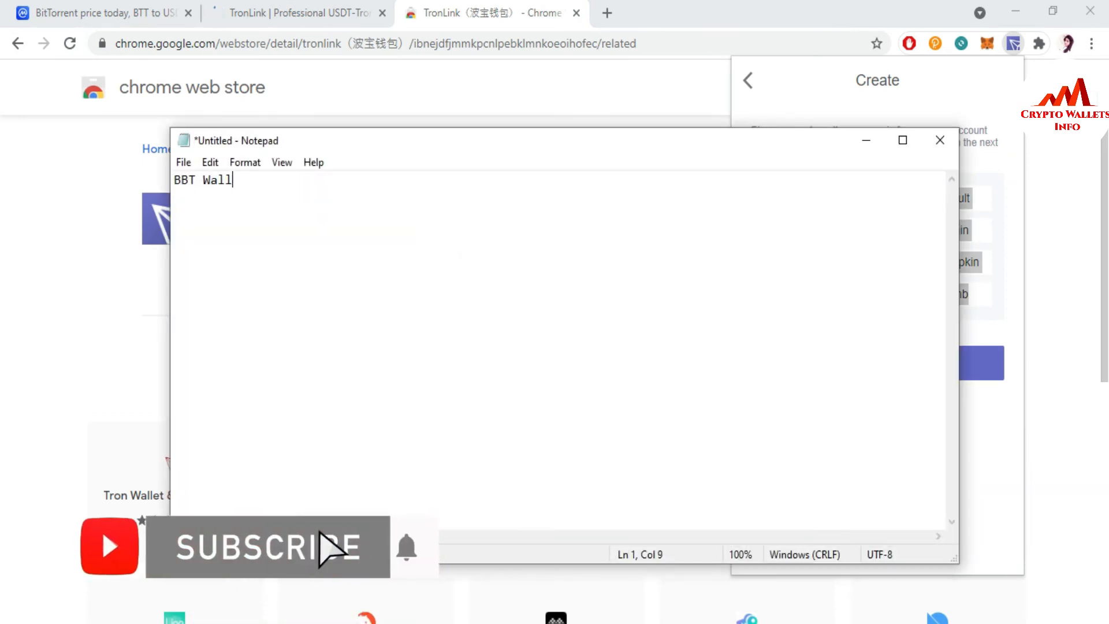
text(et)
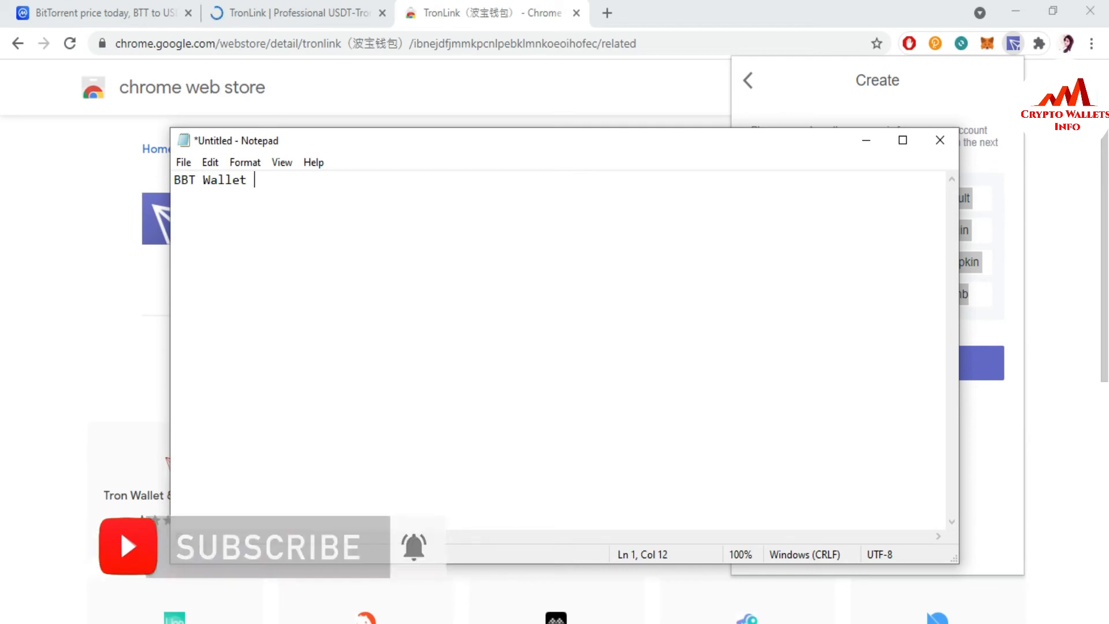
text(Seeds)
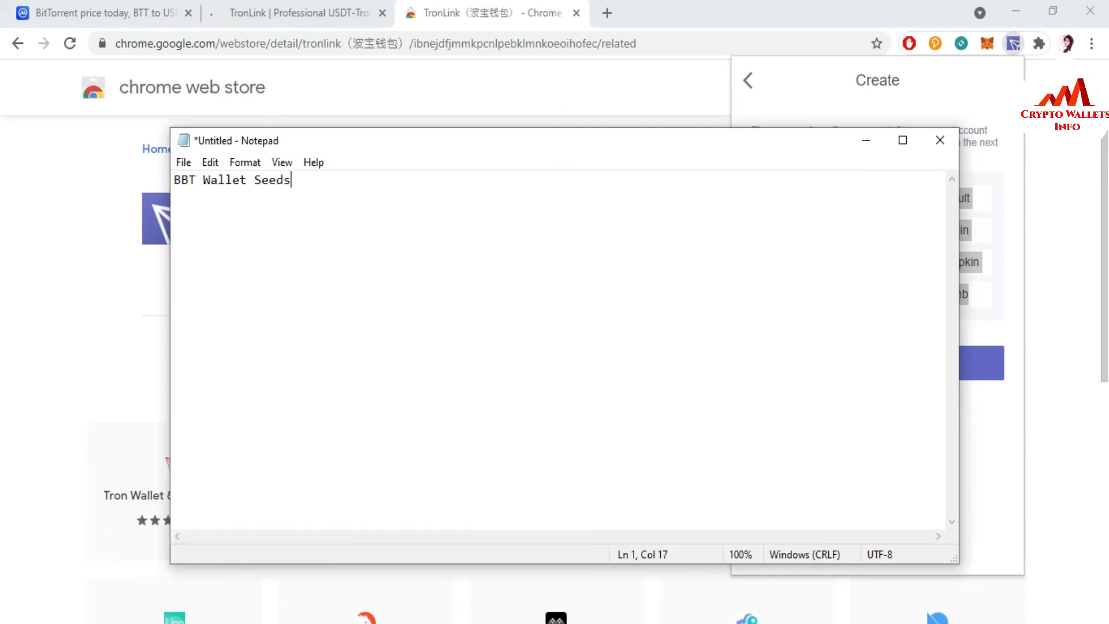
key(Enter)
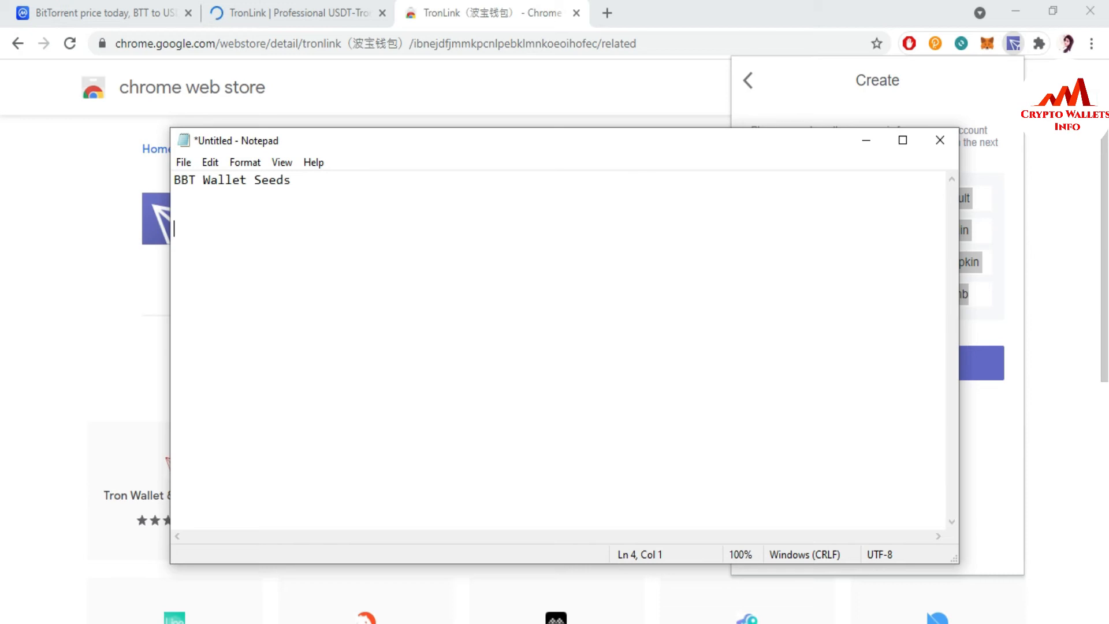
Step: Begin the seed list with 'blossom' and move the notes window aside
text(blossom)
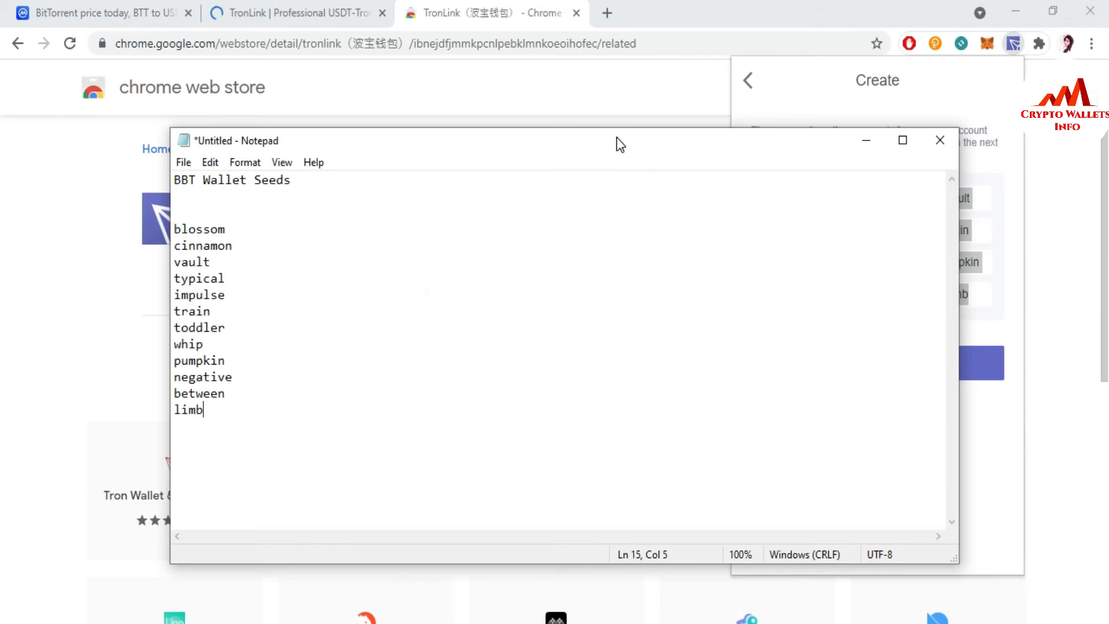
drag(619, 140, 636, 83)
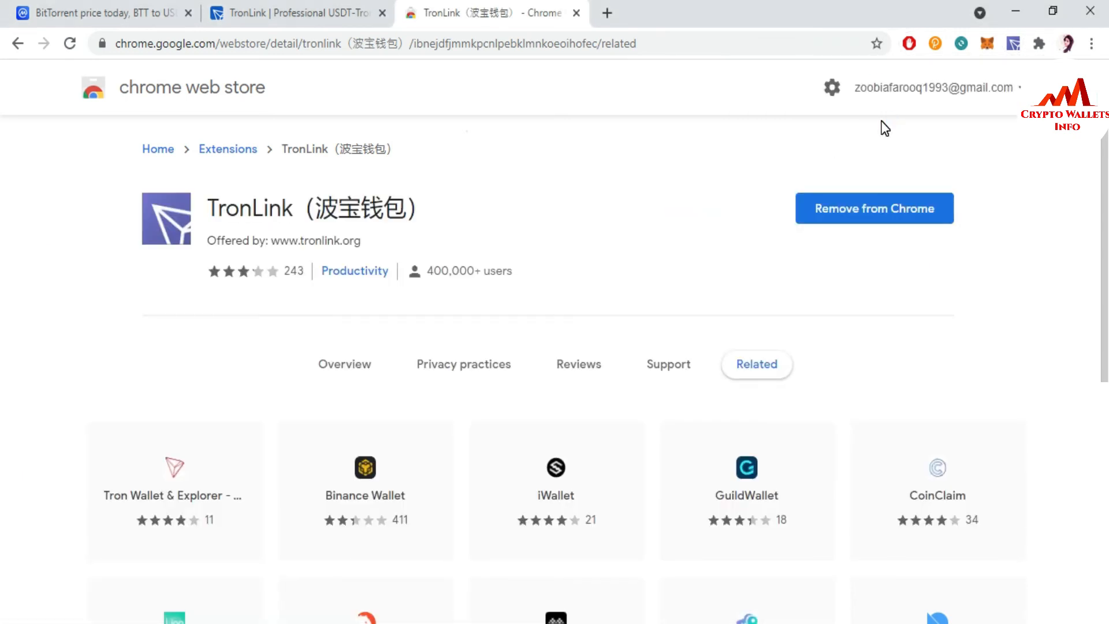
mouse_move(1013, 44)
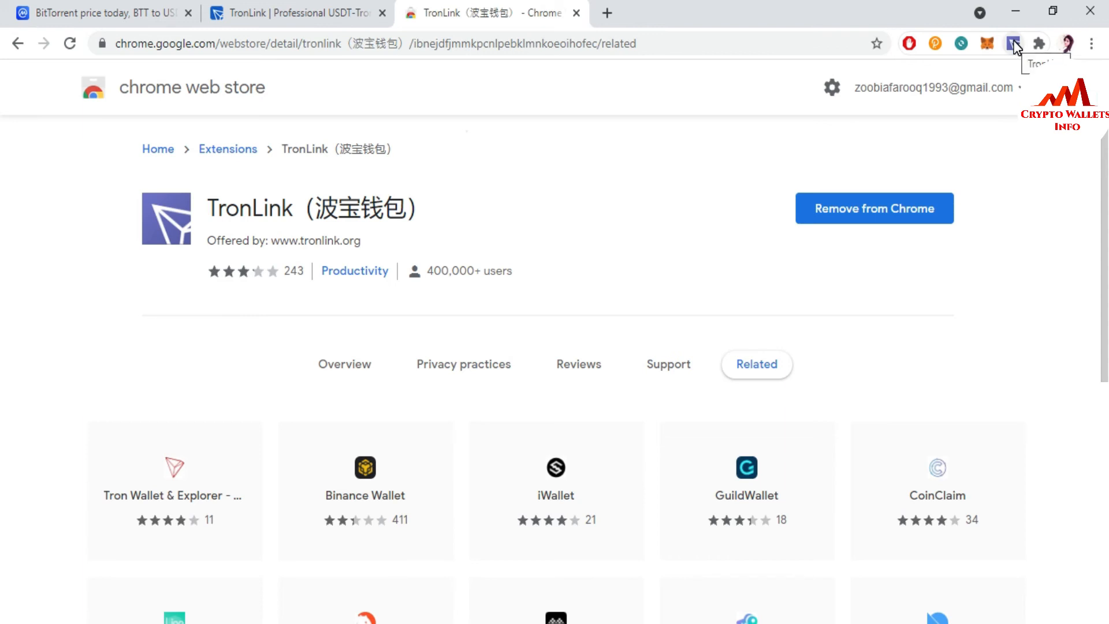
Step: Reopen TronLink and submit BTT WALLET as the account name again
click(1012, 43)
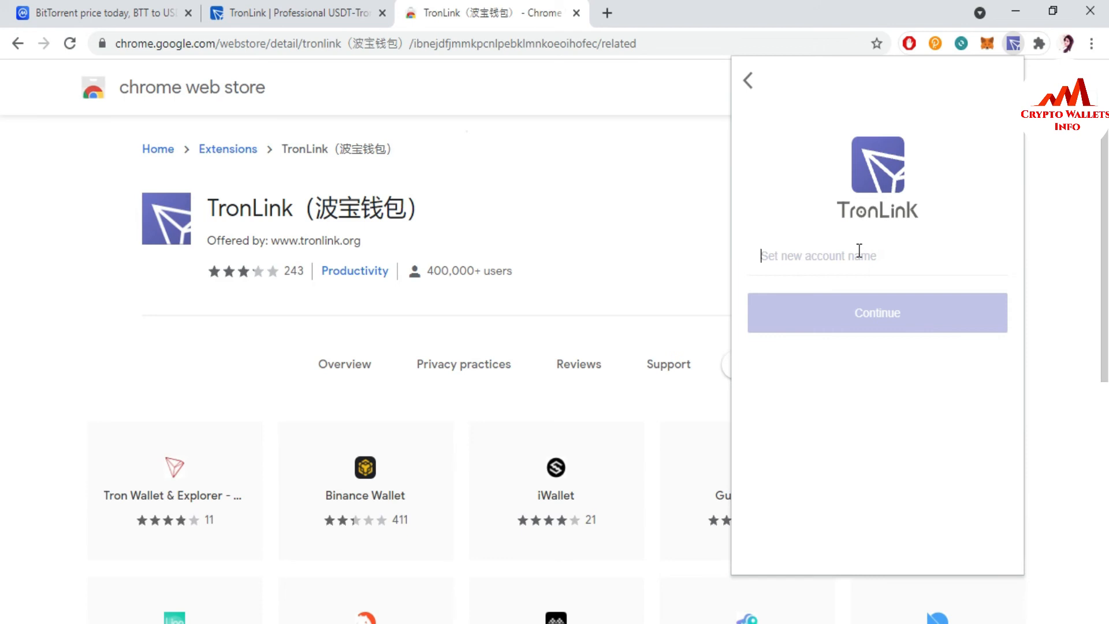
text(B)
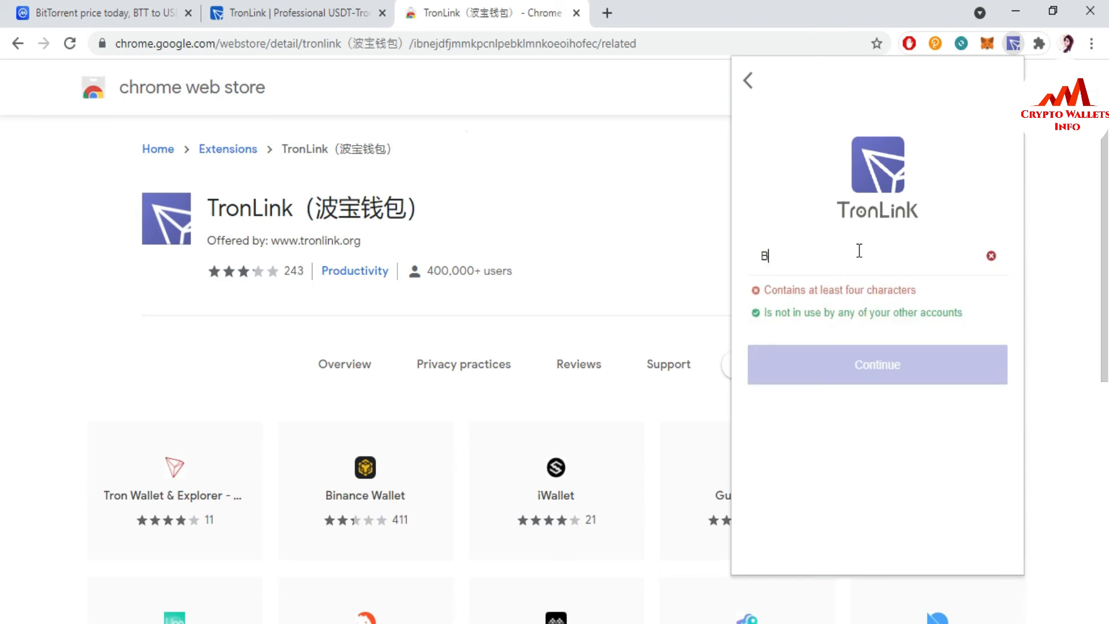
text(TT)
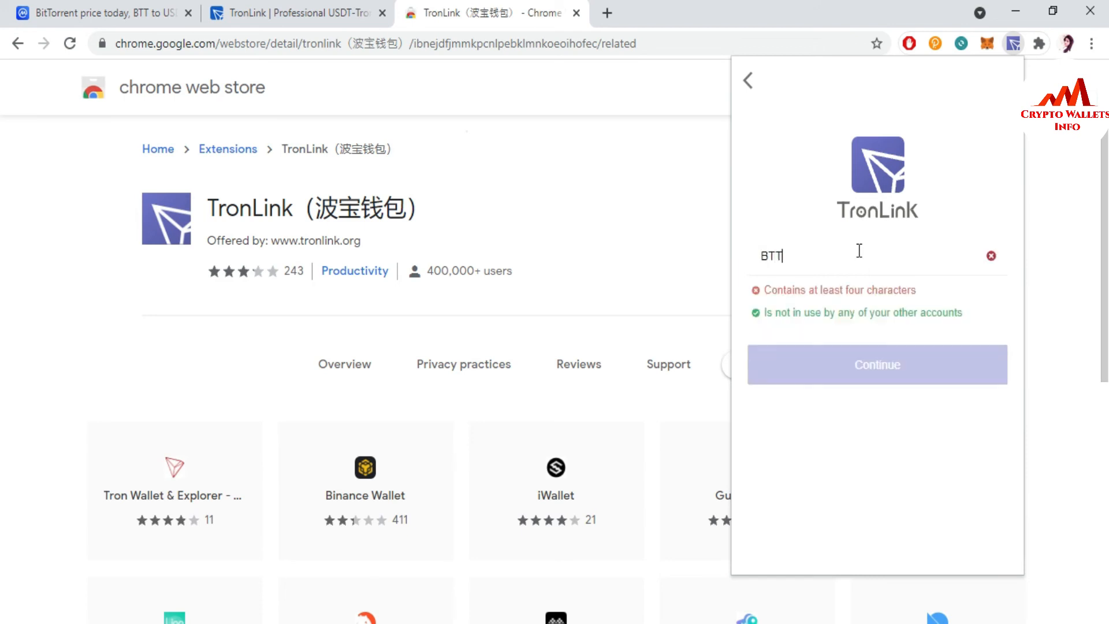
text(WALLET)
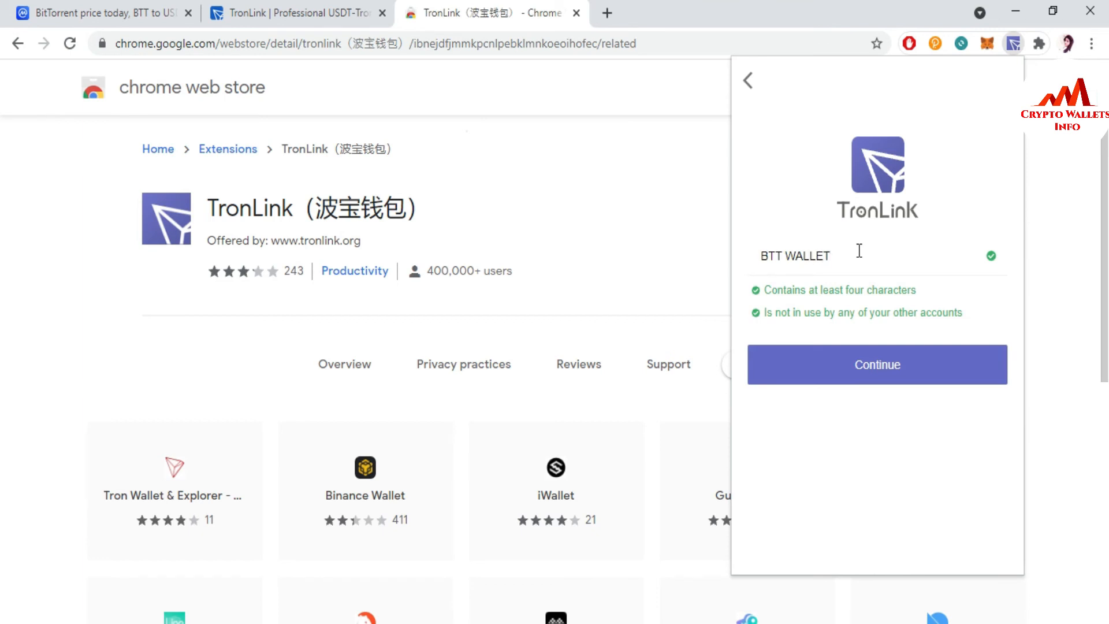
click(876, 364)
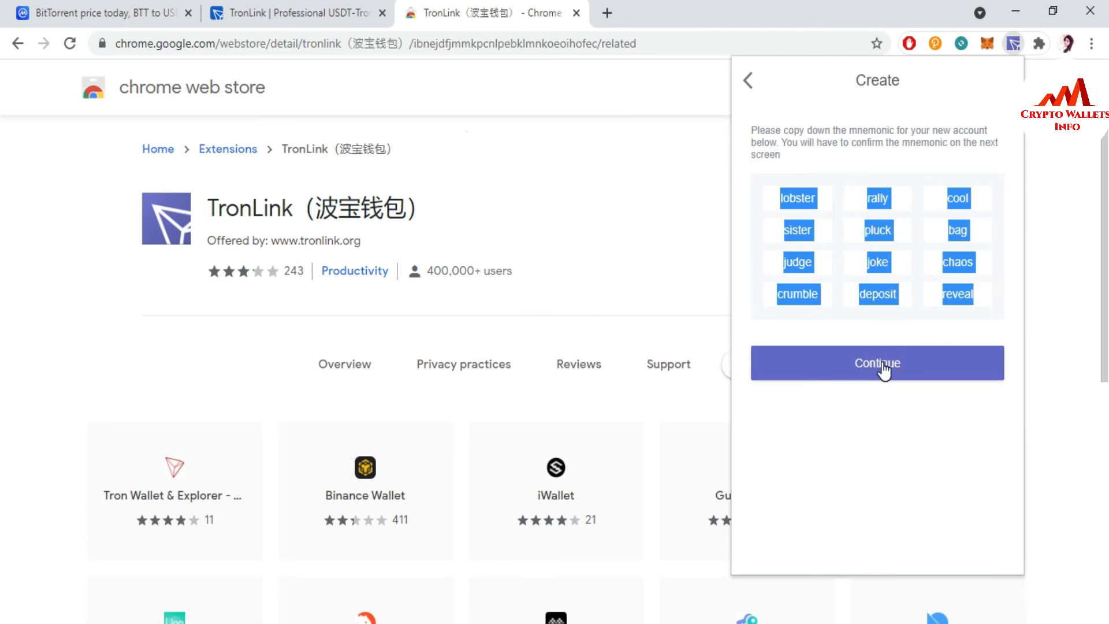
Step: Proceed past the fresh recovery phrase to the mnemonic confirmation step
click(877, 363)
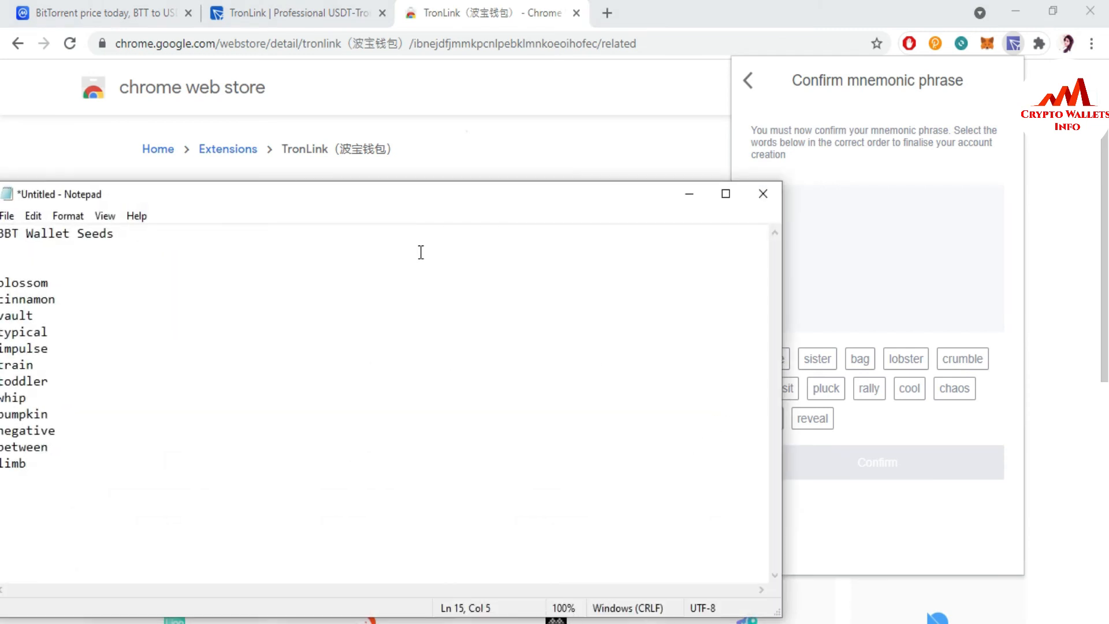
Step: Paste the new mnemonic over the old seed list and park Notepad below the word tiles
drag(389, 194, 580, 160)
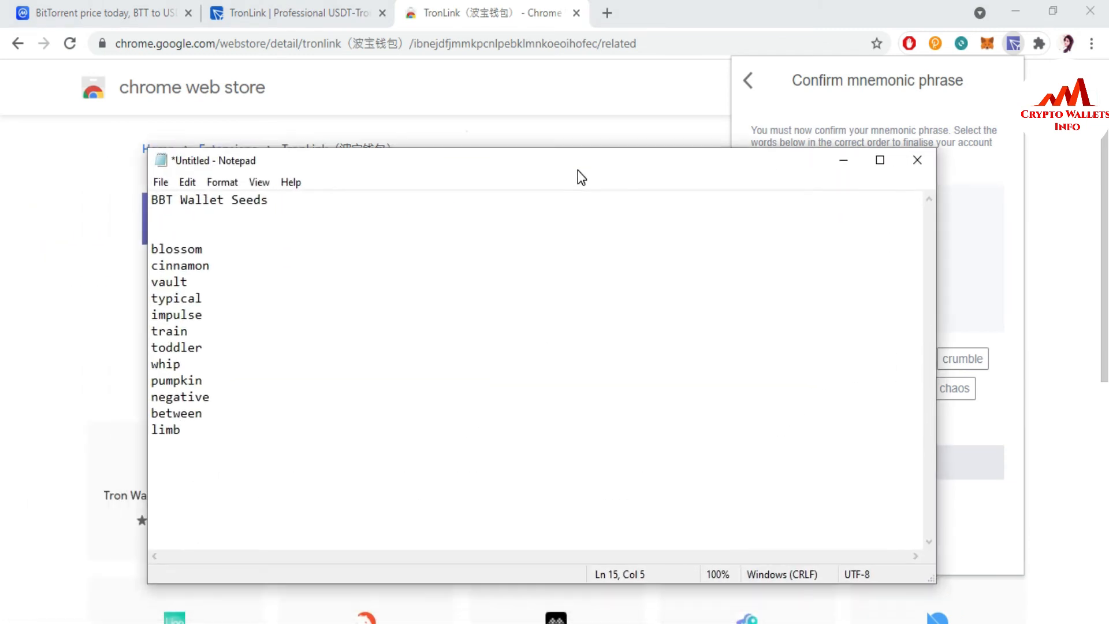
key(ctrl+a)
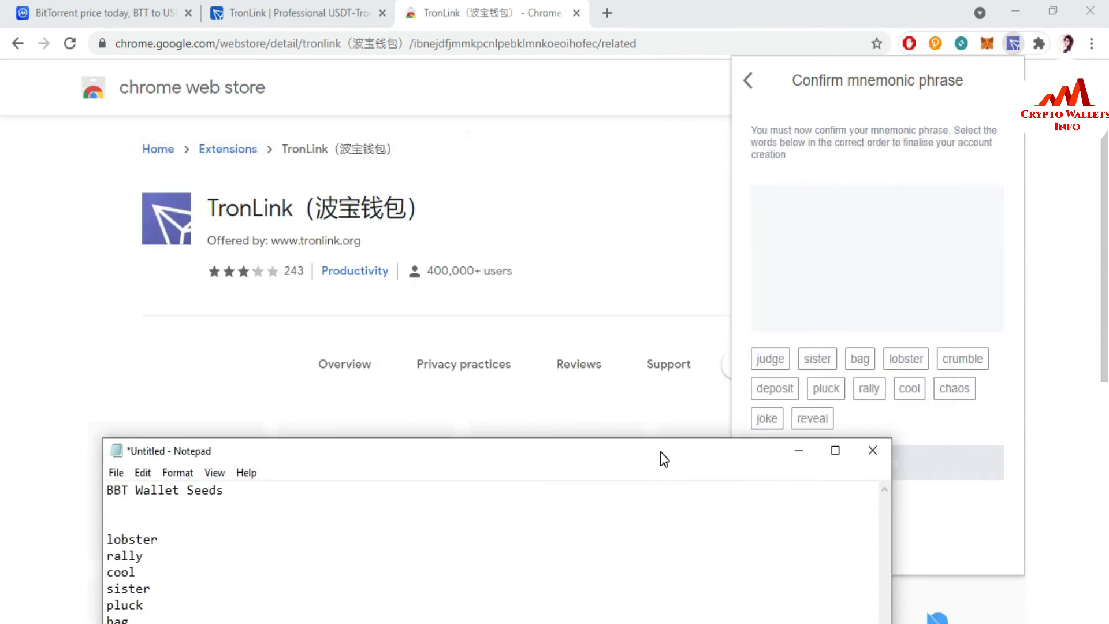
drag(663, 450, 886, 453)
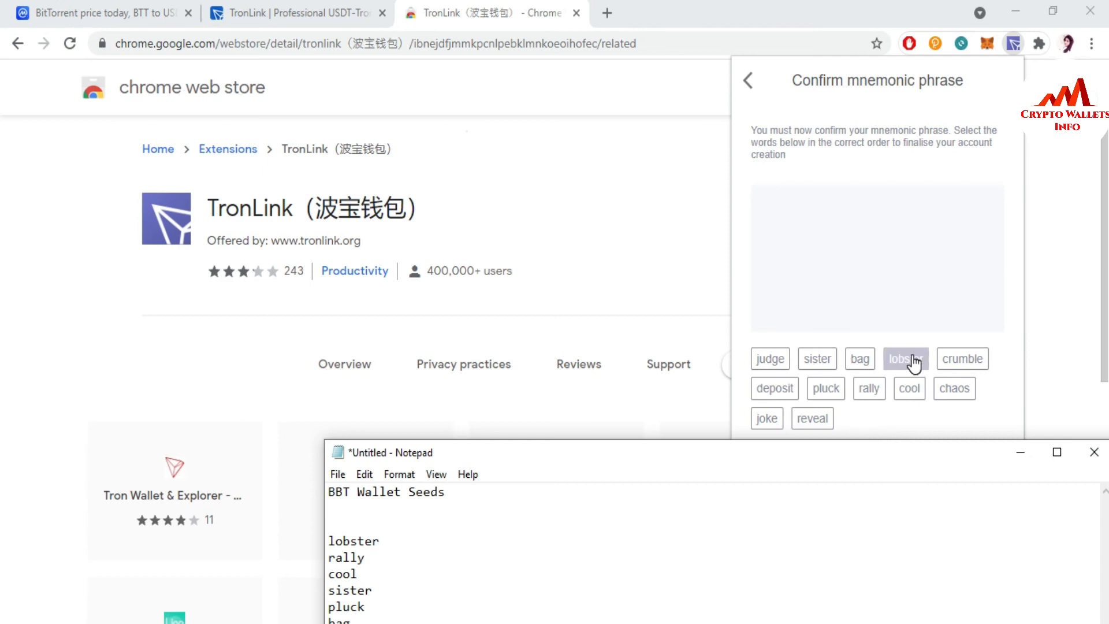
Step: Place lobster, rally, cool, sister and pluck as confirmation words one to five
click(905, 358)
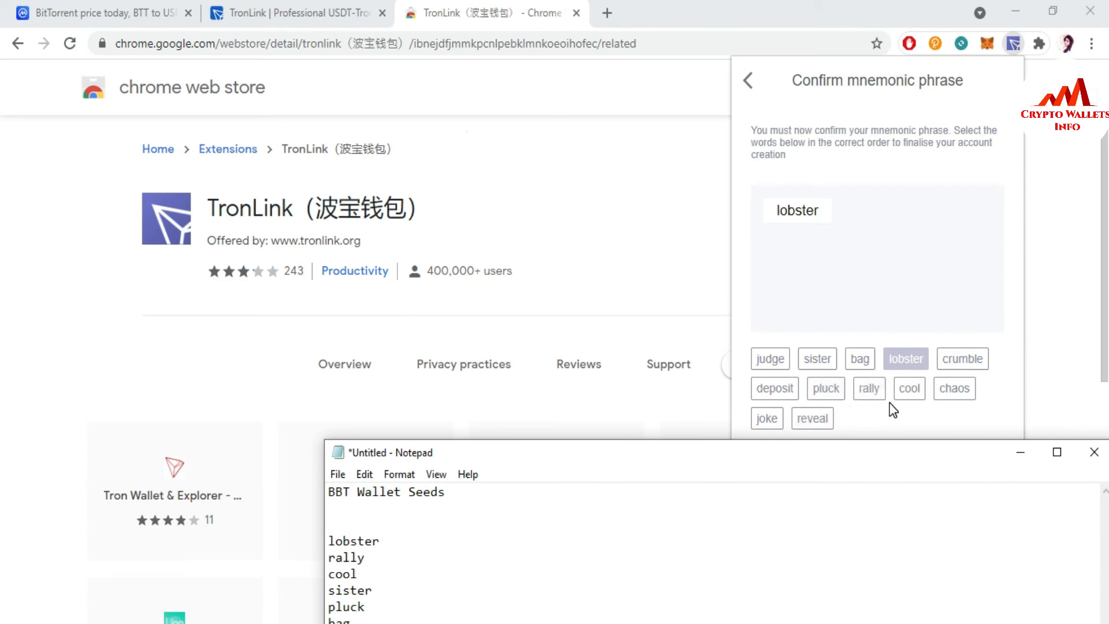
mouse_move(812, 419)
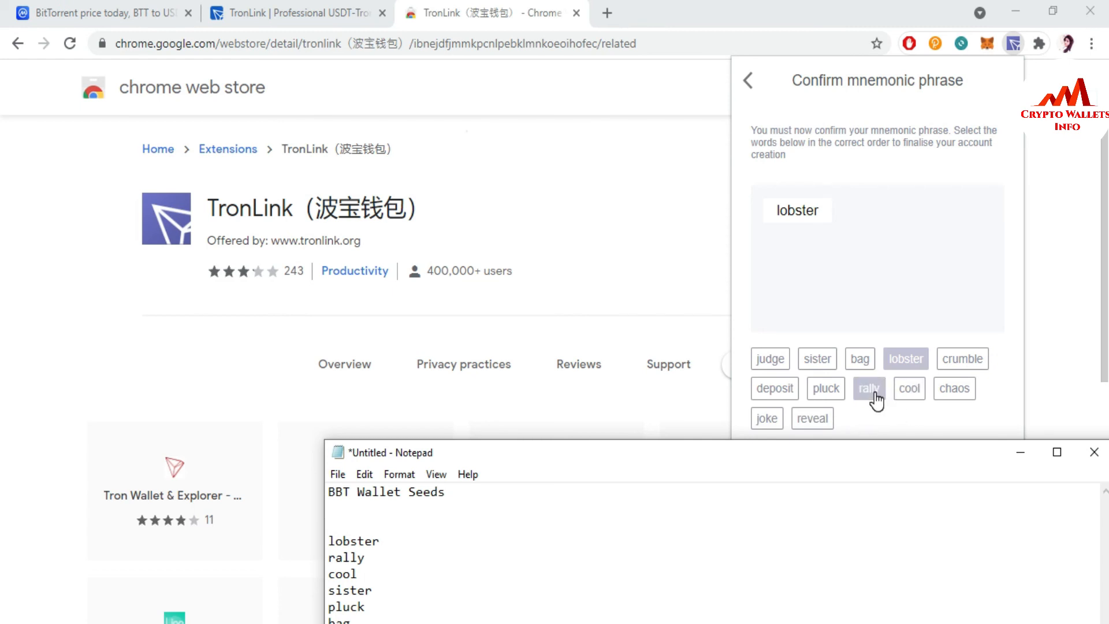
click(869, 388)
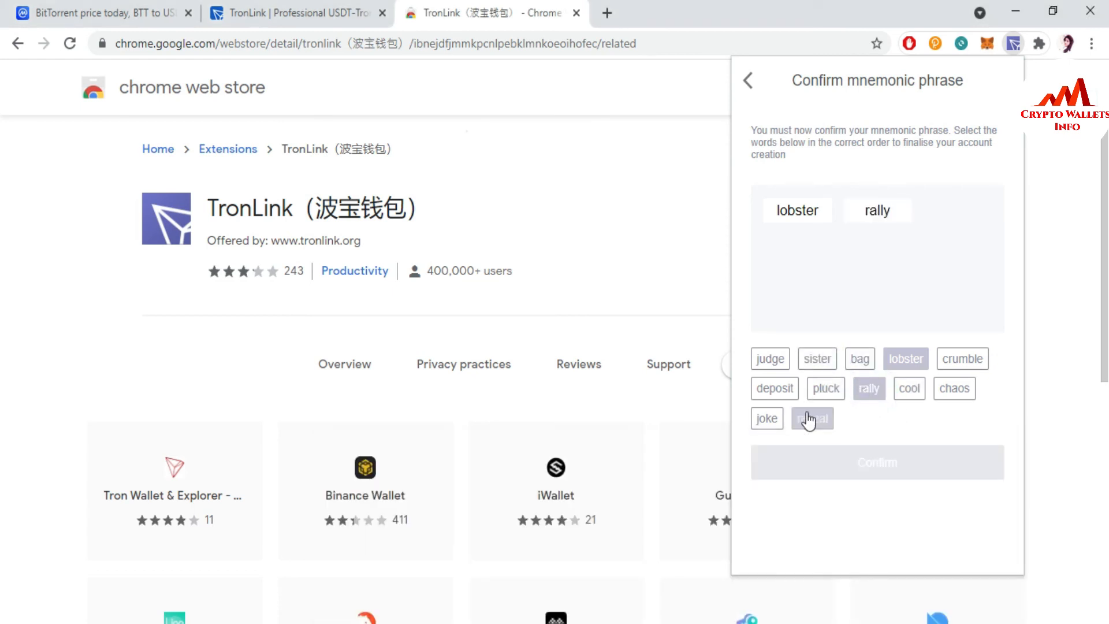
click(909, 388)
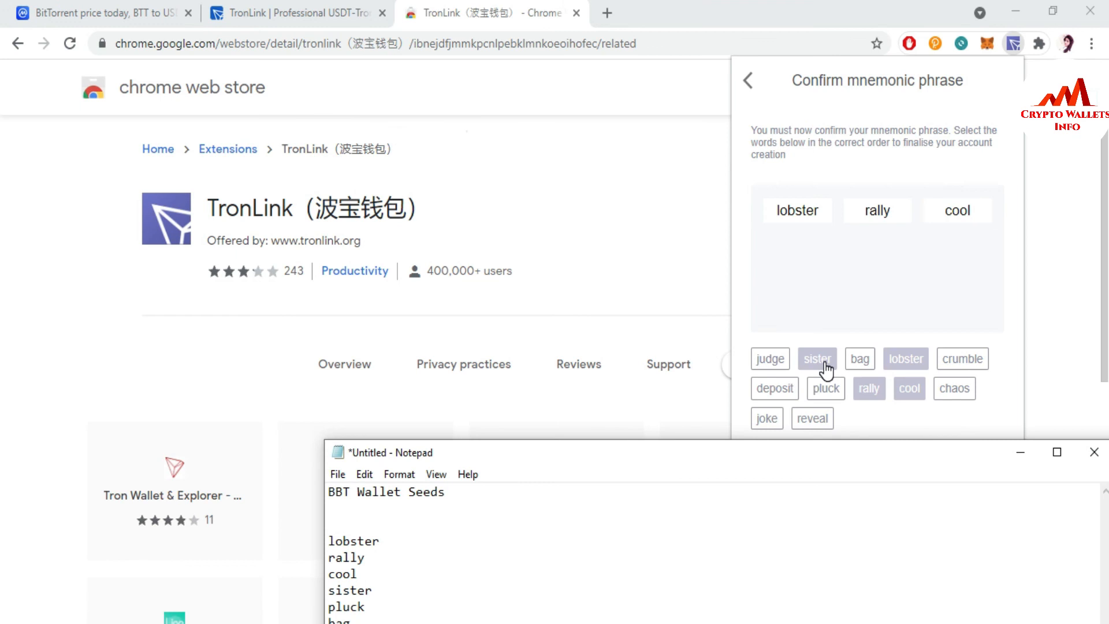
click(818, 358)
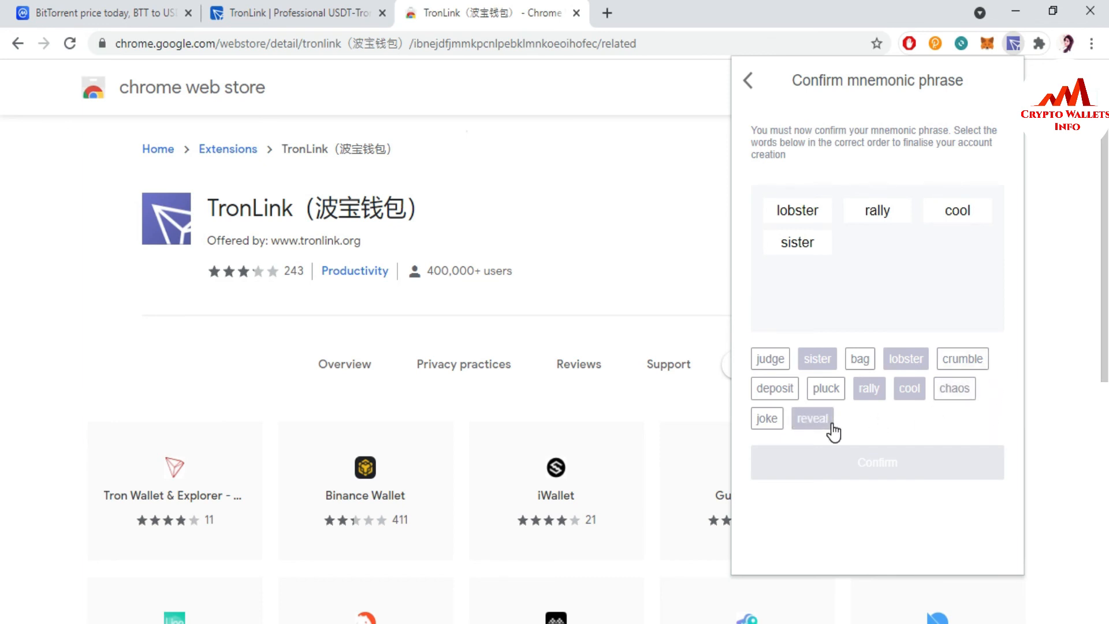
click(824, 388)
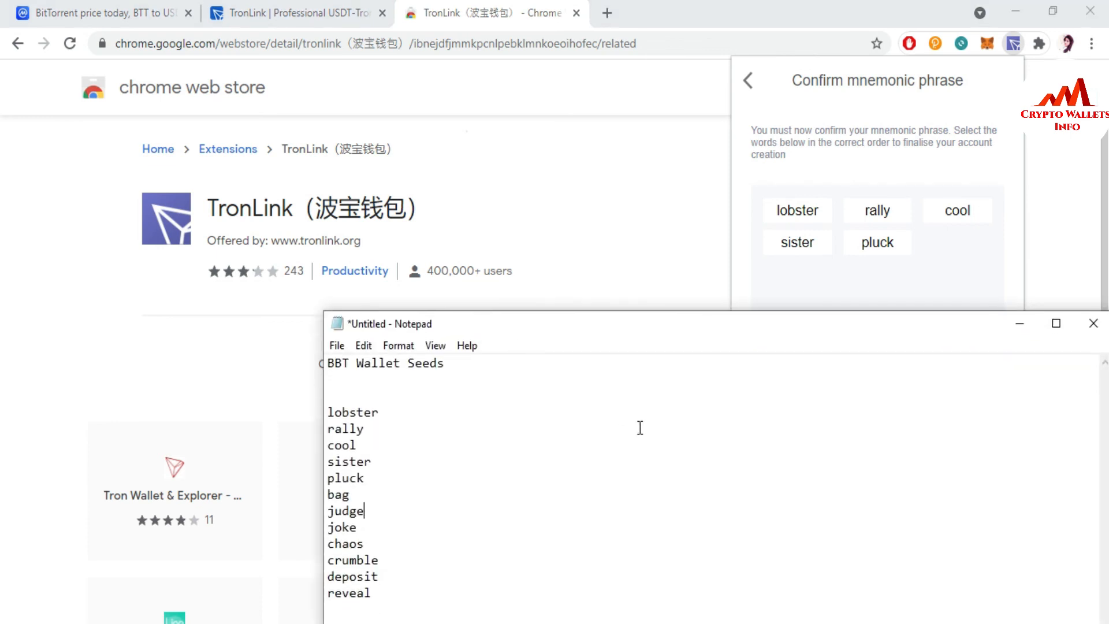
mouse_move(864, 287)
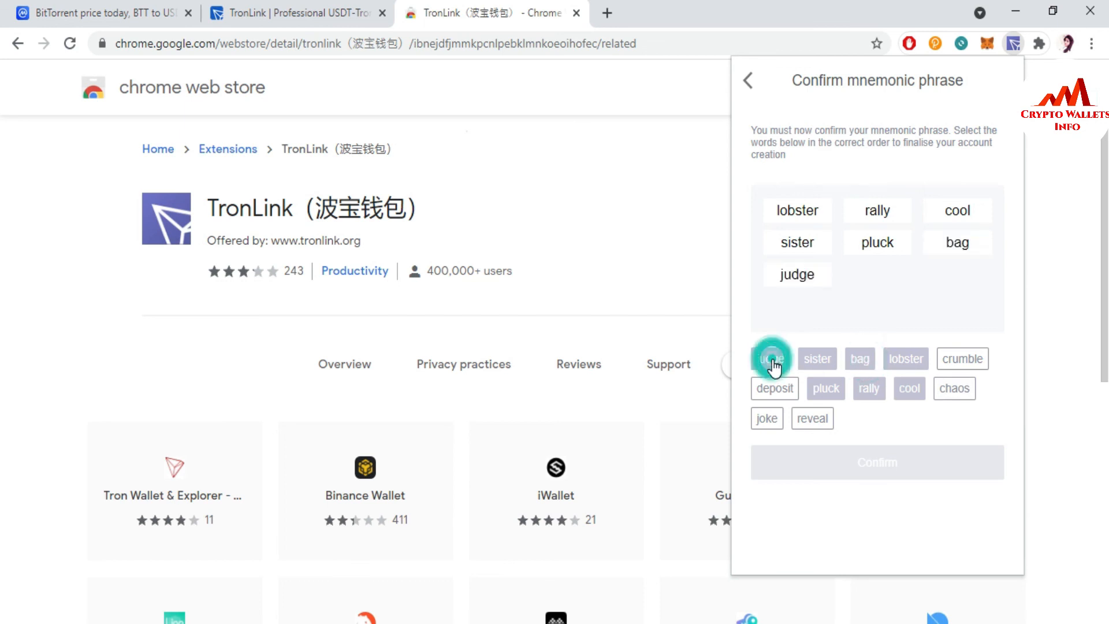
Step: Place the remaining words, including judge, chaos and deposit, to complete all twelve
click(767, 418)
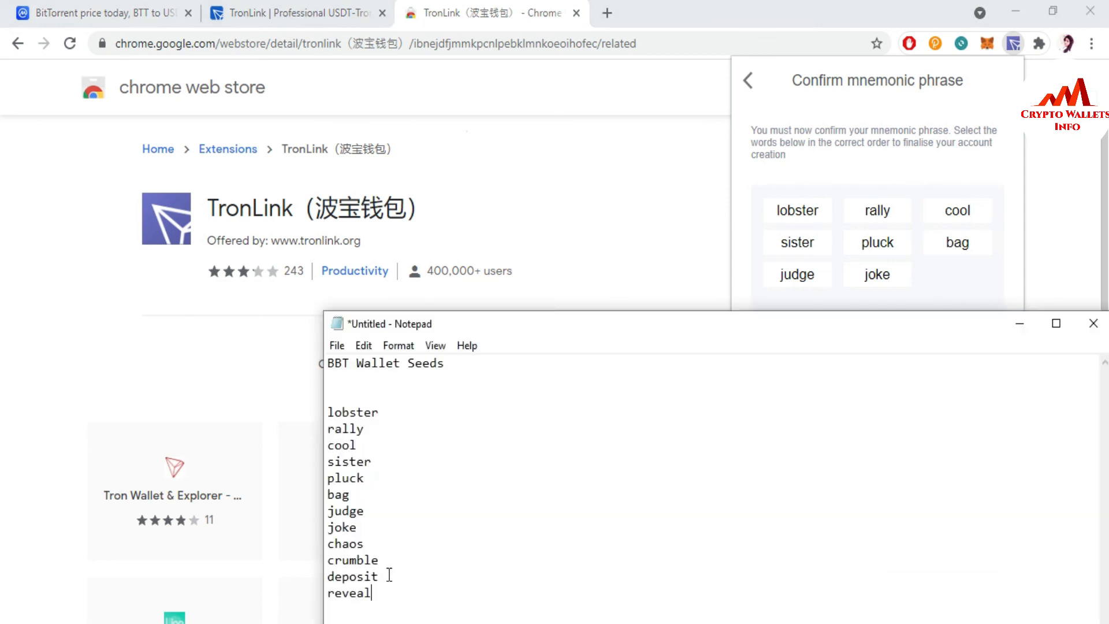
mouse_move(731, 473)
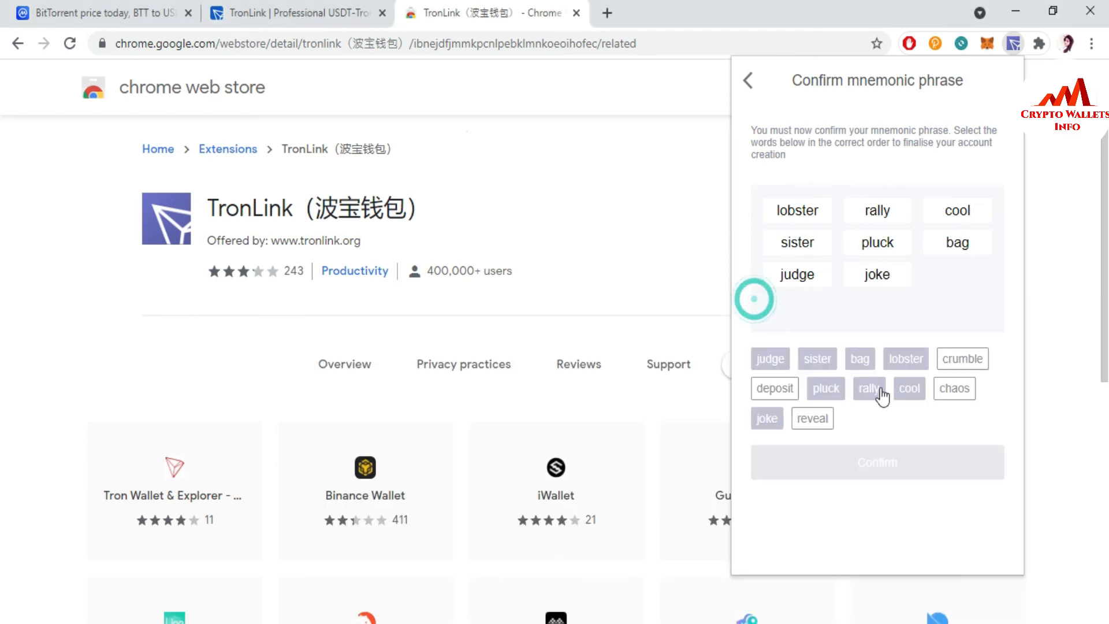
click(954, 388)
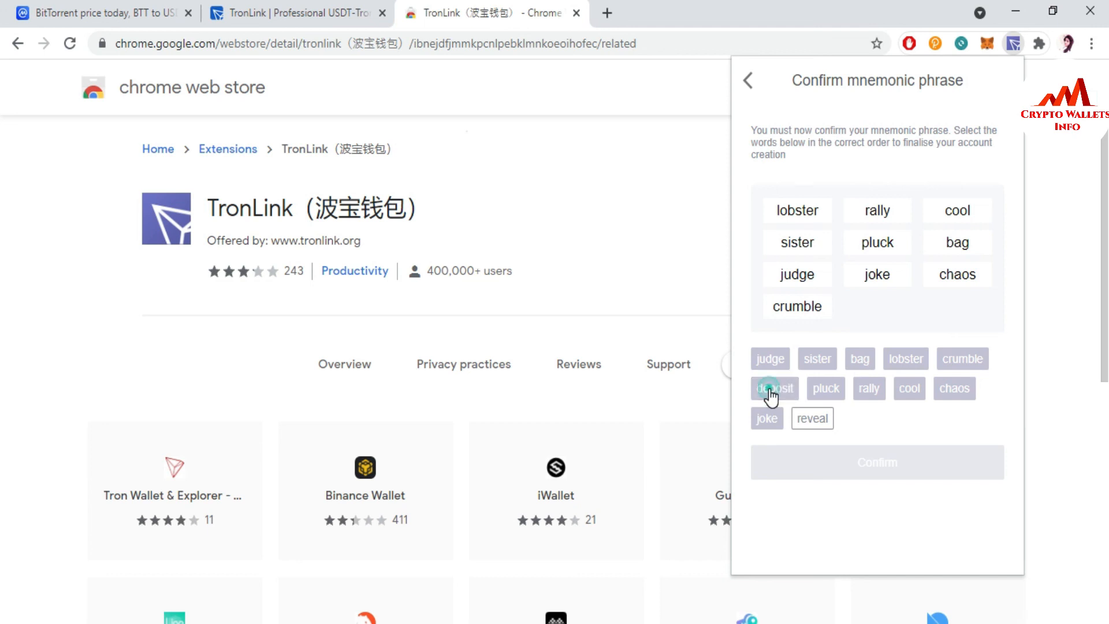
click(773, 388)
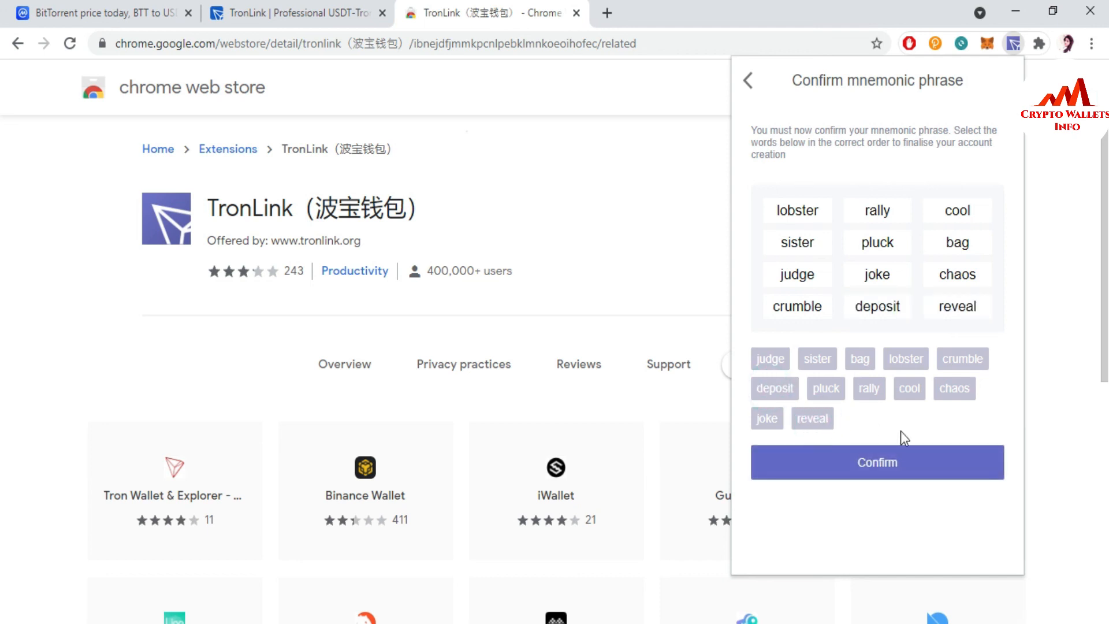
mouse_move(873, 238)
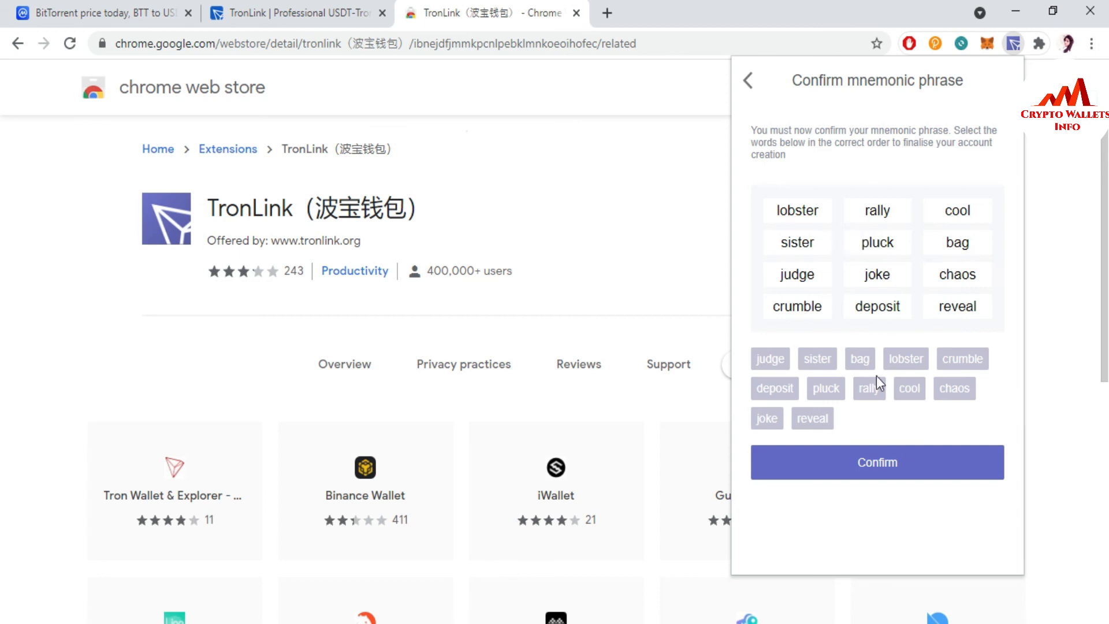
Step: Confirm the mnemonic, search 'bt' in Add Assets and add BitTorrent (BTT)
click(878, 462)
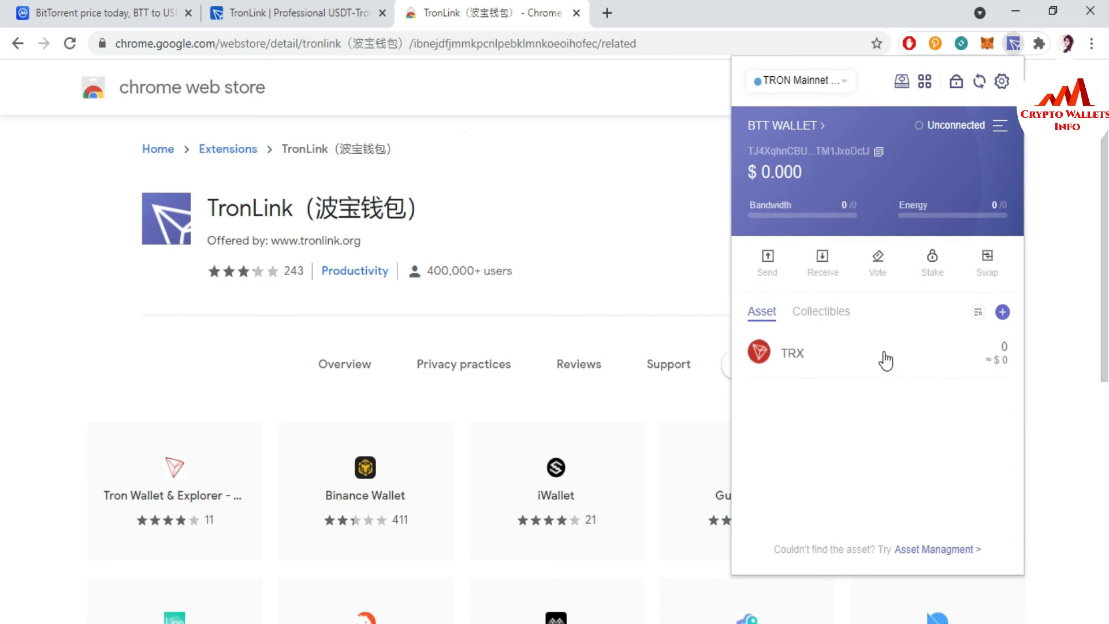
mouse_move(905, 386)
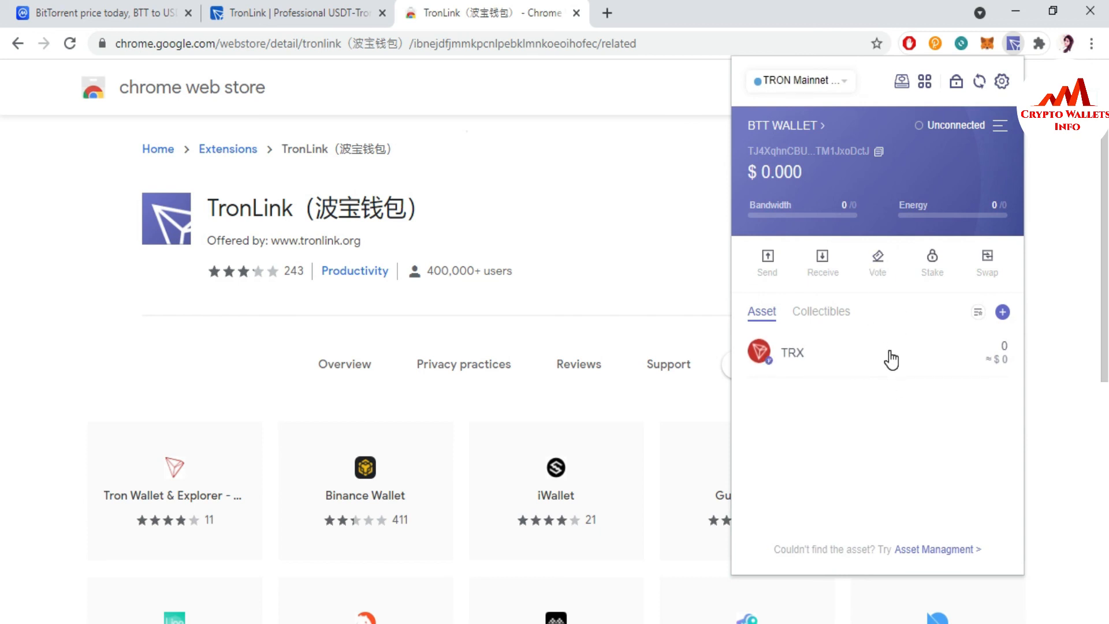
click(1002, 311)
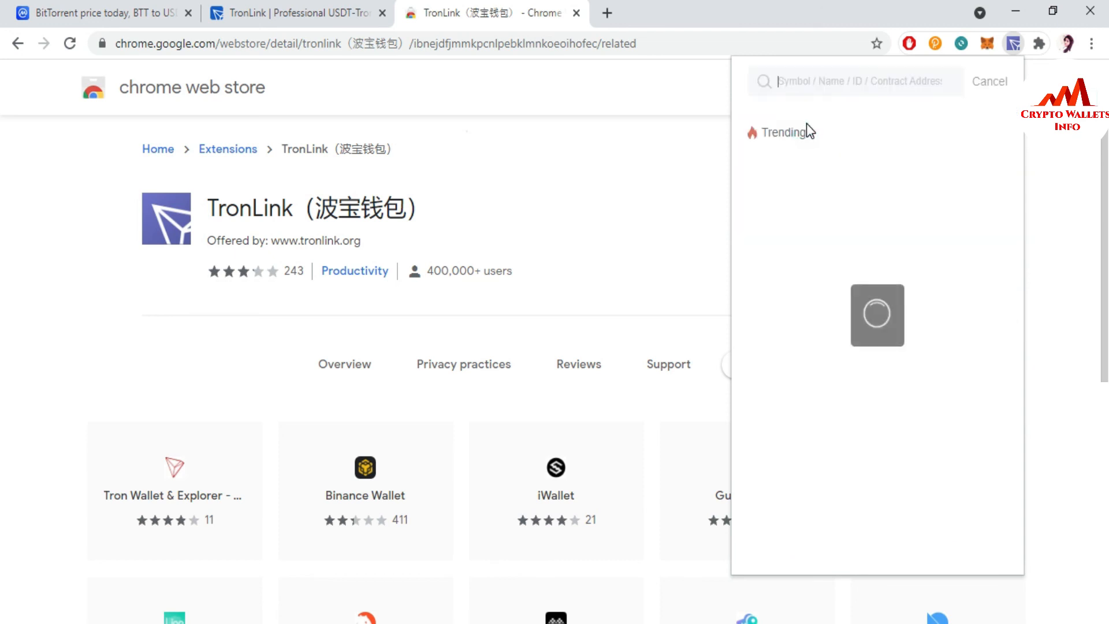
text(b)
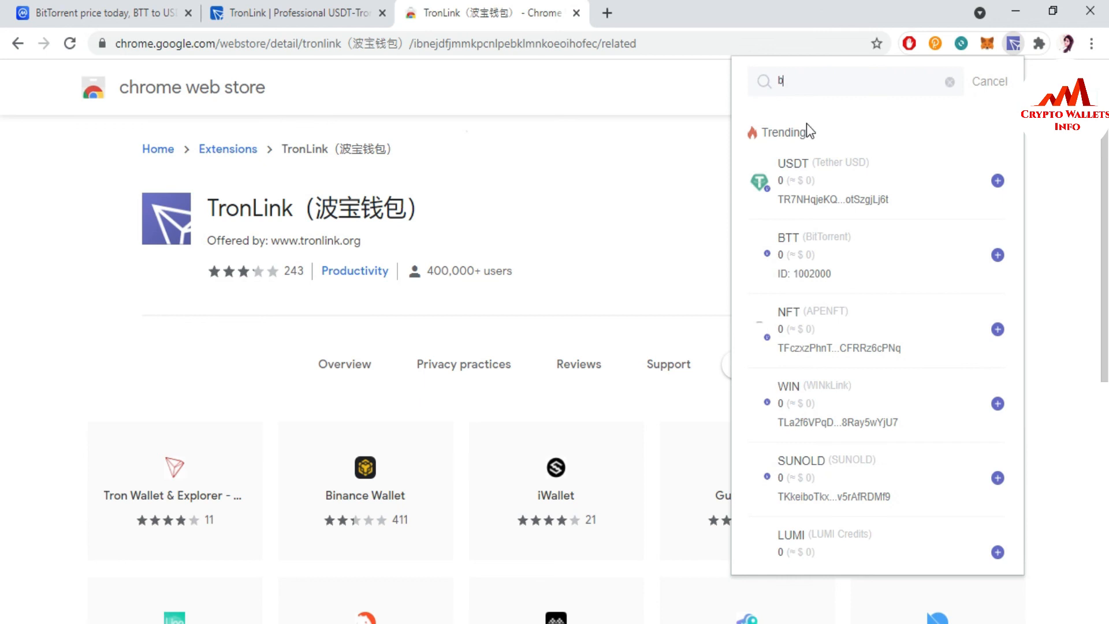
text(t)
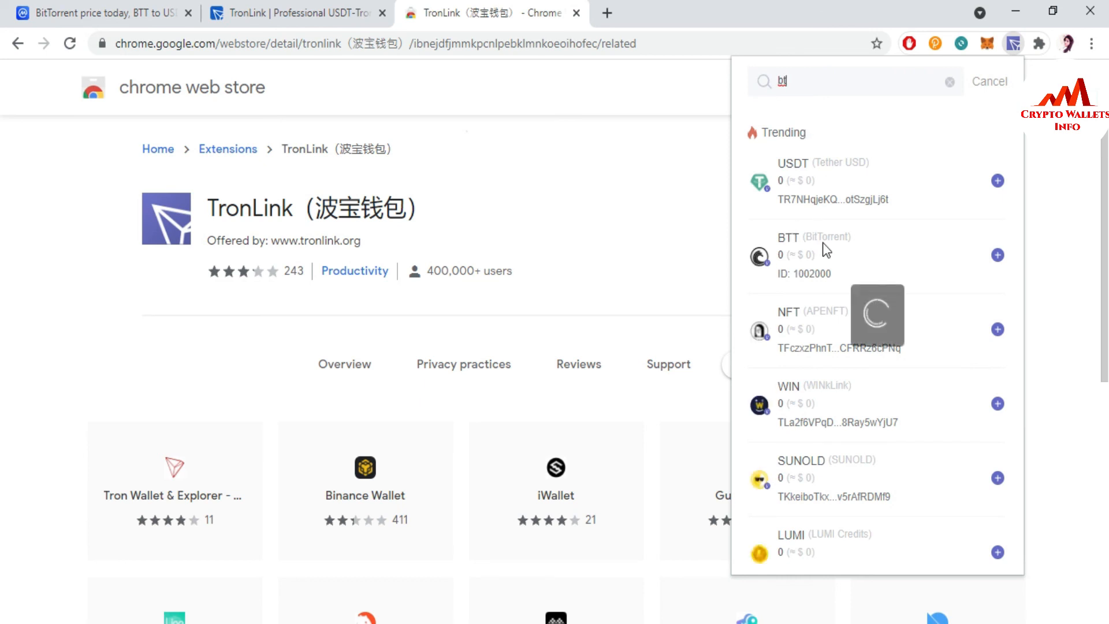
mouse_move(972, 264)
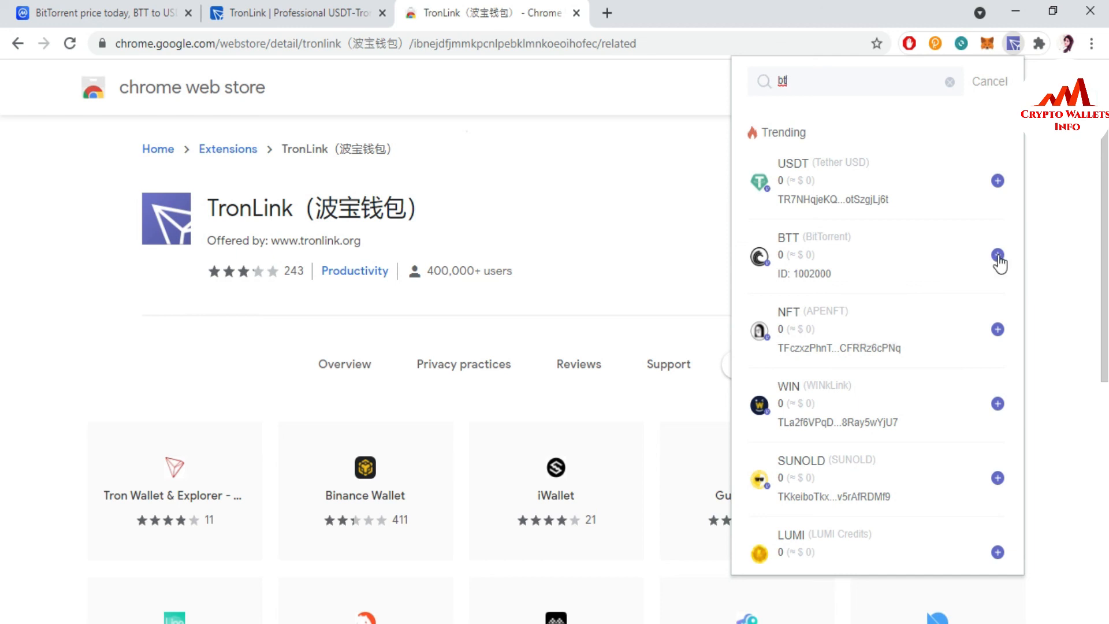
click(996, 254)
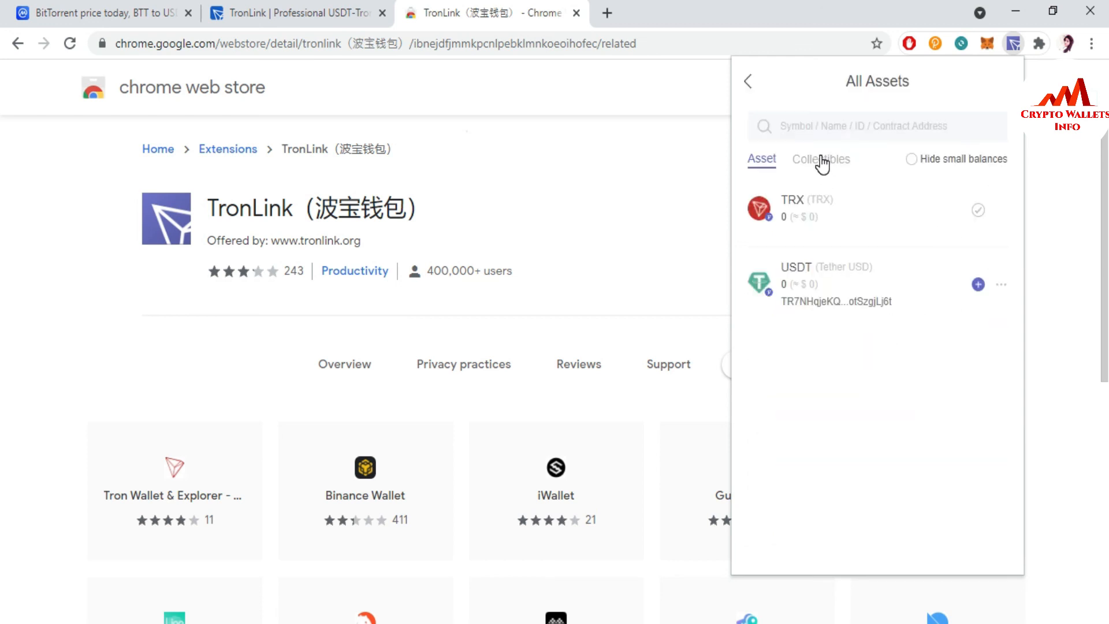
mouse_move(752, 87)
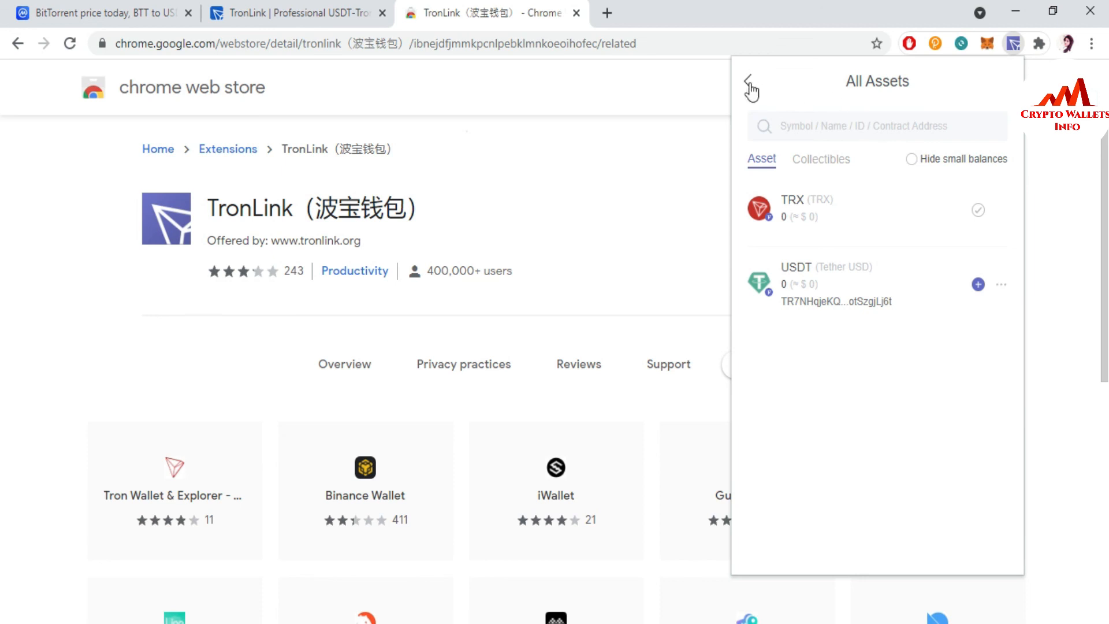
Step: Return to the BTT WALLET overview, then switch to the cryptowalletsinfo.com tab
click(749, 79)
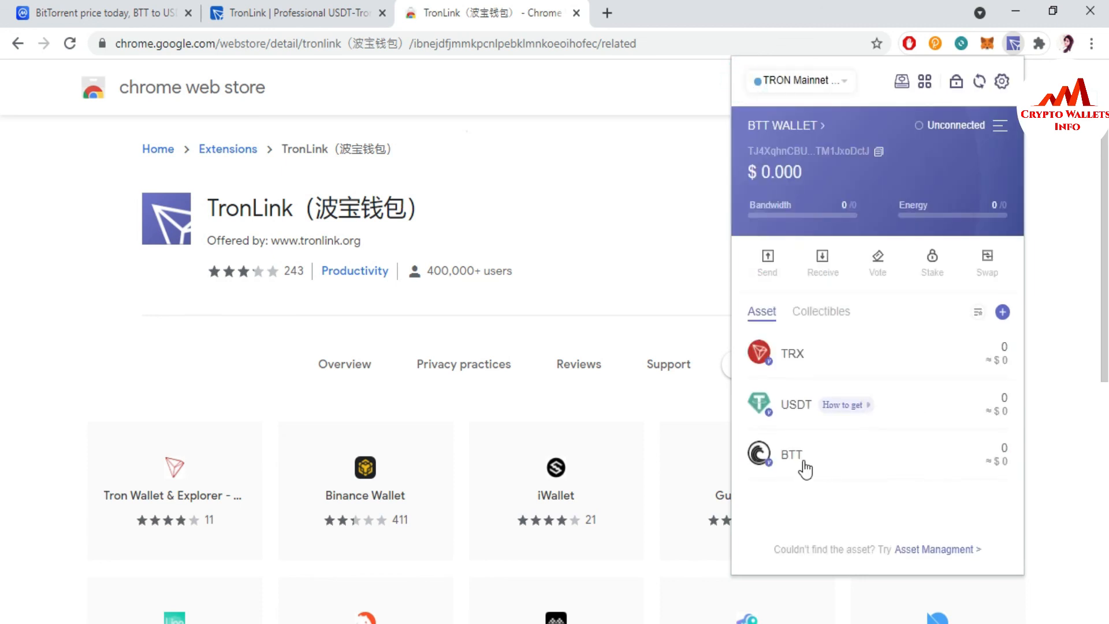
mouse_move(810, 483)
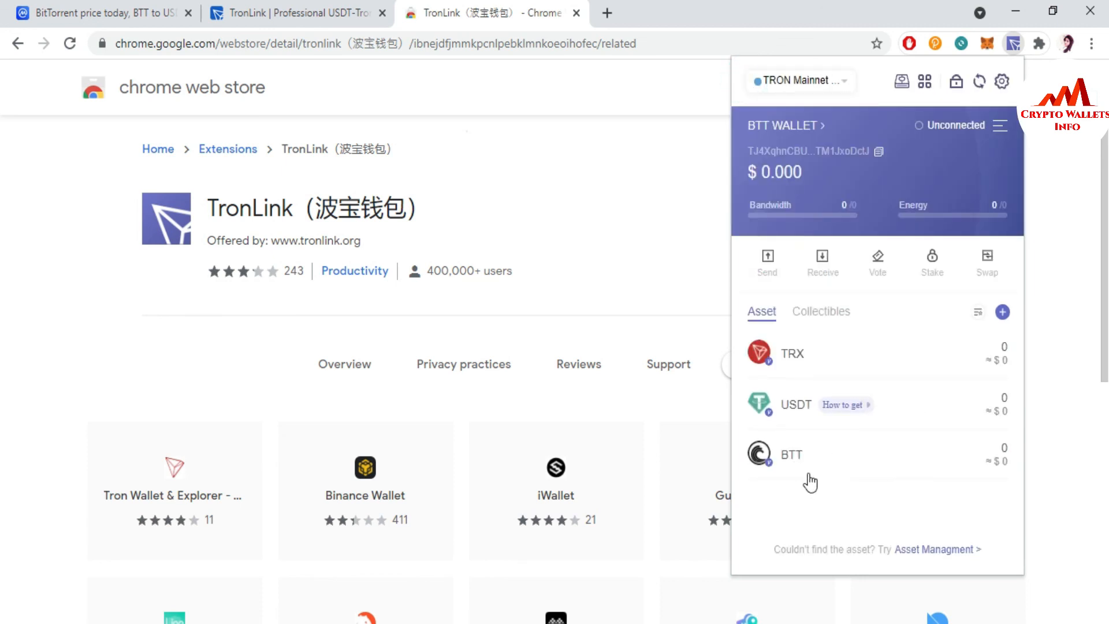
mouse_move(875, 471)
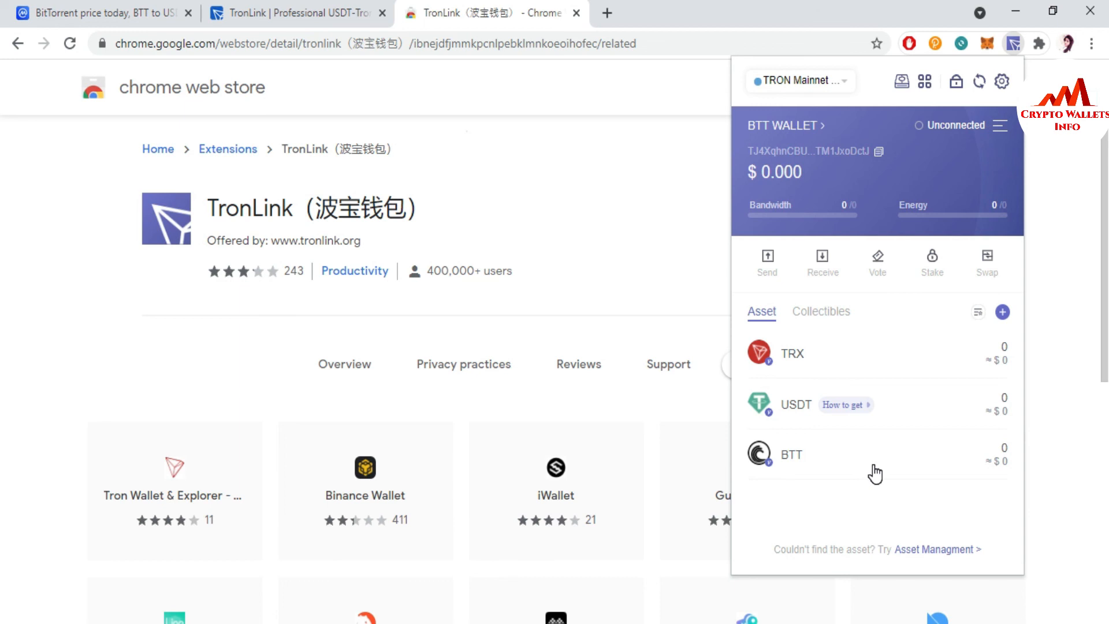
click(1002, 312)
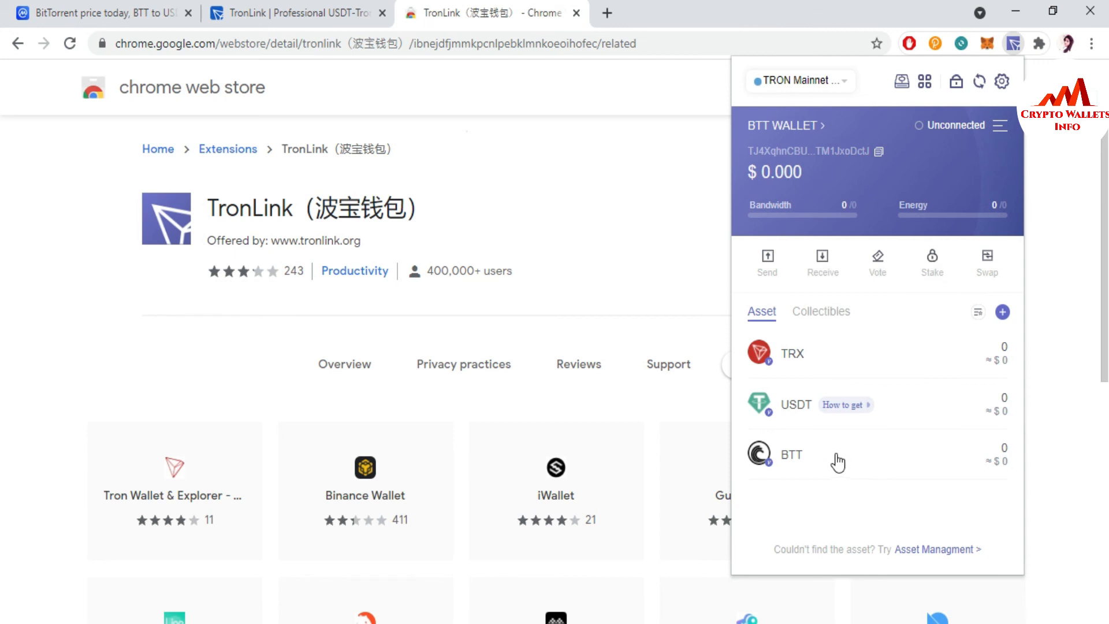
mouse_move(822, 460)
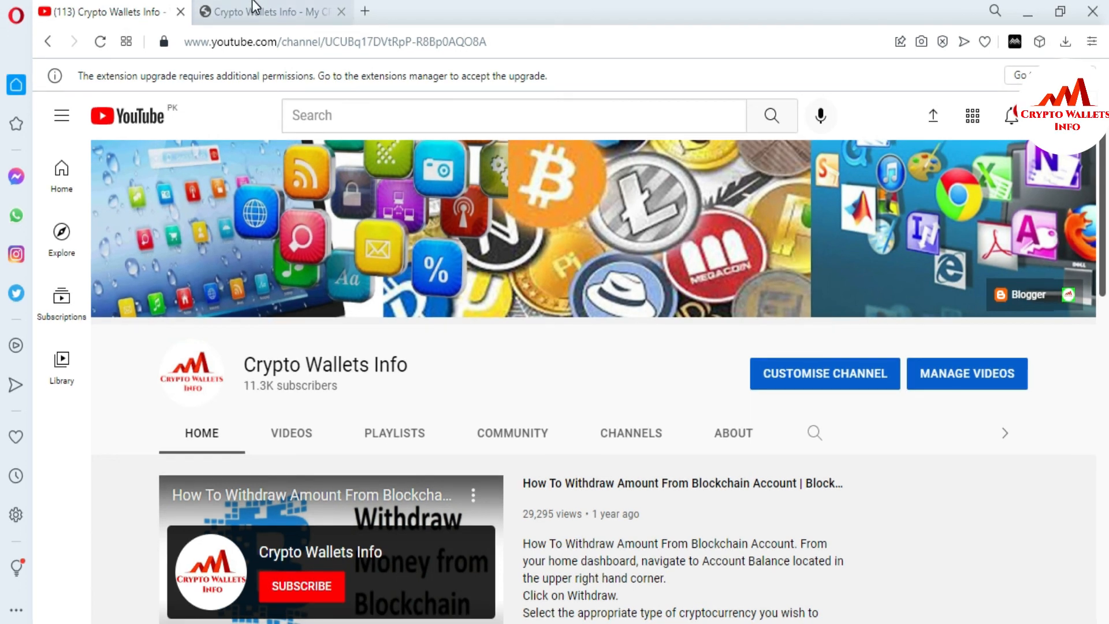
click(266, 12)
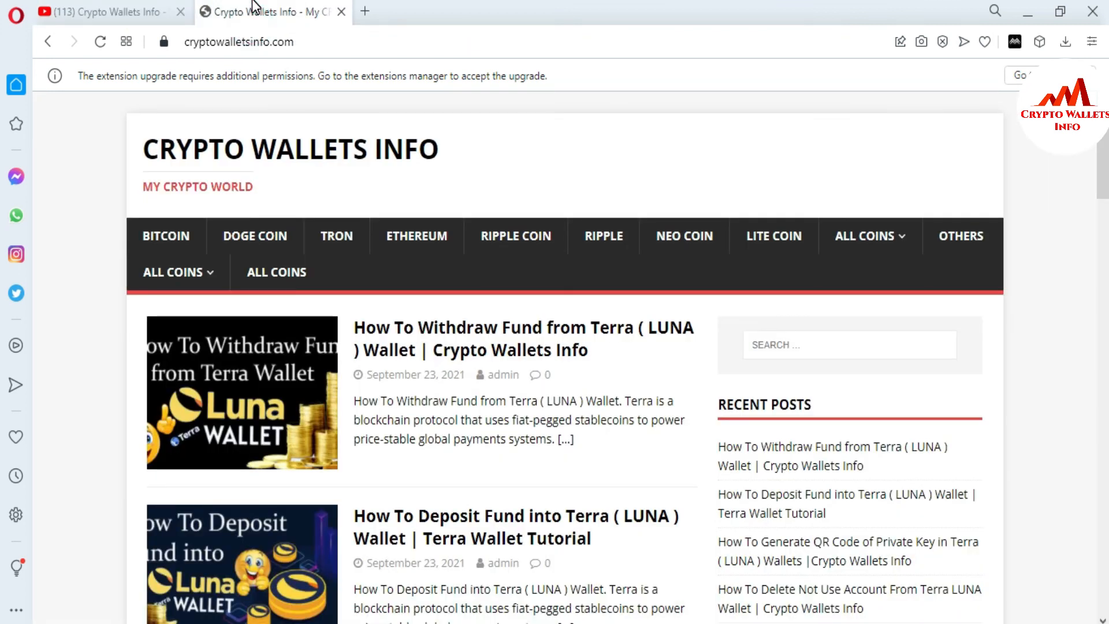